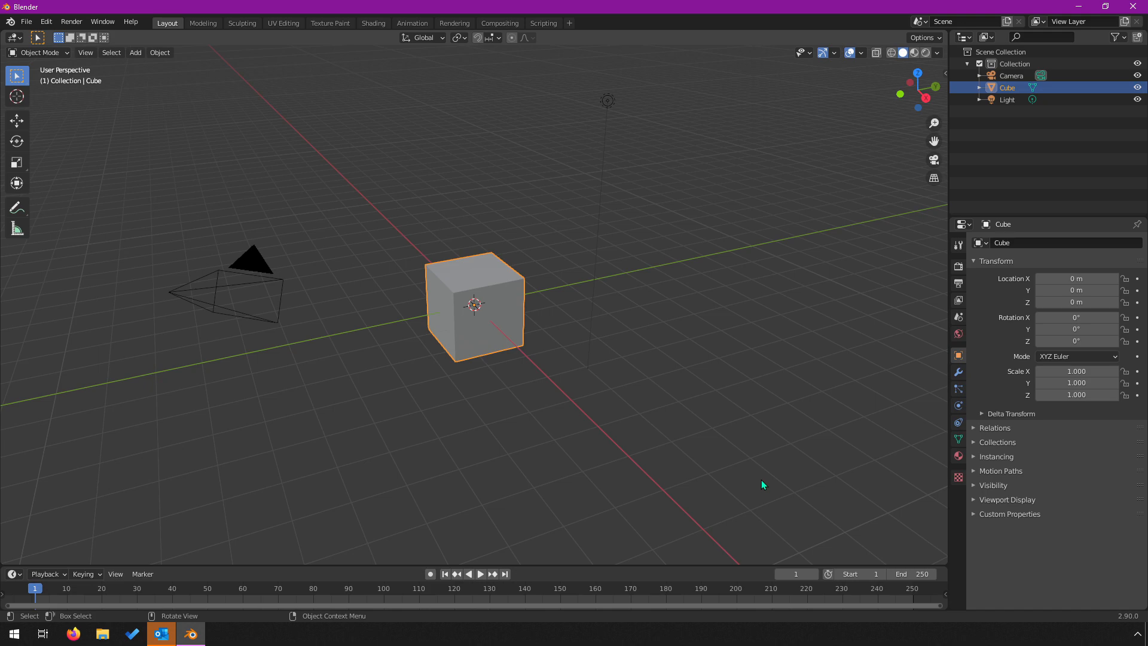
{"action": "mouse_move", "coordinate": [601, 270]}
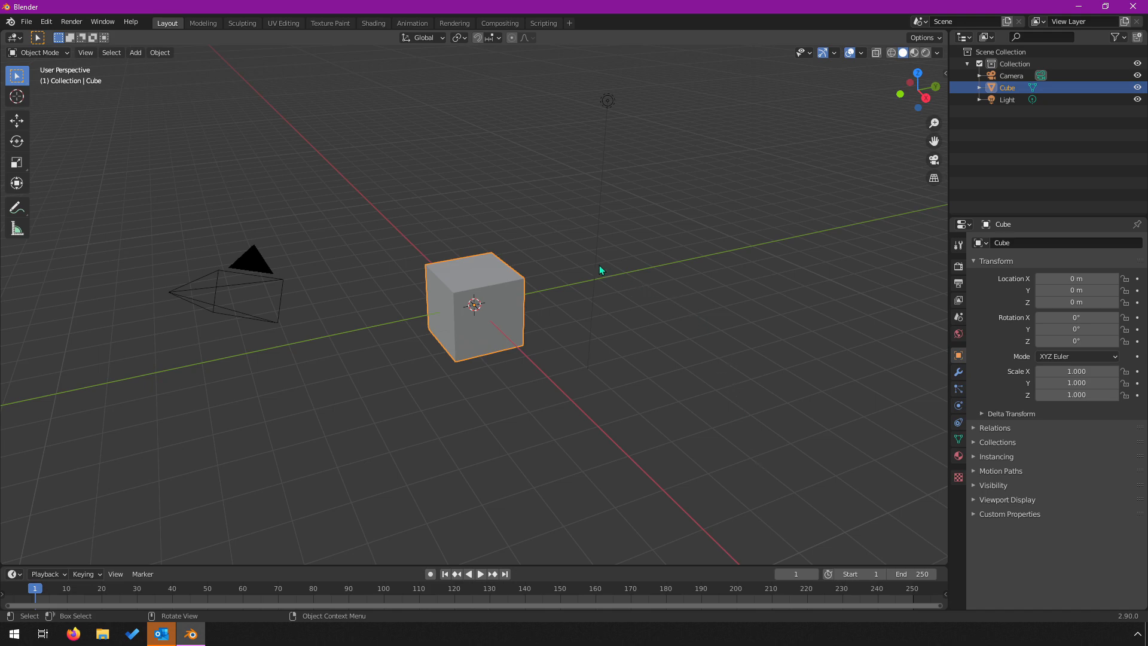
{"action": "mouse_move", "coordinate": [544, 22]}
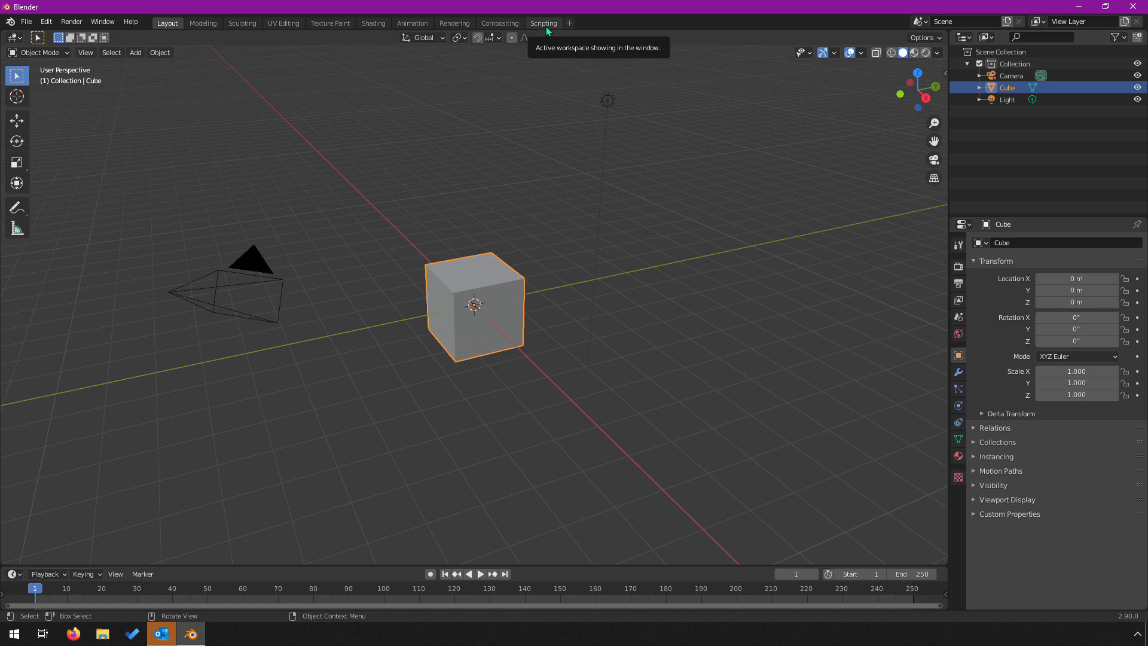
{"action": "mouse_move", "coordinate": [714, 357]}
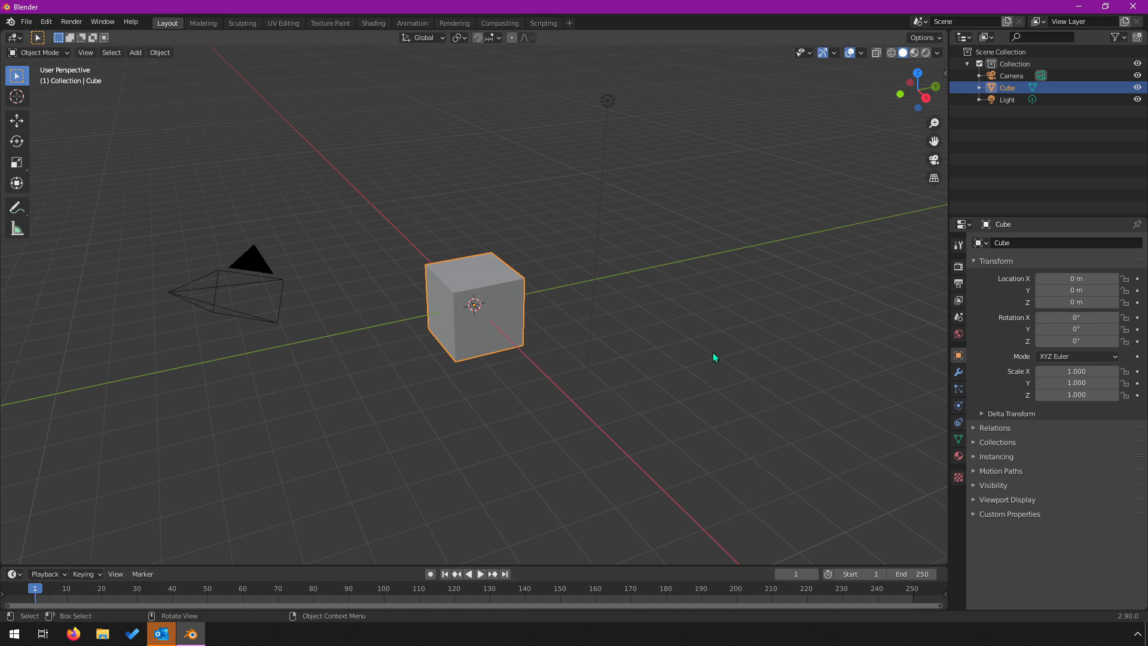
{"action": "mouse_move", "coordinate": [133, 193]}
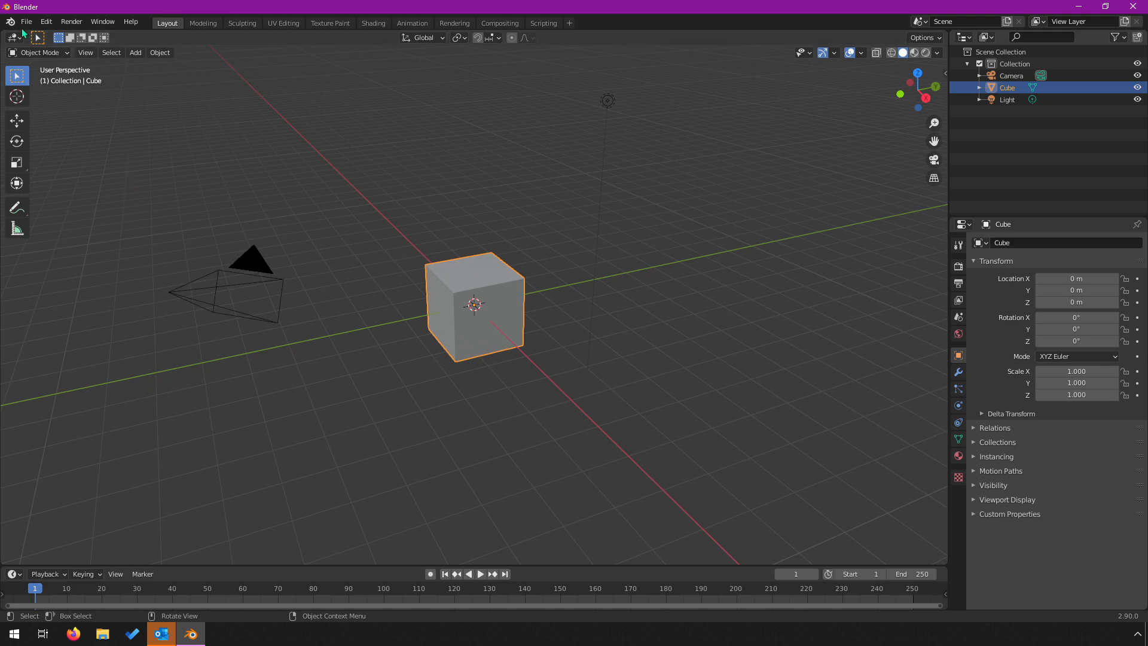
{"action": "mouse_move", "coordinate": [10, 24]}
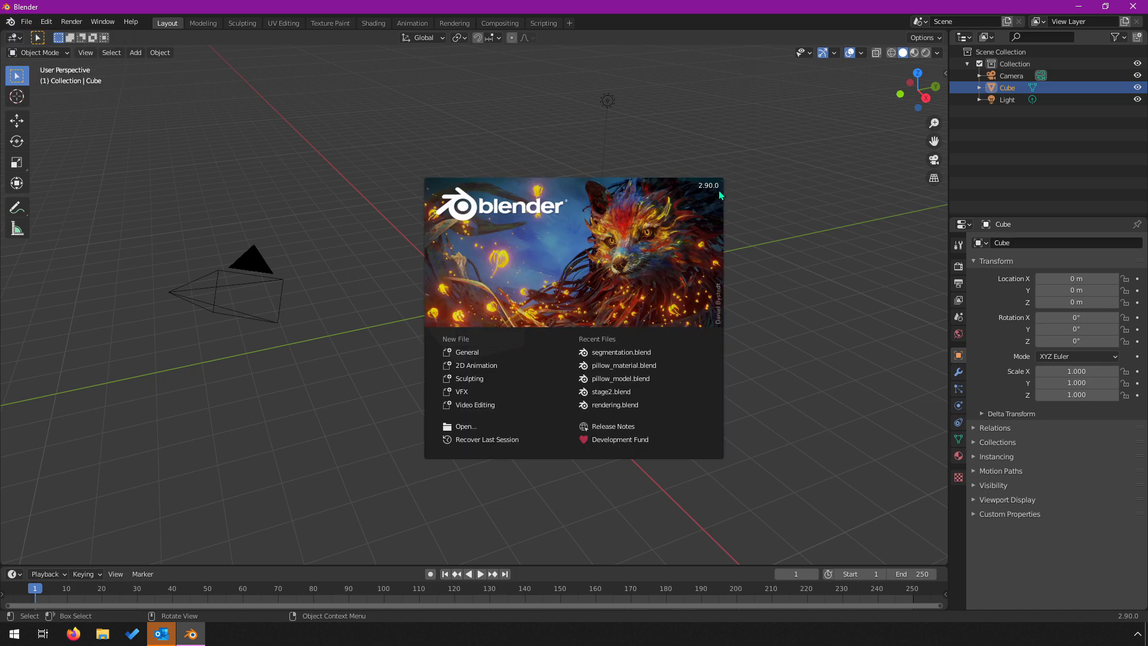
{"action": "mouse_move", "coordinate": [640, 32]}
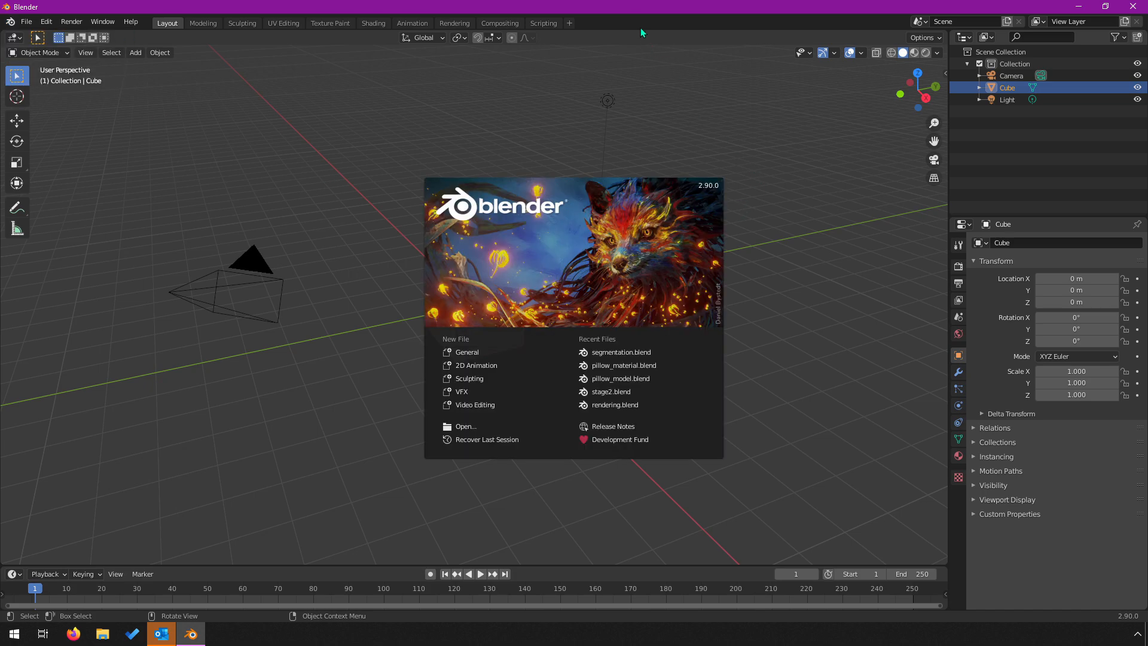
- Dismiss the splash screen and switch between the Scripting and Layout workspaces
{"action": "left_click", "coordinate": [611, 110]}
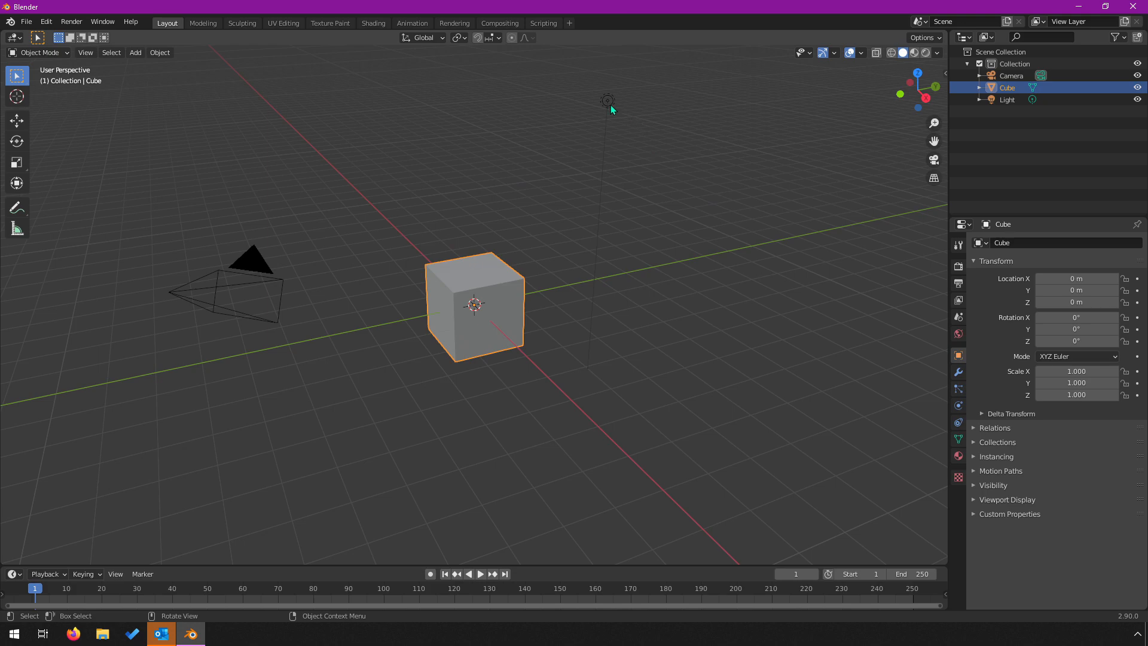
{"action": "mouse_move", "coordinate": [447, 358]}
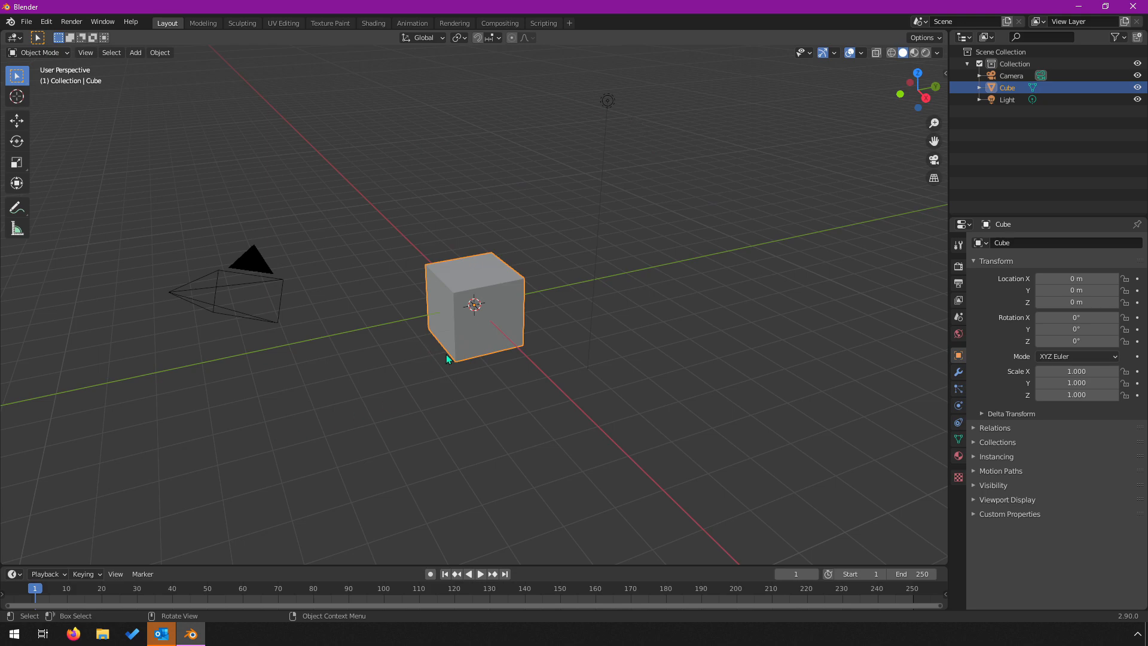
{"action": "mouse_move", "coordinate": [543, 23]}
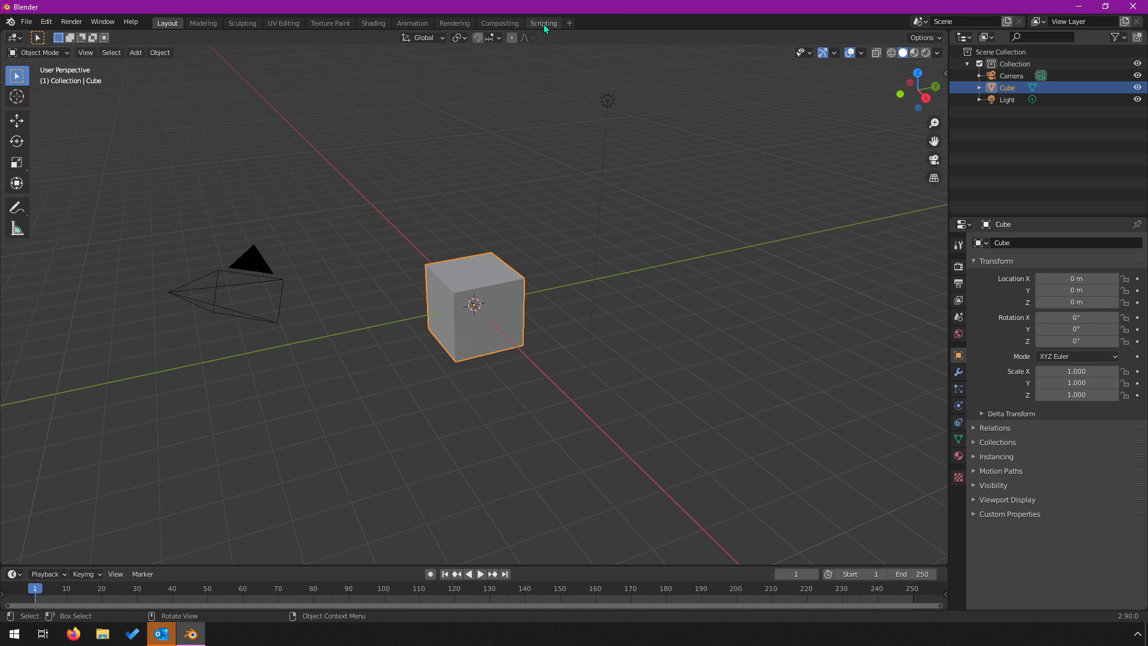
{"action": "left_click", "coordinate": [543, 23]}
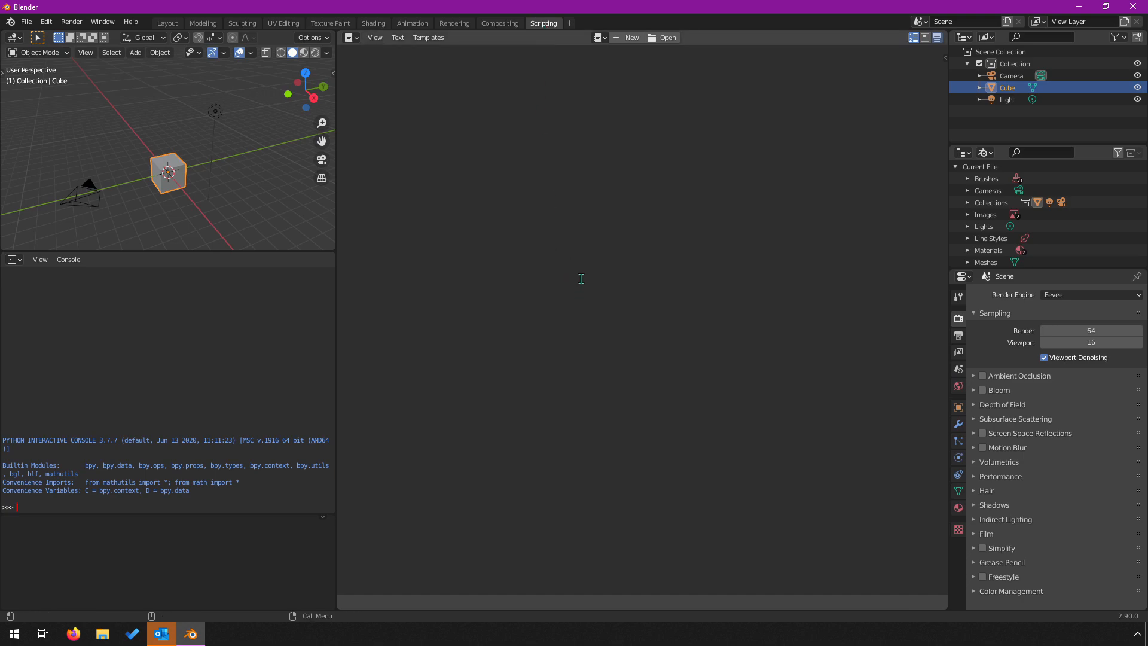
{"action": "mouse_move", "coordinate": [543, 90]}
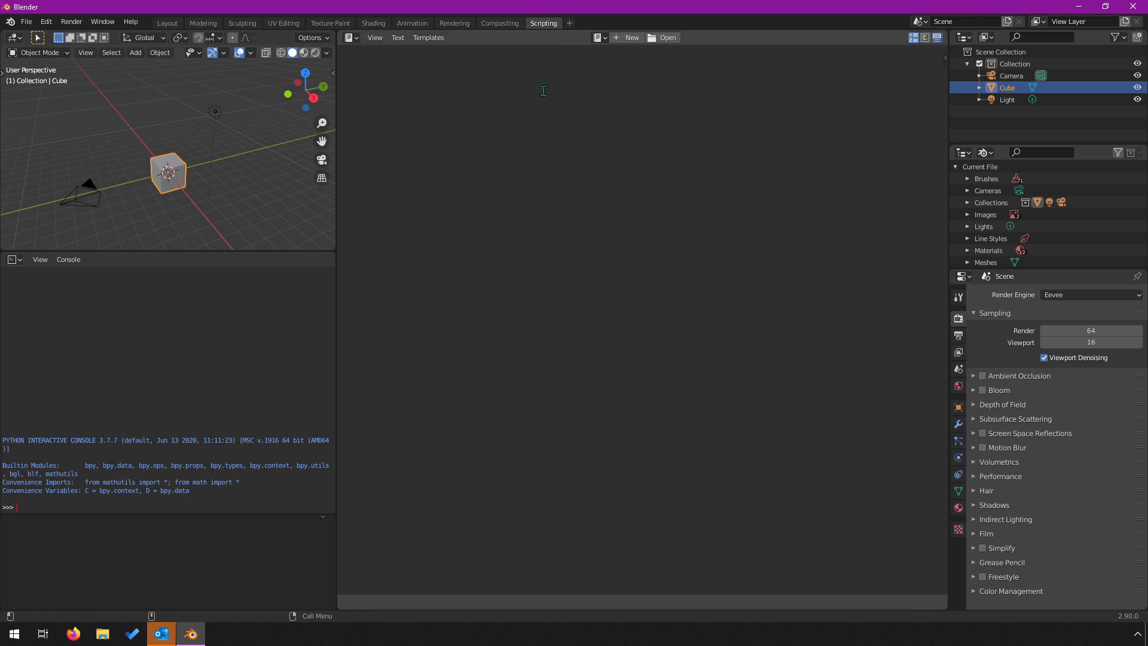
{"action": "mouse_move", "coordinate": [202, 343]}
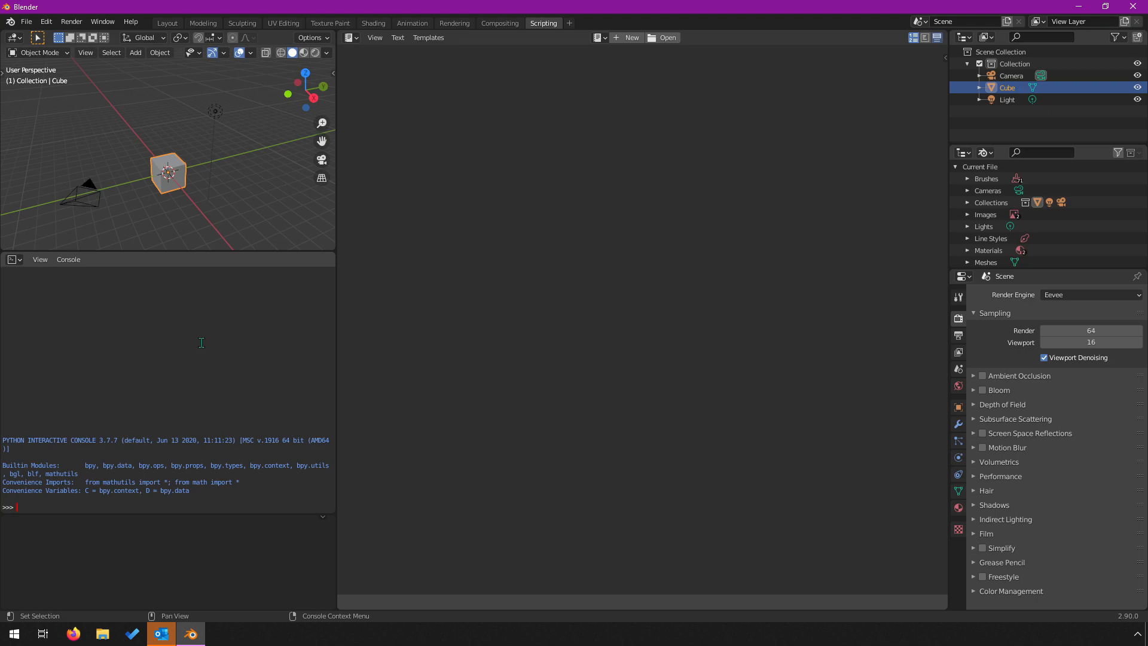
{"action": "left_click", "coordinate": [167, 23]}
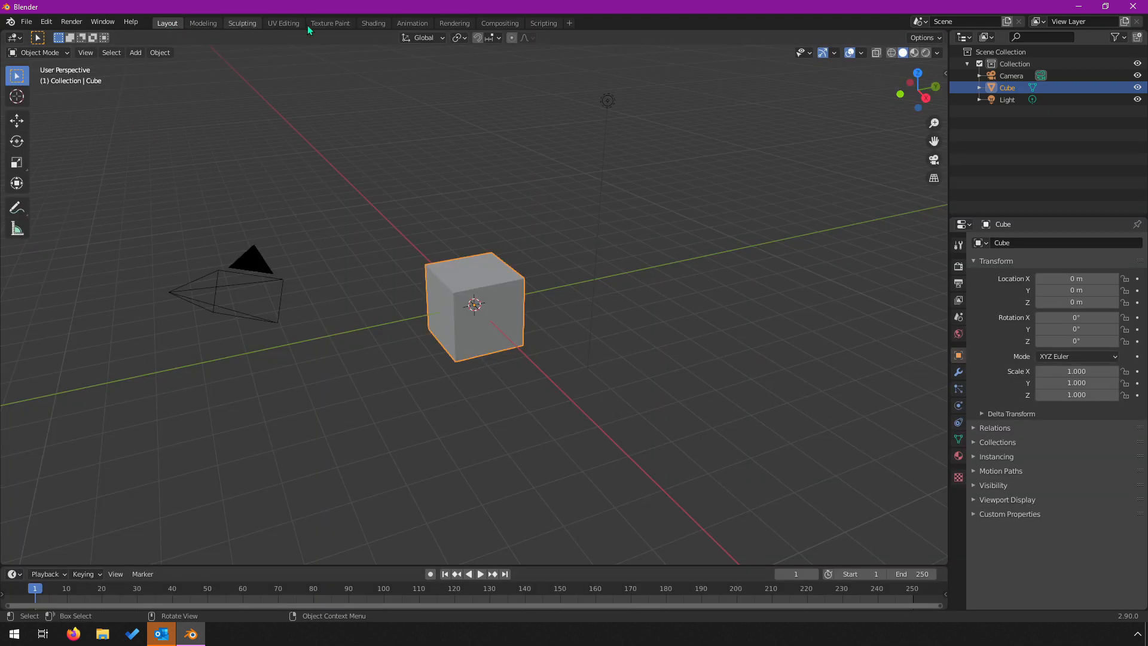
{"action": "mouse_move", "coordinate": [561, 122]}
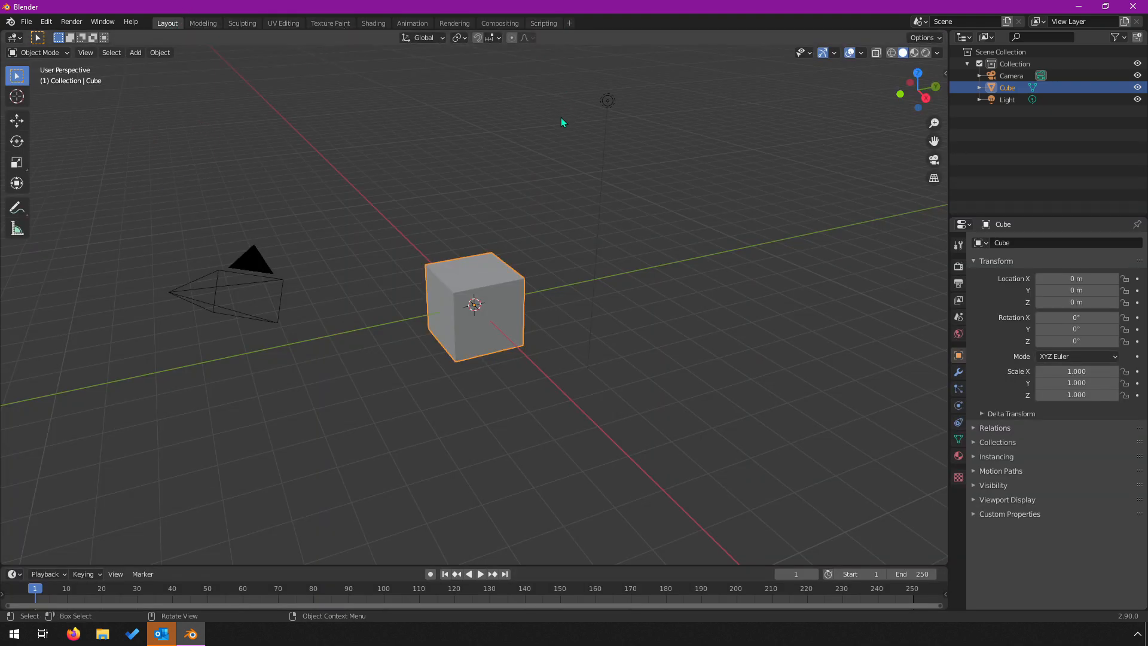
{"action": "left_click", "coordinate": [13, 37]}
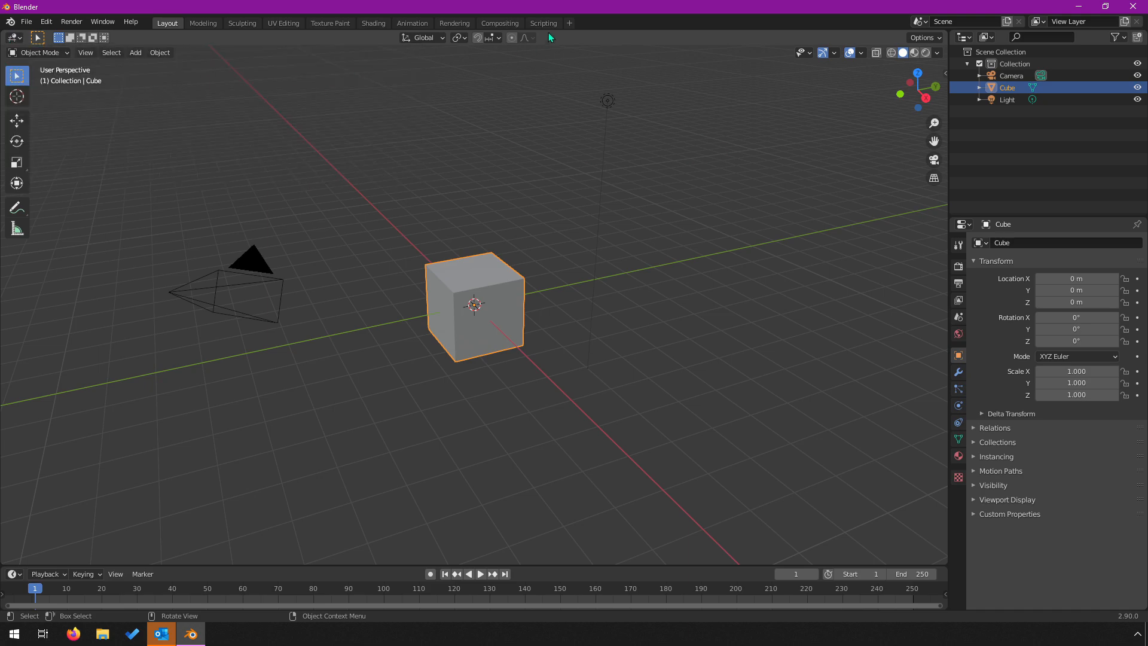
- Turn the Layout 3D view into a Python console area, then land in the Scripting workspace
{"action": "left_click", "coordinate": [543, 23]}
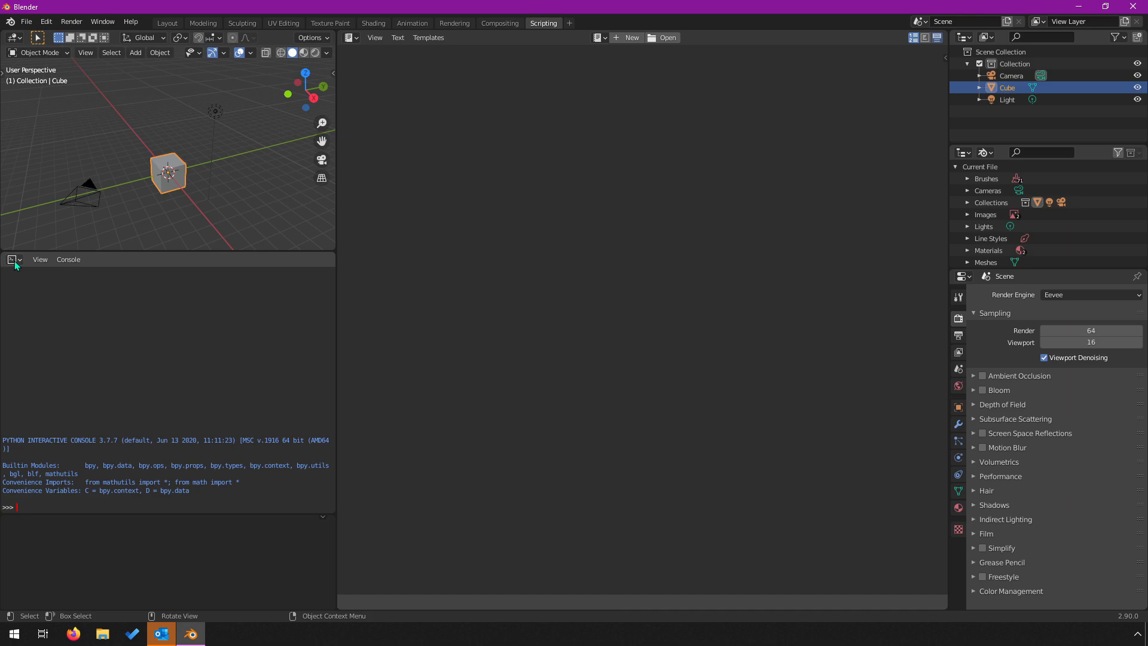
{"action": "left_click", "coordinate": [12, 259]}
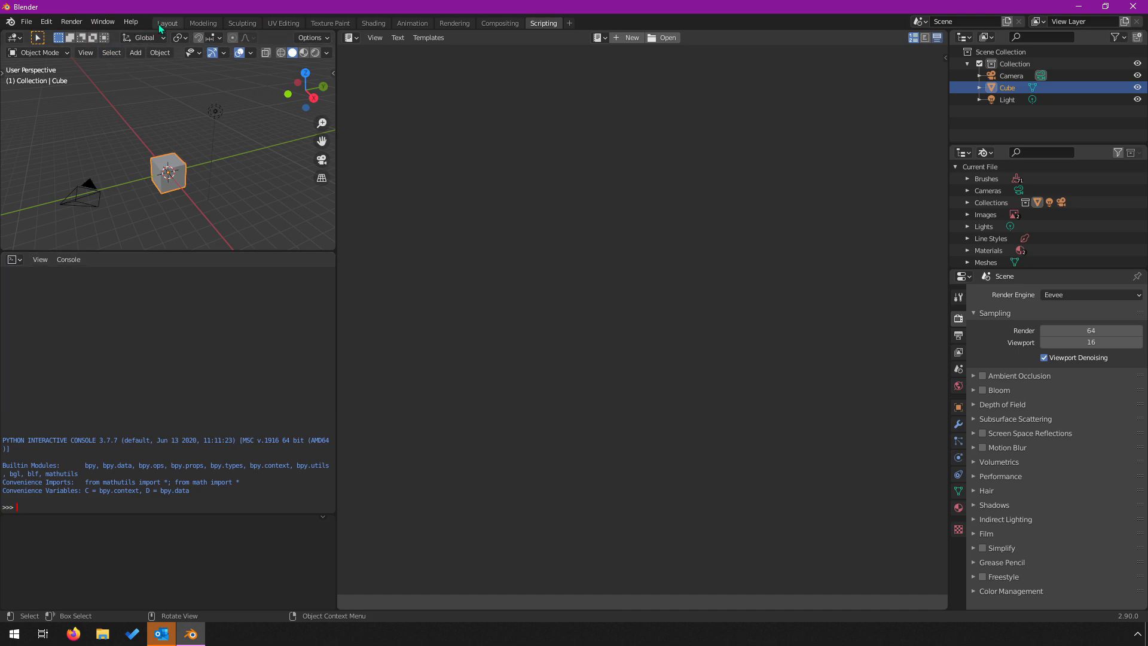
{"action": "left_click", "coordinate": [167, 23]}
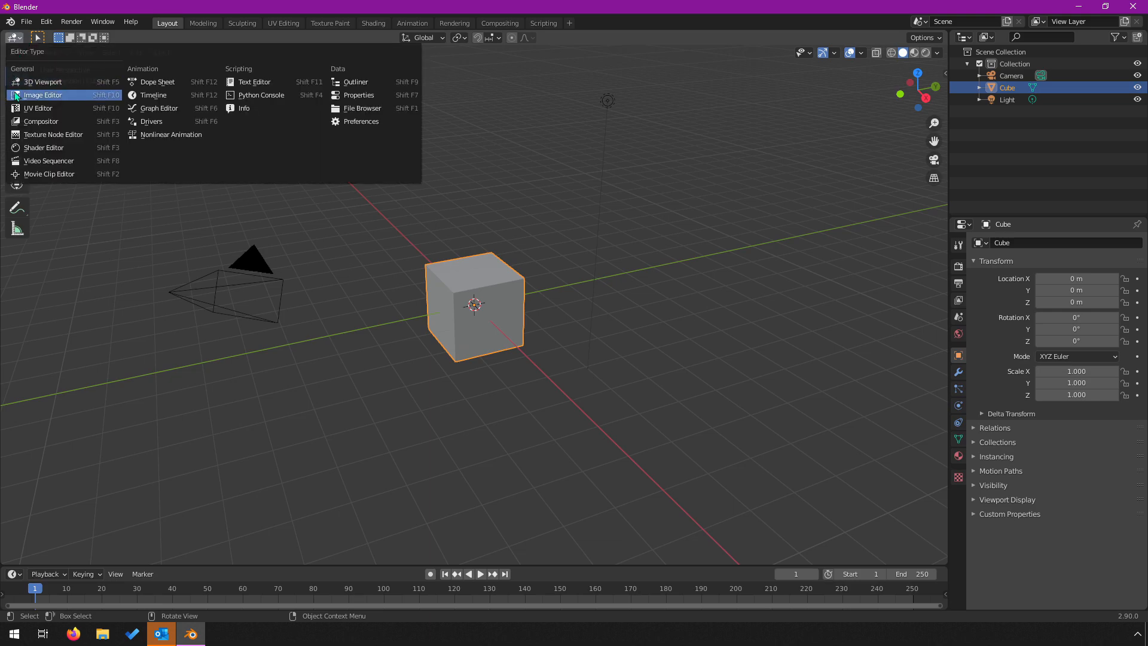
{"action": "left_click", "coordinate": [260, 95]}
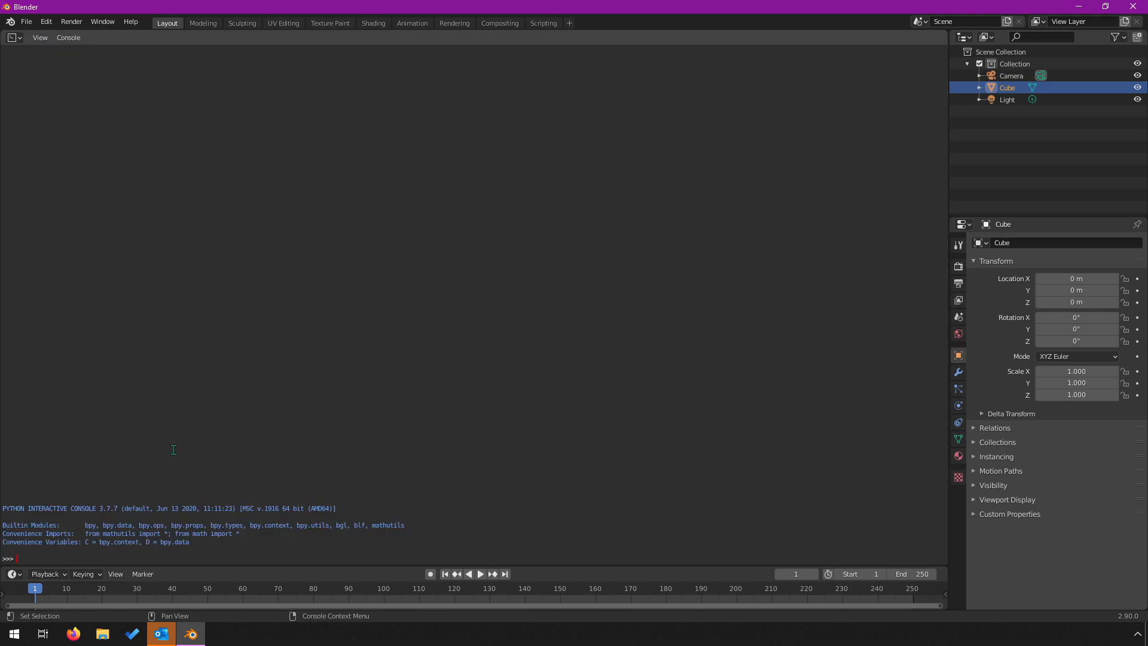
{"action": "mouse_move", "coordinate": [209, 188]}
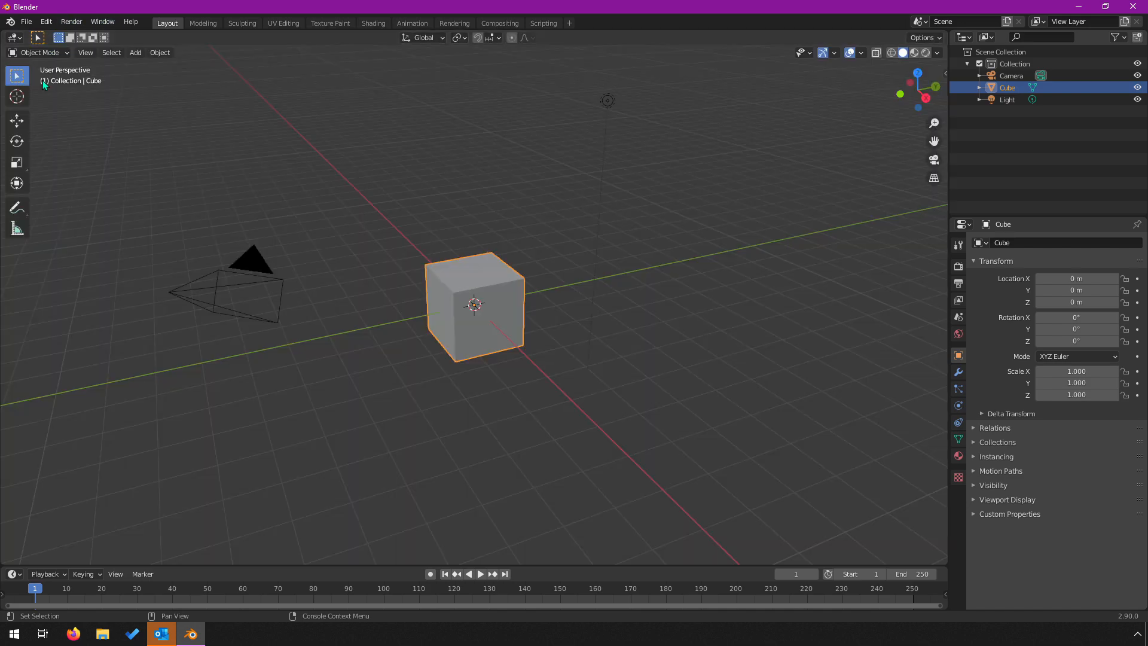
{"action": "mouse_move", "coordinate": [335, 306]}
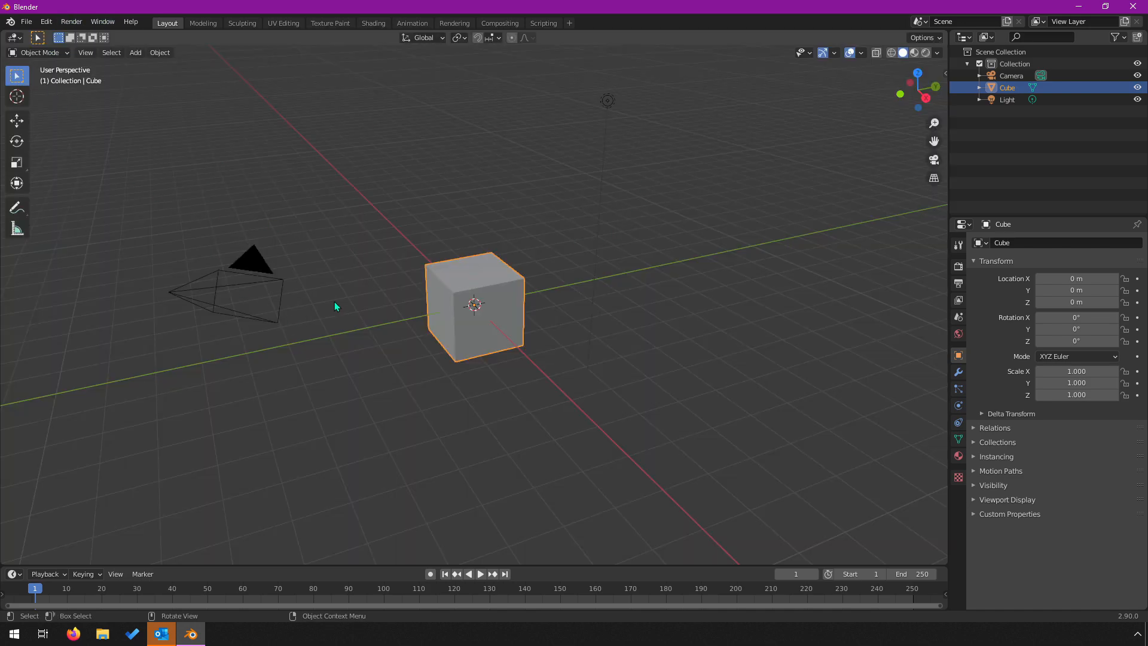
{"action": "mouse_move", "coordinate": [476, 133]}
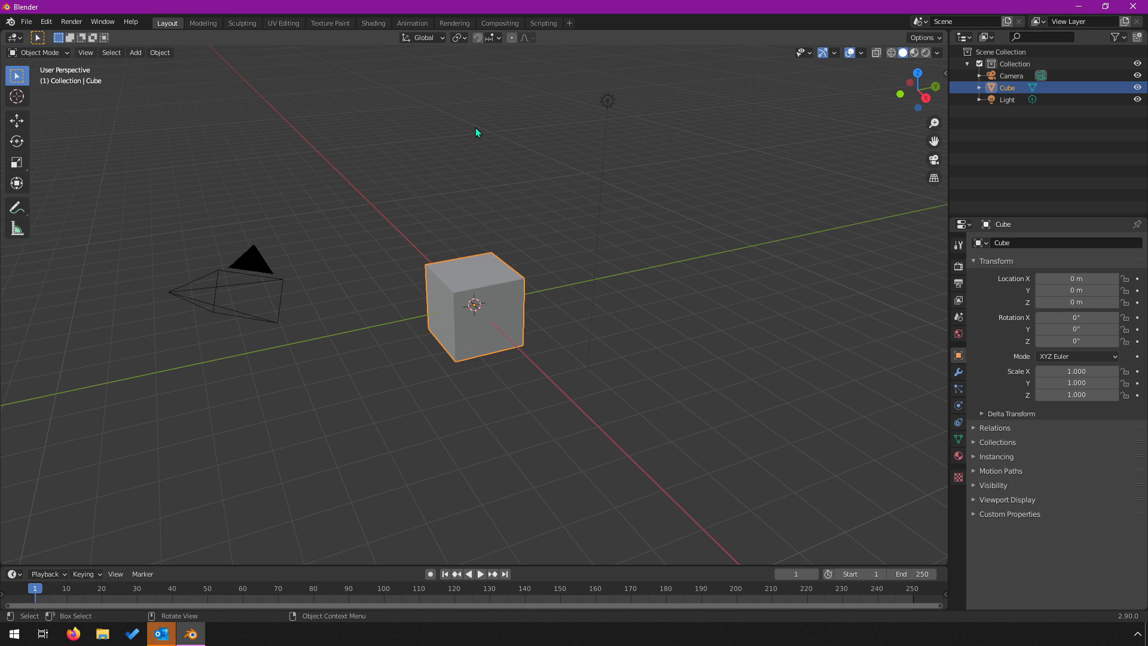
{"action": "mouse_move", "coordinate": [578, 6]}
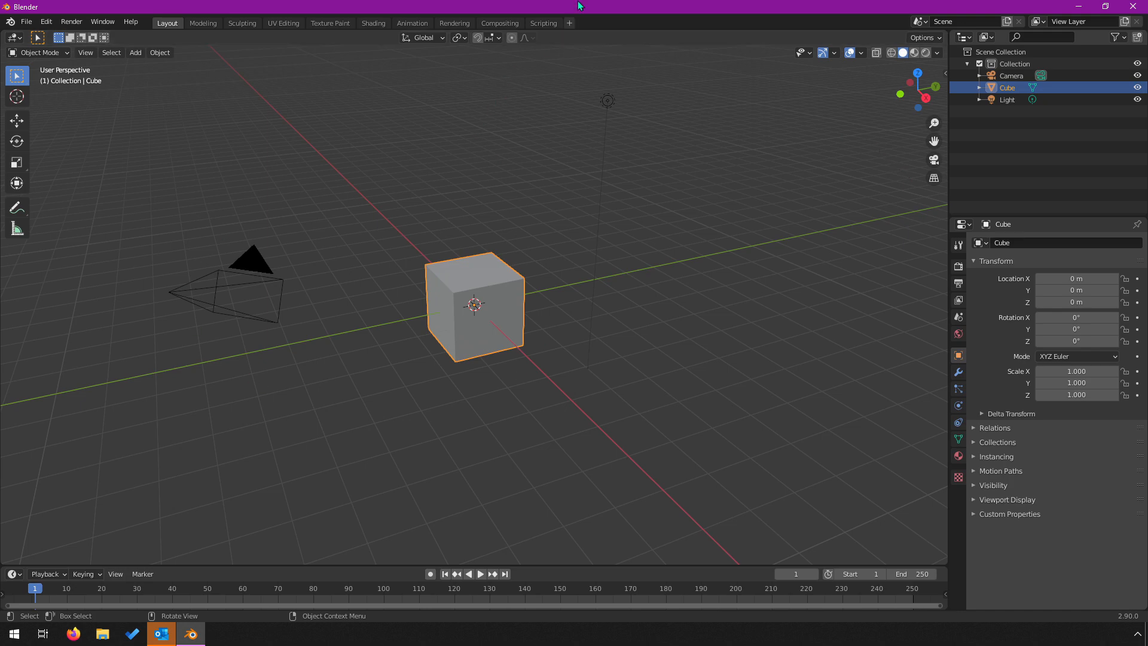
{"action": "left_click", "coordinate": [542, 22]}
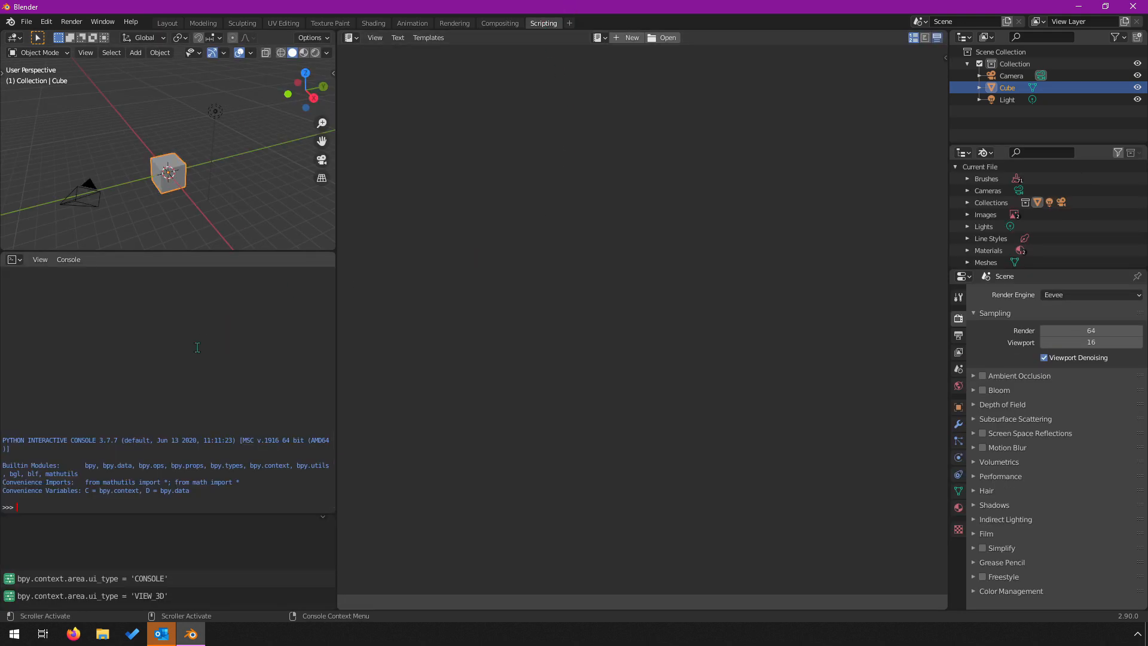
{"action": "mouse_move", "coordinate": [88, 114]}
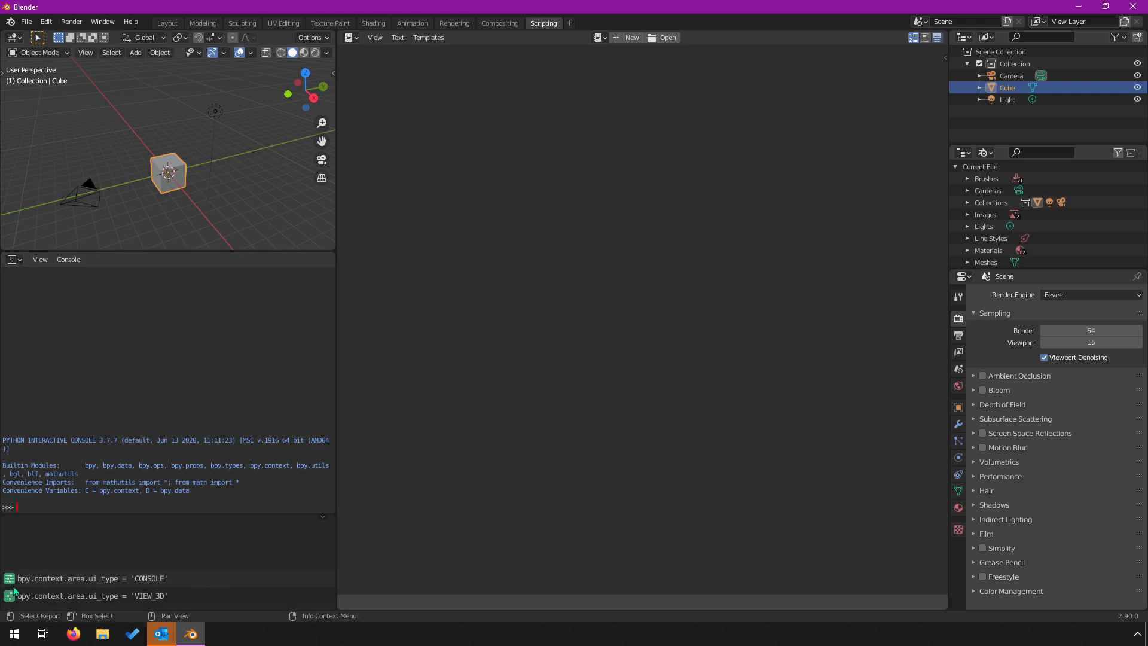
{"action": "mouse_move", "coordinate": [115, 573]}
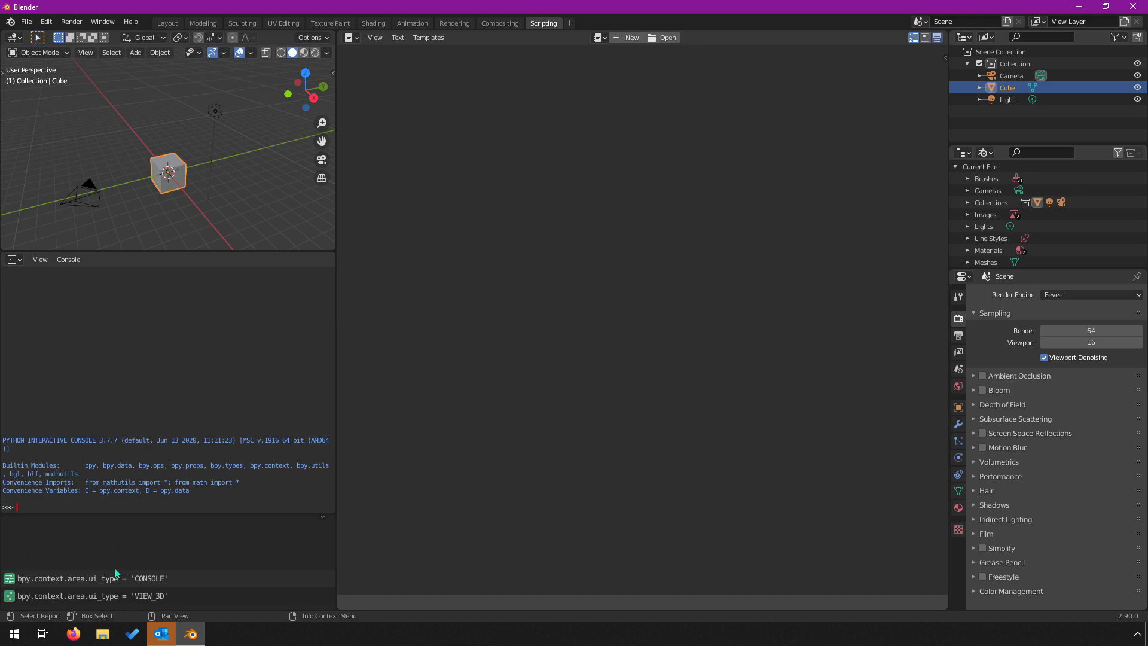
{"action": "mouse_move", "coordinate": [167, 570]}
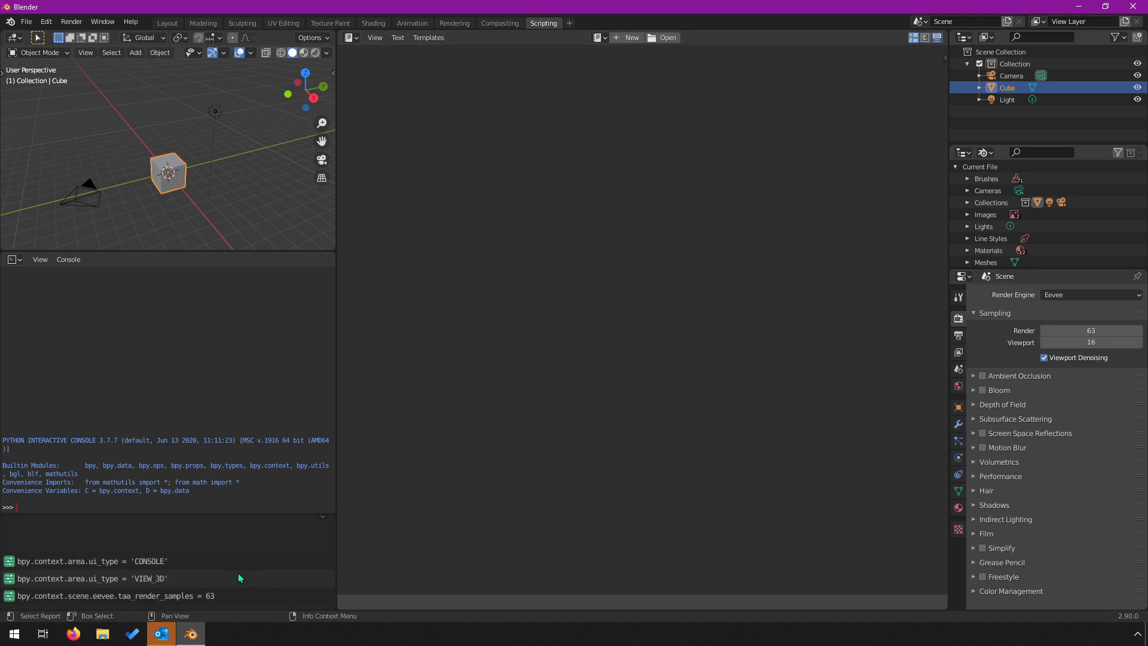
{"action": "mouse_move", "coordinate": [23, 604]}
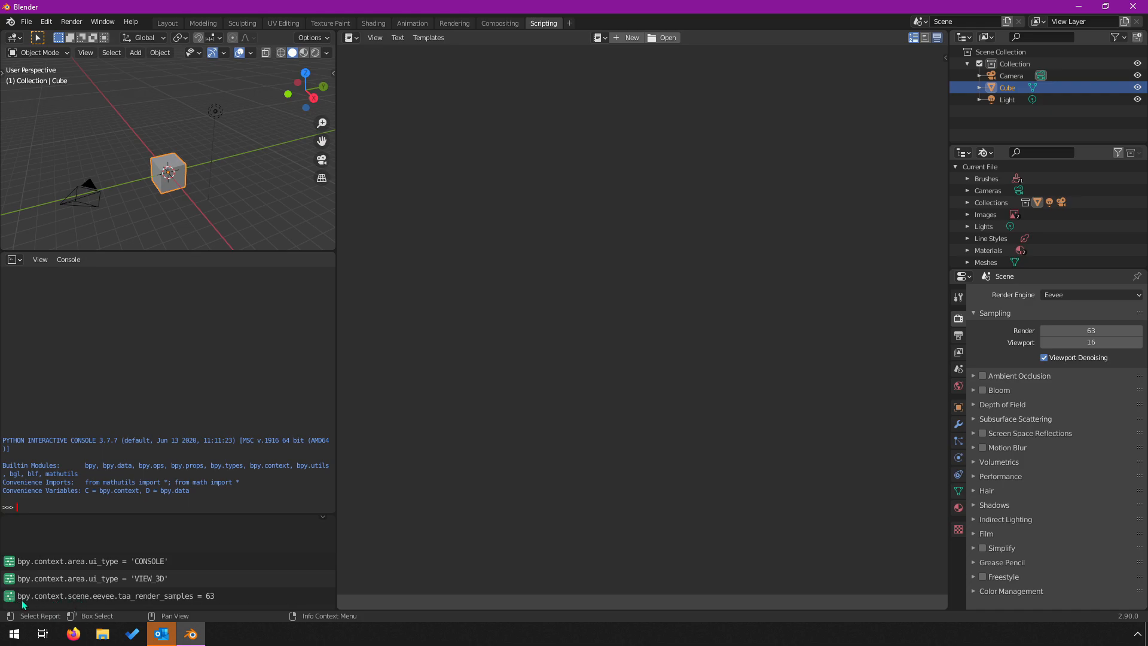
{"action": "mouse_move", "coordinate": [198, 606]}
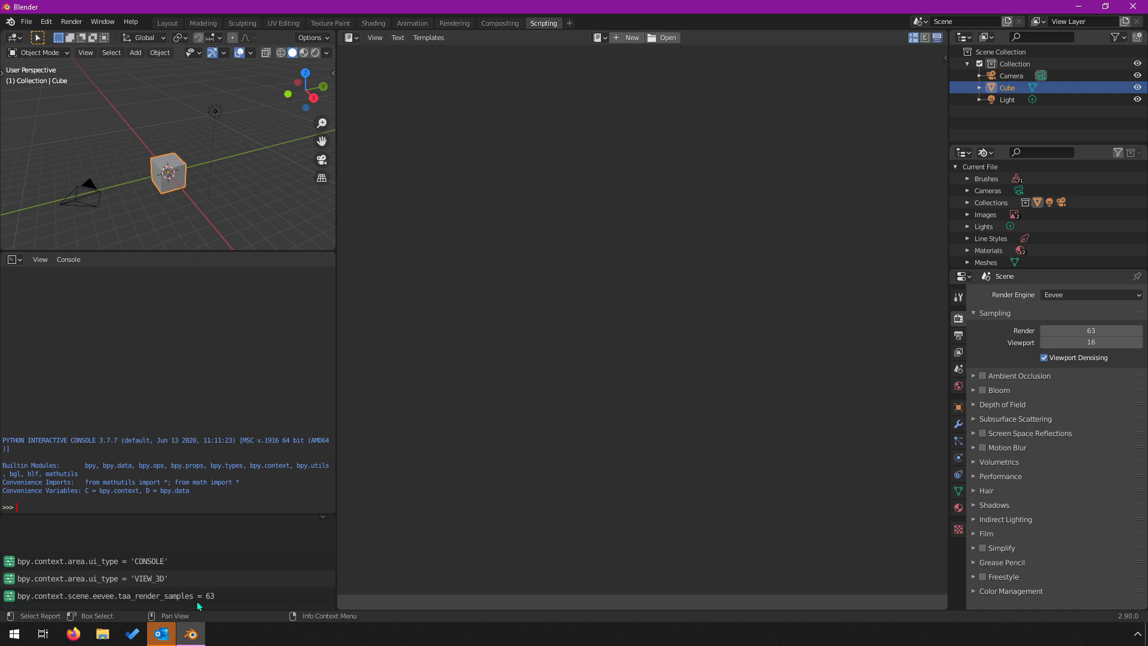
{"action": "mouse_move", "coordinate": [59, 601]}
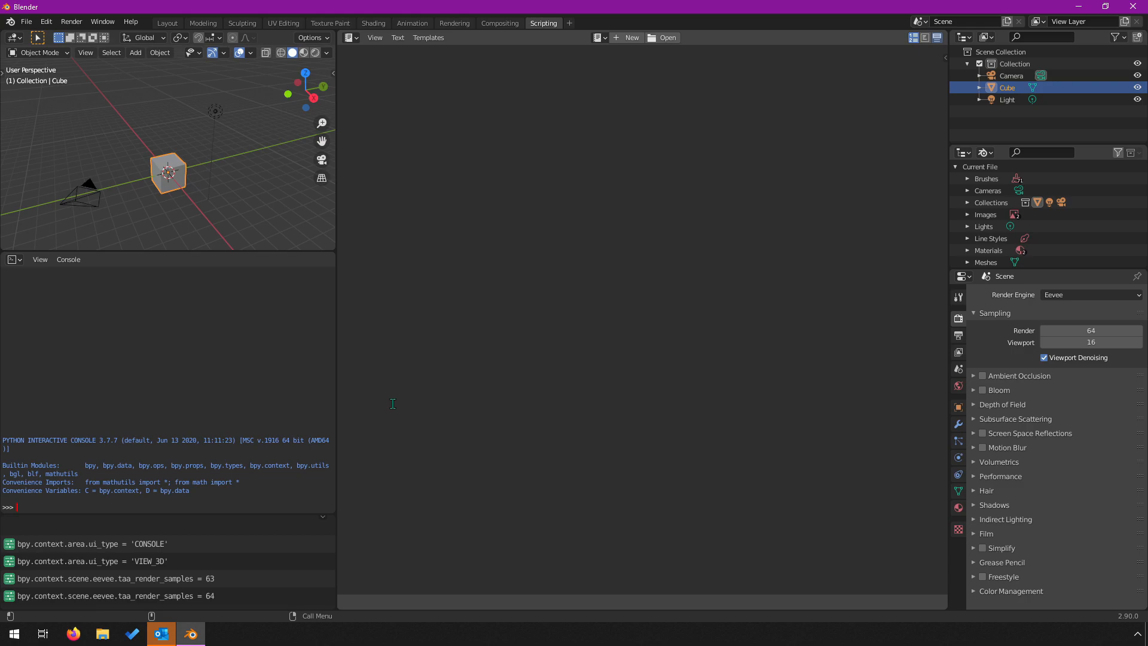
{"action": "mouse_move", "coordinate": [506, 344]}
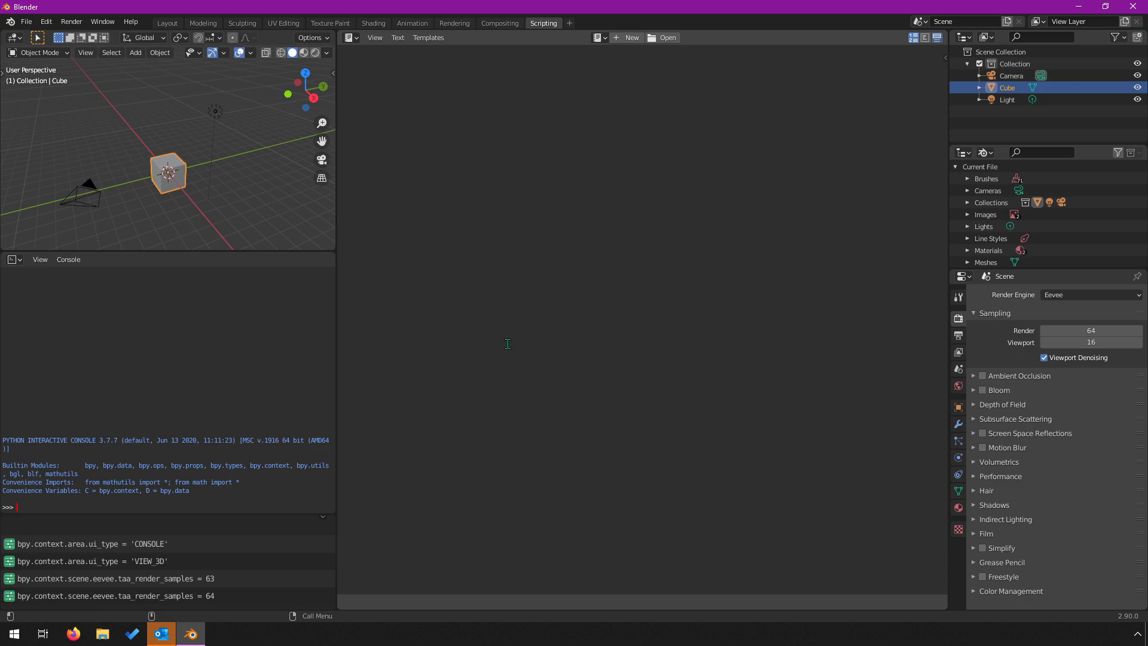
{"action": "mouse_move", "coordinate": [369, 176]}
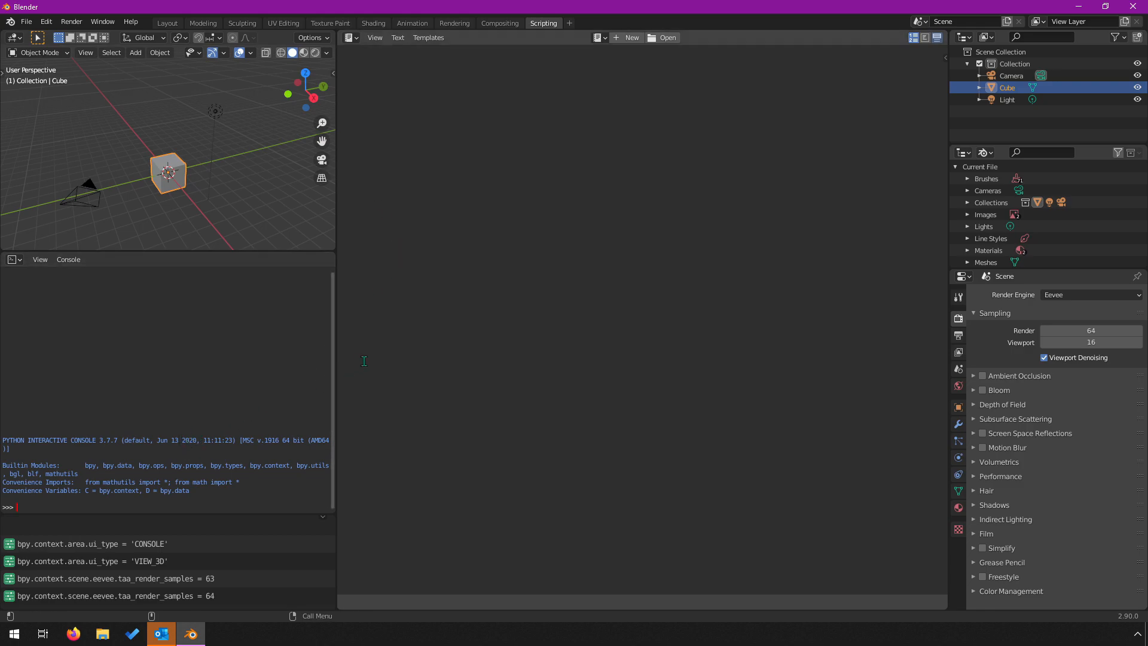
{"action": "mouse_move", "coordinate": [635, 350]}
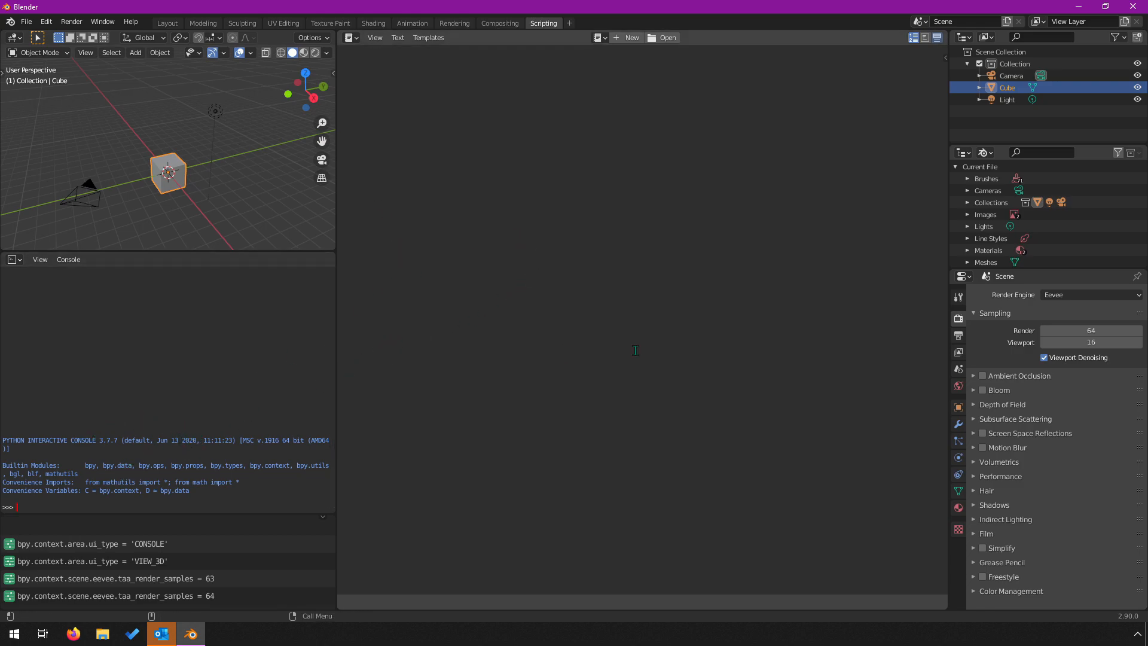
{"action": "mouse_move", "coordinate": [103, 381]}
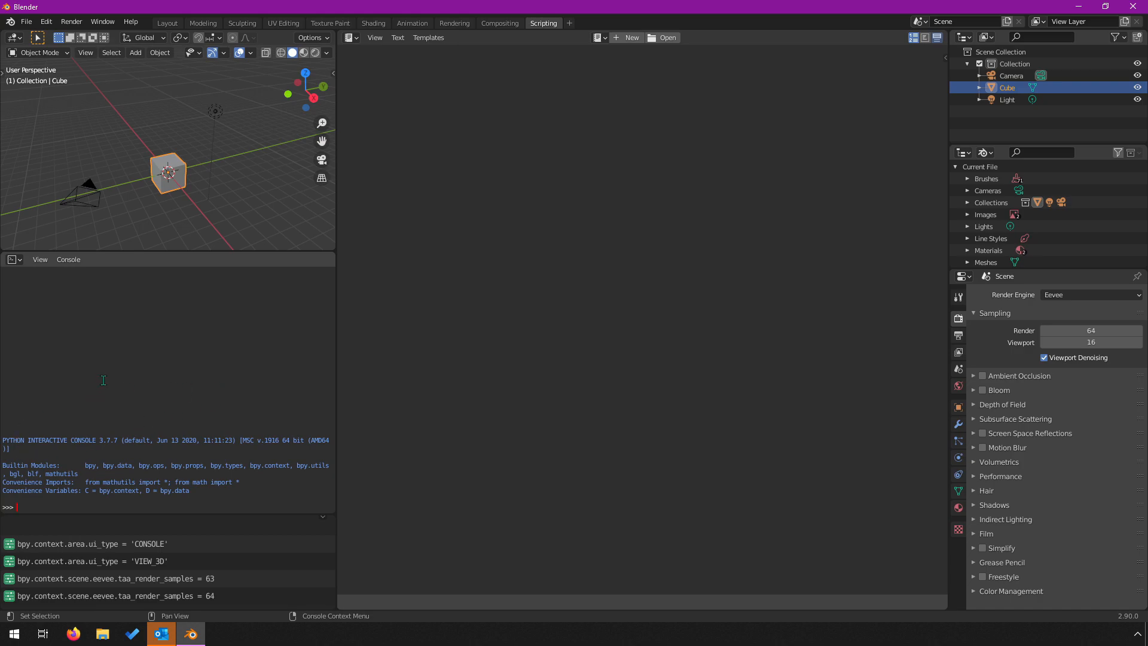
{"action": "mouse_move", "coordinate": [89, 483]}
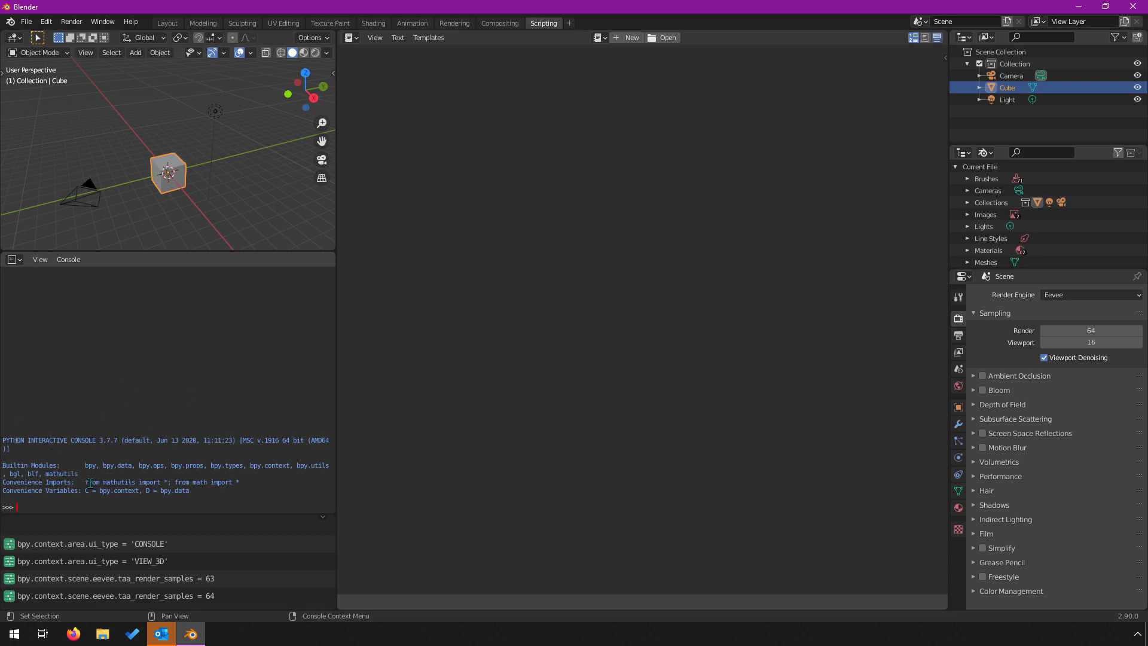
{"action": "mouse_move", "coordinate": [234, 499]}
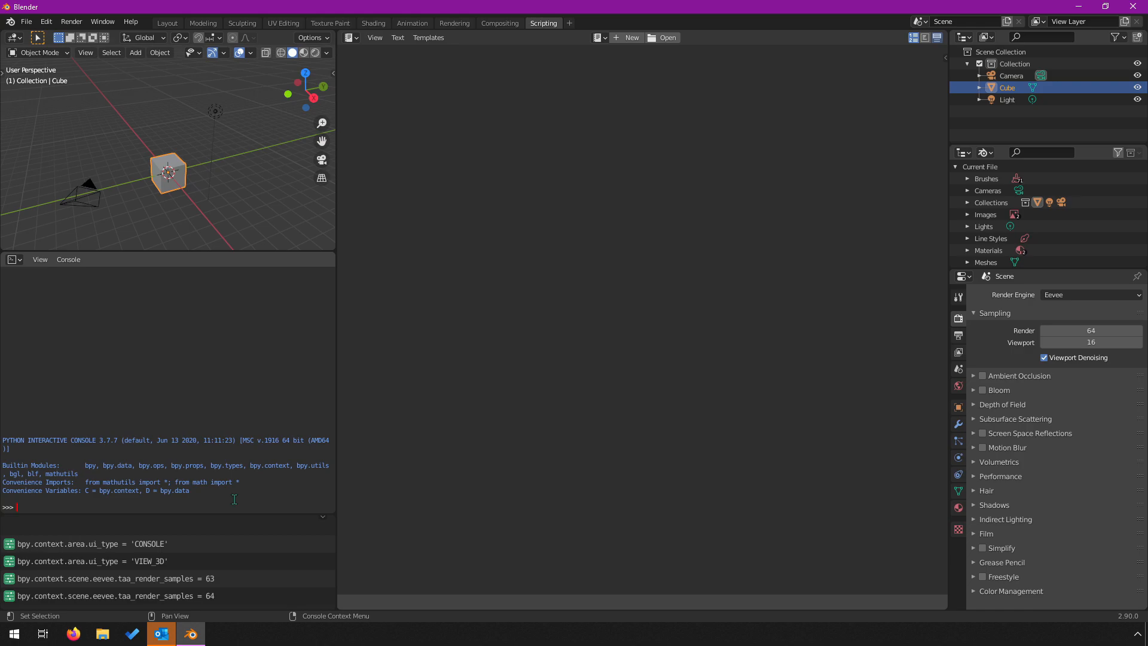
- Assign a = 5 in the Python console
{"action": "type", "text": "a = 5"}
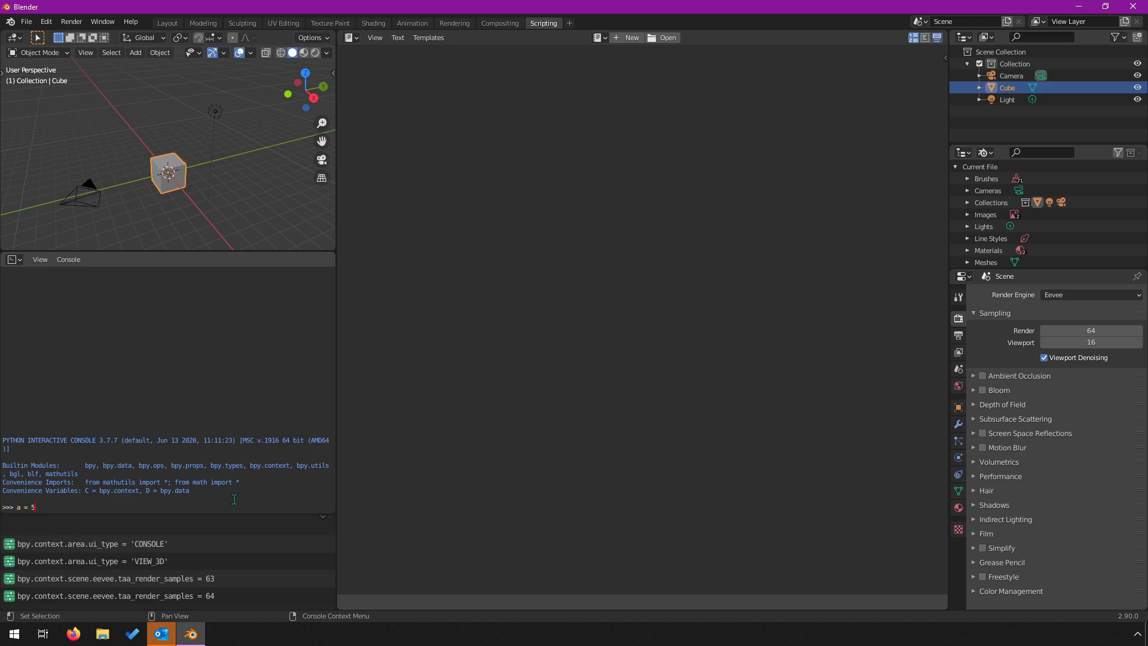
{"action": "key", "text": "Return"}
{"action": "type", "text": "a + 4"}
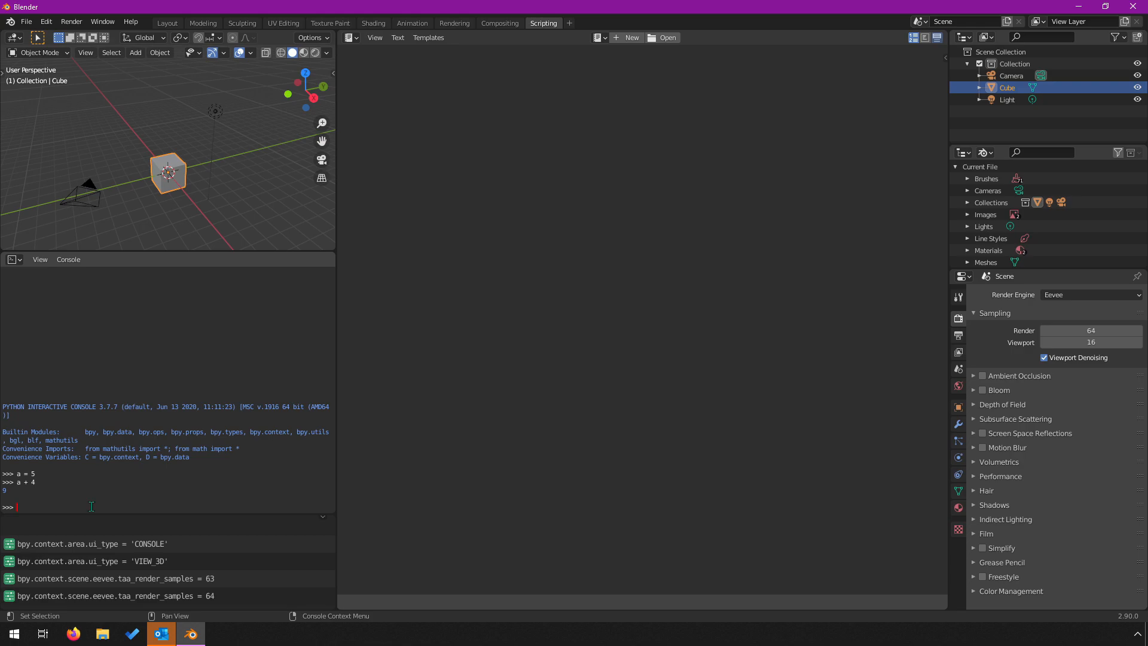
{"action": "mouse_move", "coordinate": [334, 212]}
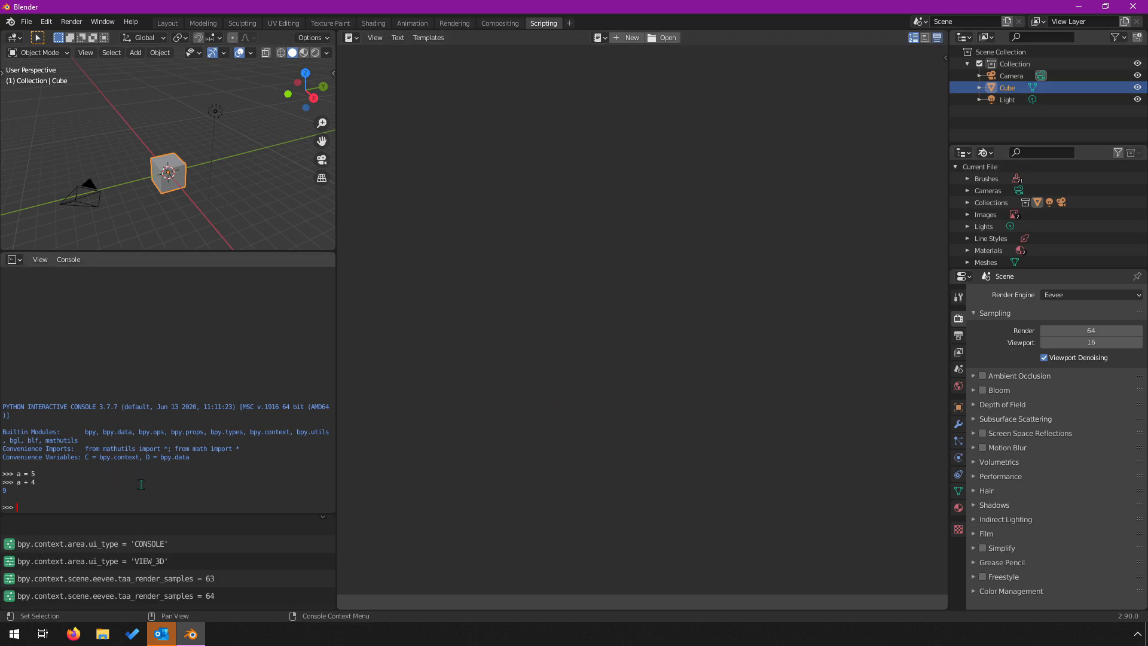
{"action": "mouse_move", "coordinate": [24, 590]}
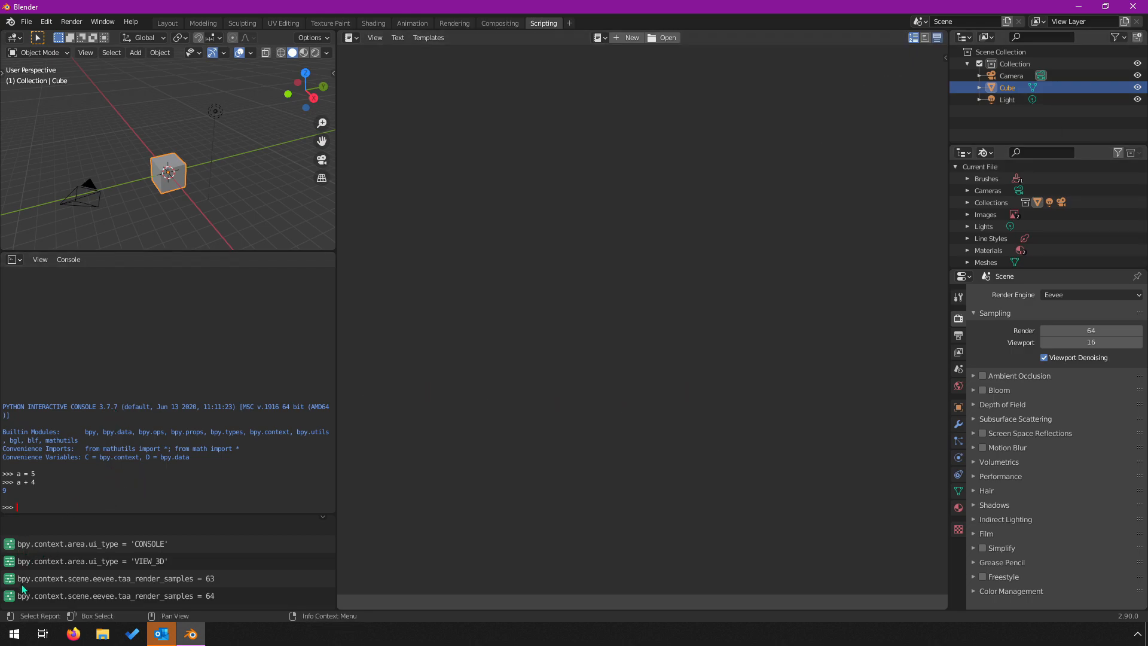
{"action": "mouse_move", "coordinate": [205, 475]}
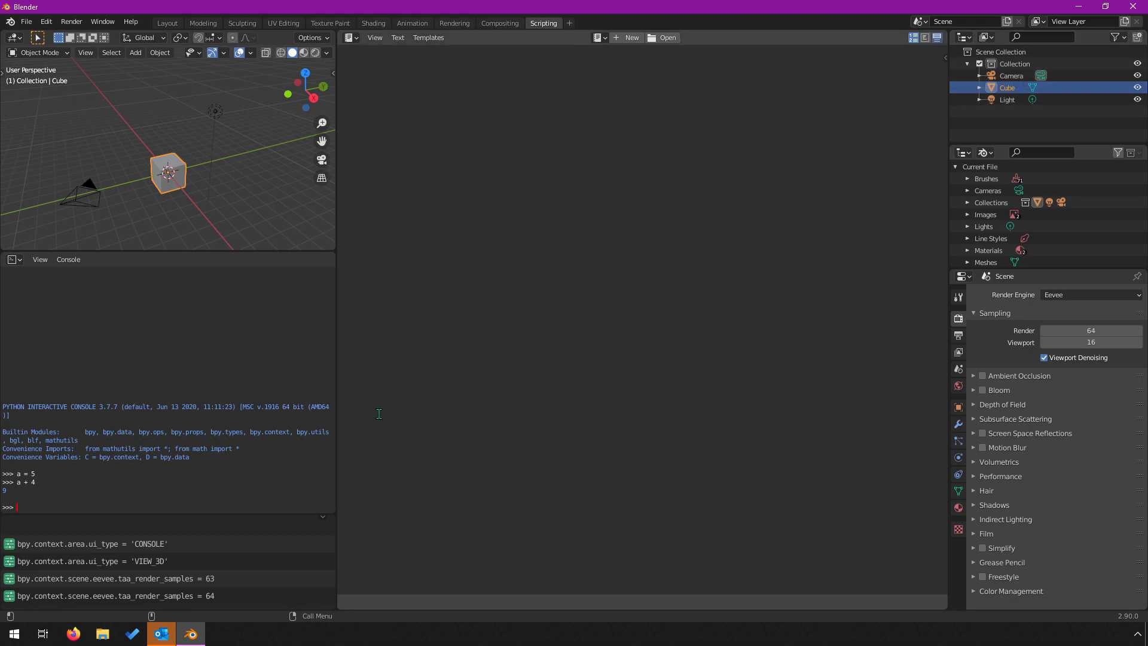
{"action": "mouse_move", "coordinate": [150, 500]}
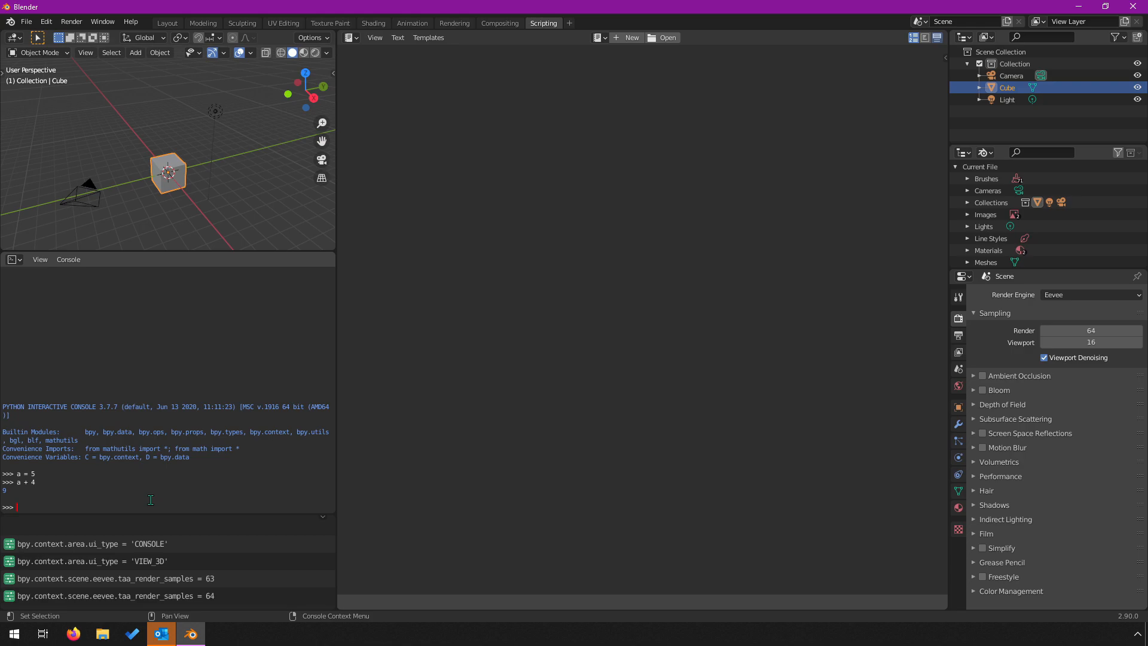
- Evaluate bpy.data.objects in the console, showing a collection of three objects
{"action": "type", "text": "bpy.data.objects"}
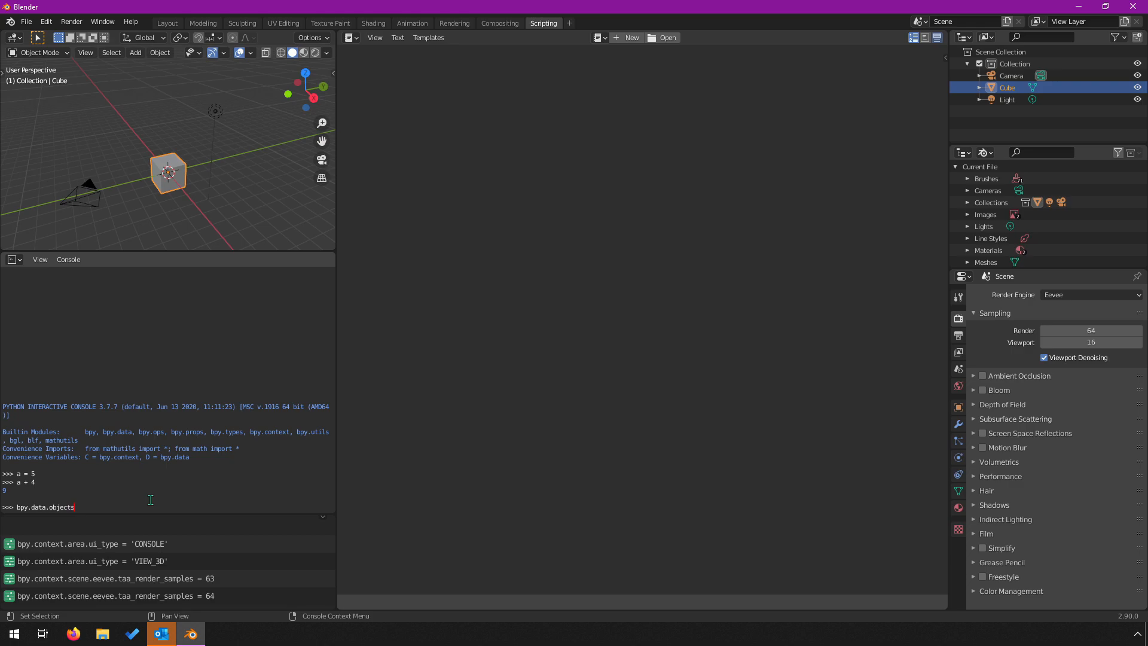
{"action": "key", "text": "Return"}
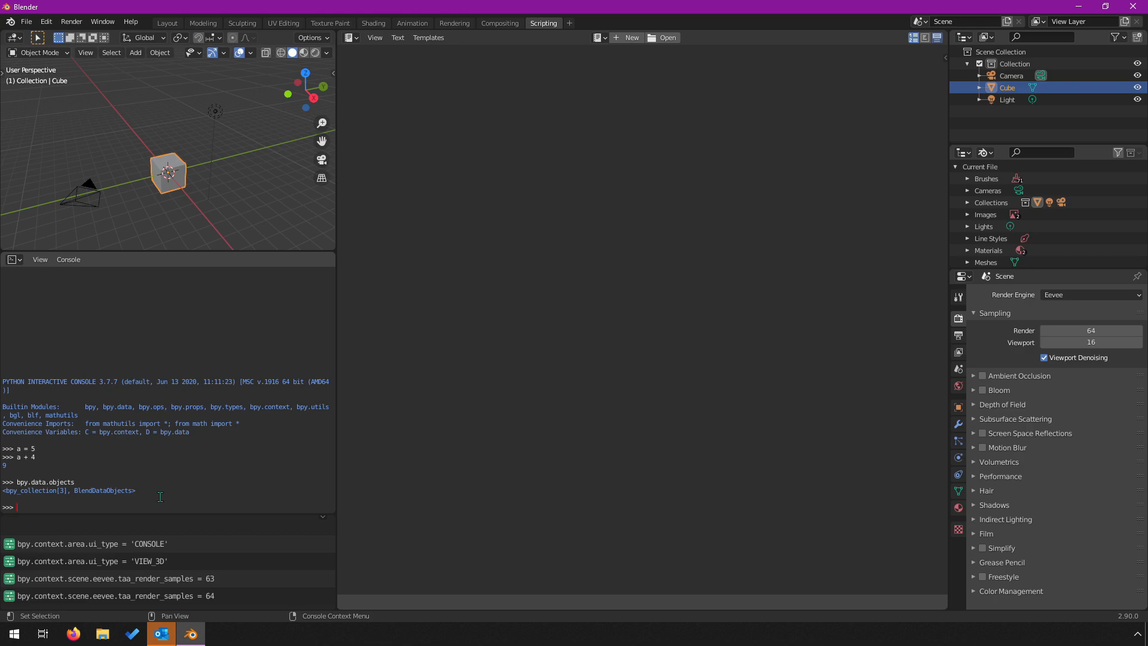
{"action": "type", "text": "bpy.data.objects"}
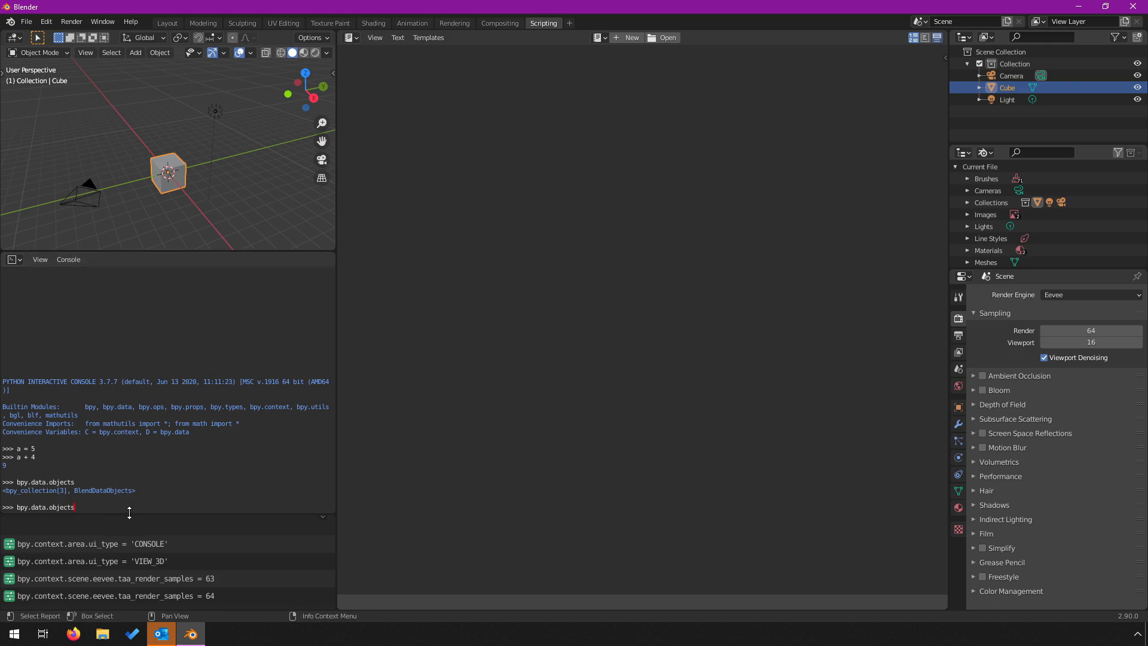
{"action": "mouse_move", "coordinate": [210, 470]}
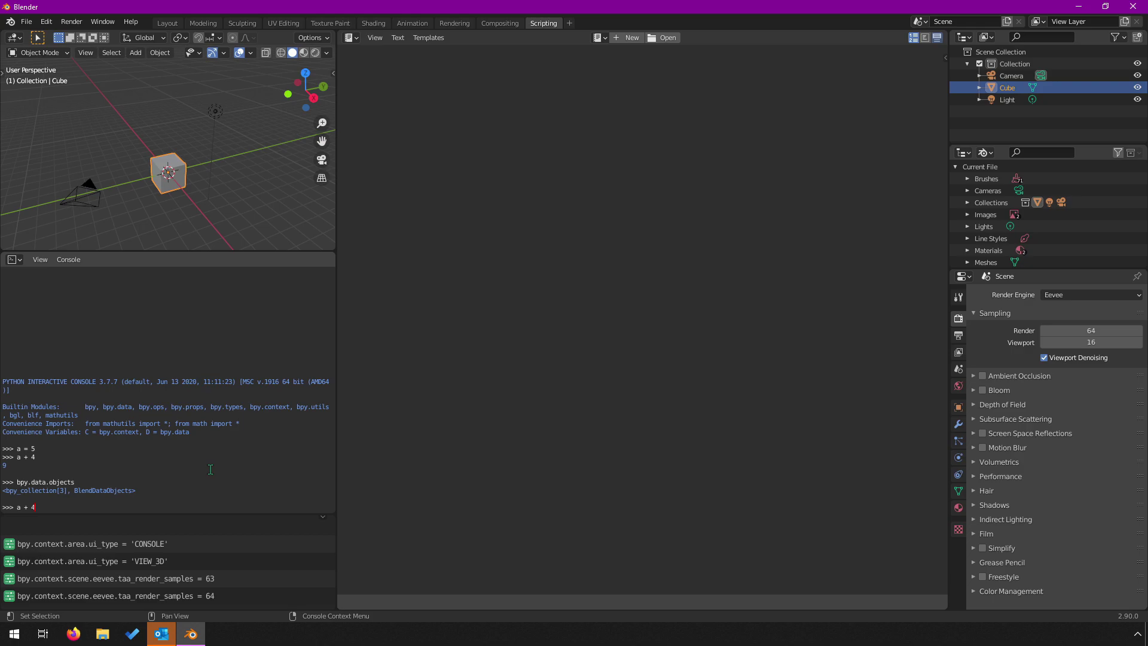
- Run list(bpy.data.objects), listing Camera, Cube and Light by name
{"action": "type", "text": "bpy.data.objects"}
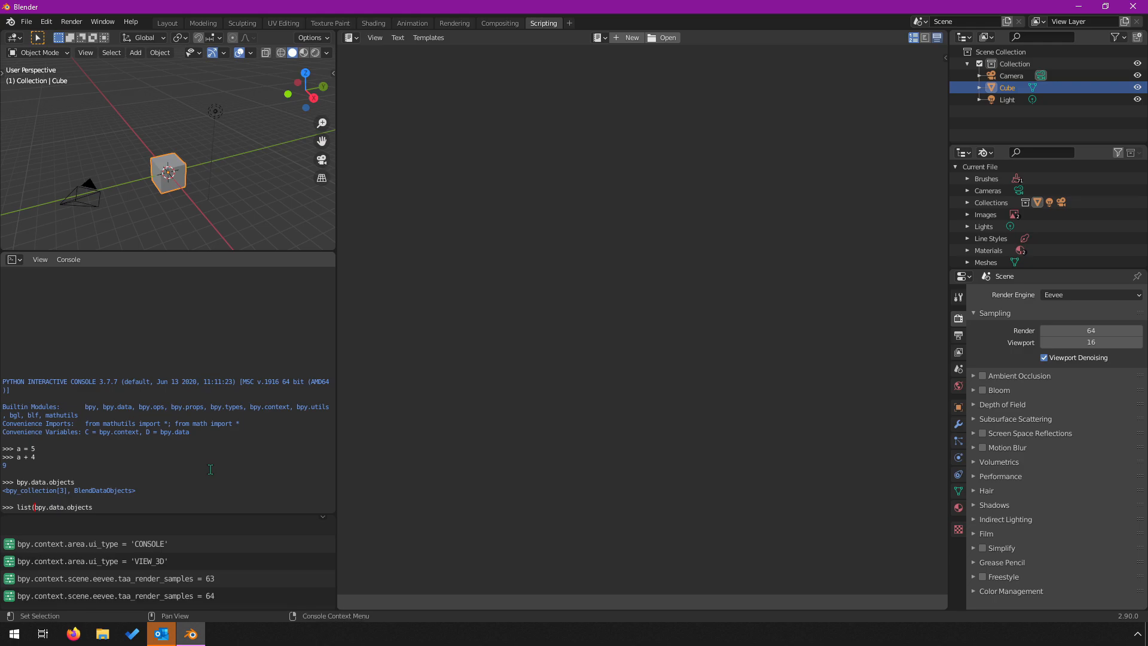
{"action": "key", "text": "Return"}
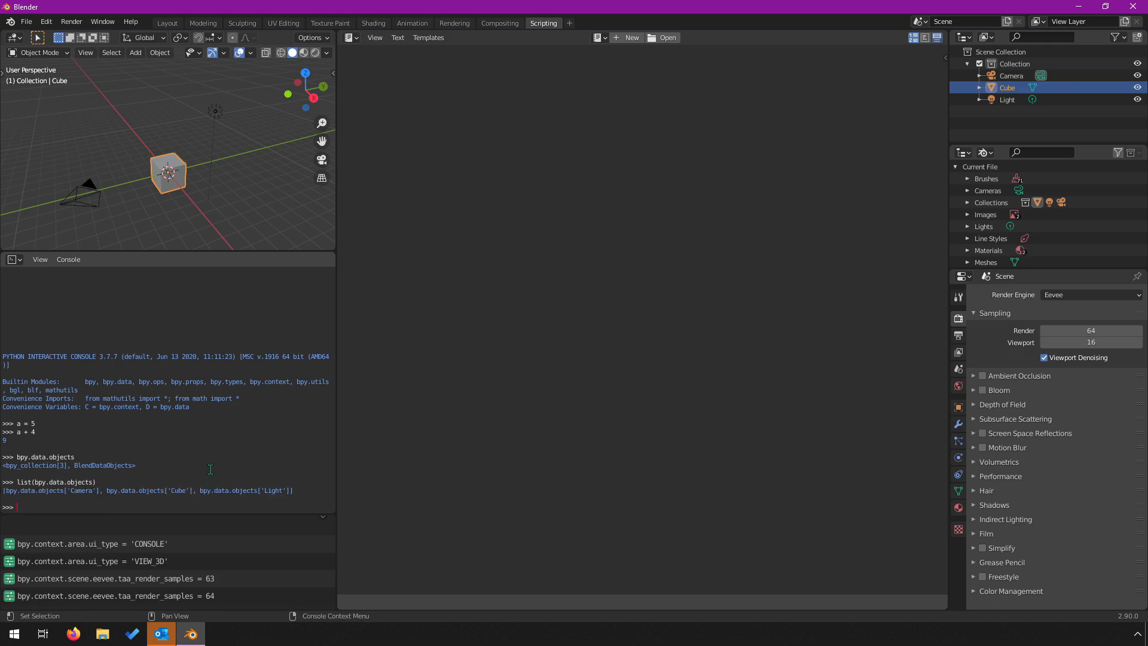
{"action": "mouse_move", "coordinate": [235, 502]}
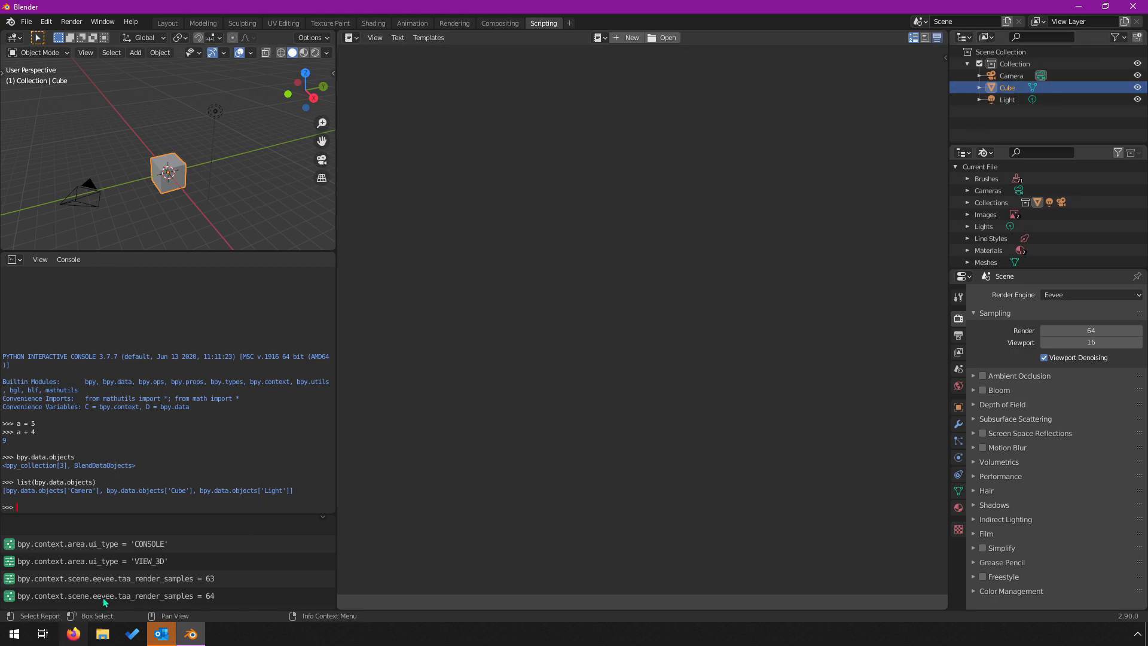
{"action": "mouse_move", "coordinate": [98, 524]}
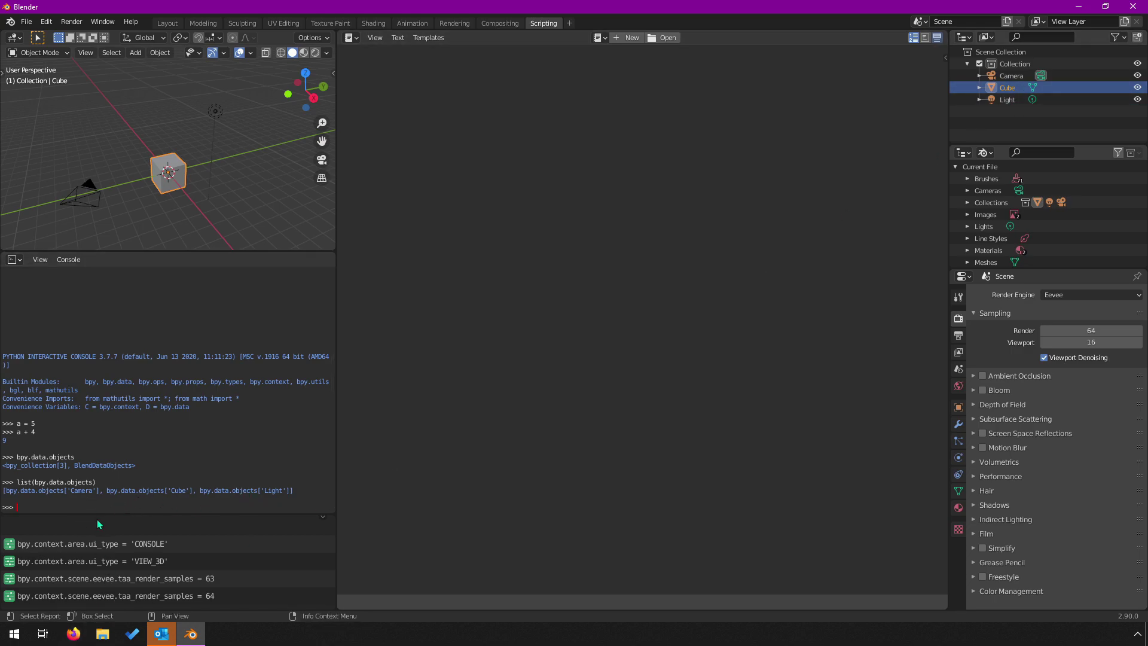
{"action": "mouse_move", "coordinate": [155, 508]}
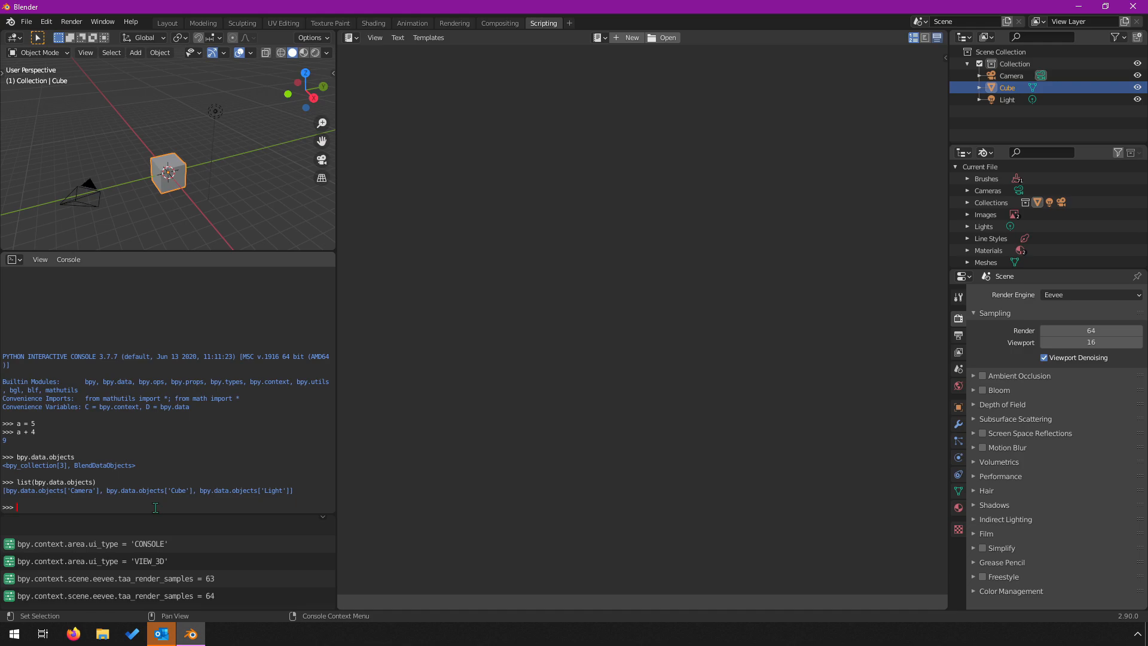
- Fetch the first scene object with bpy.data.objects[0], returning the Camera
{"action": "type", "text": "list(bpy.data.objects"}
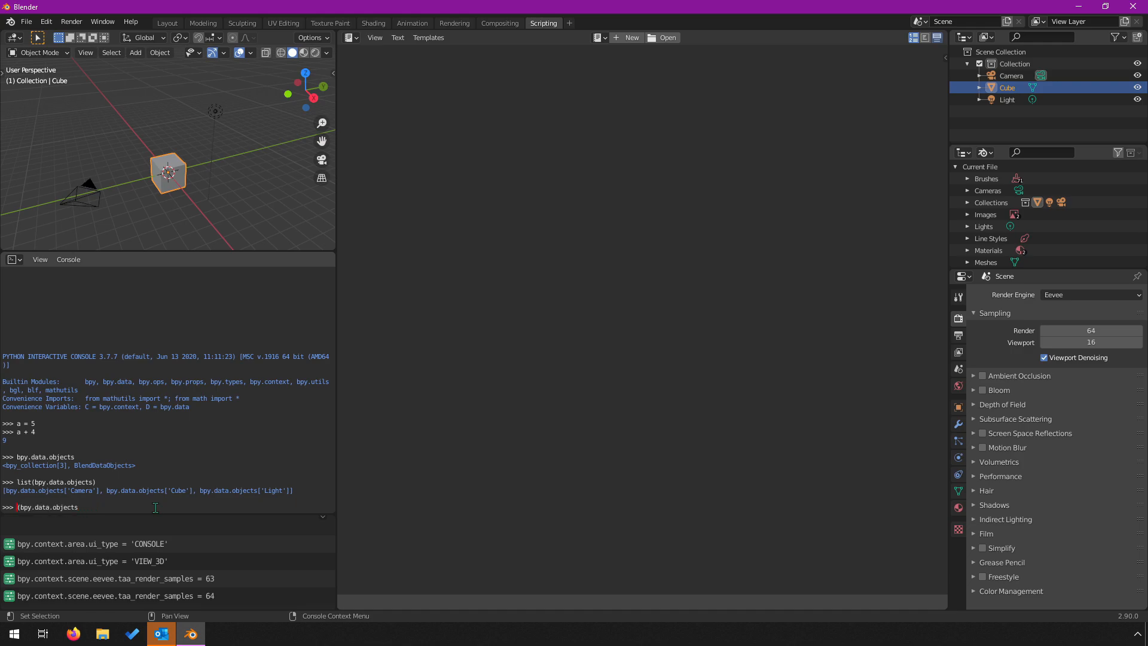
{"action": "type", "text": "["}
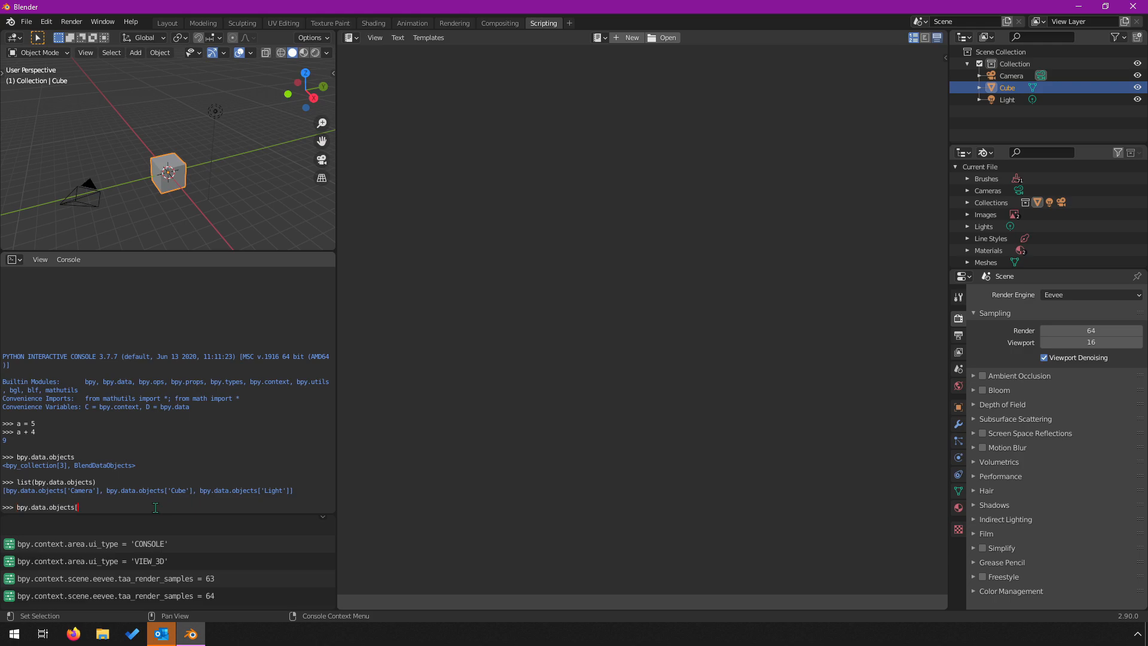
{"action": "key", "text": "Return"}
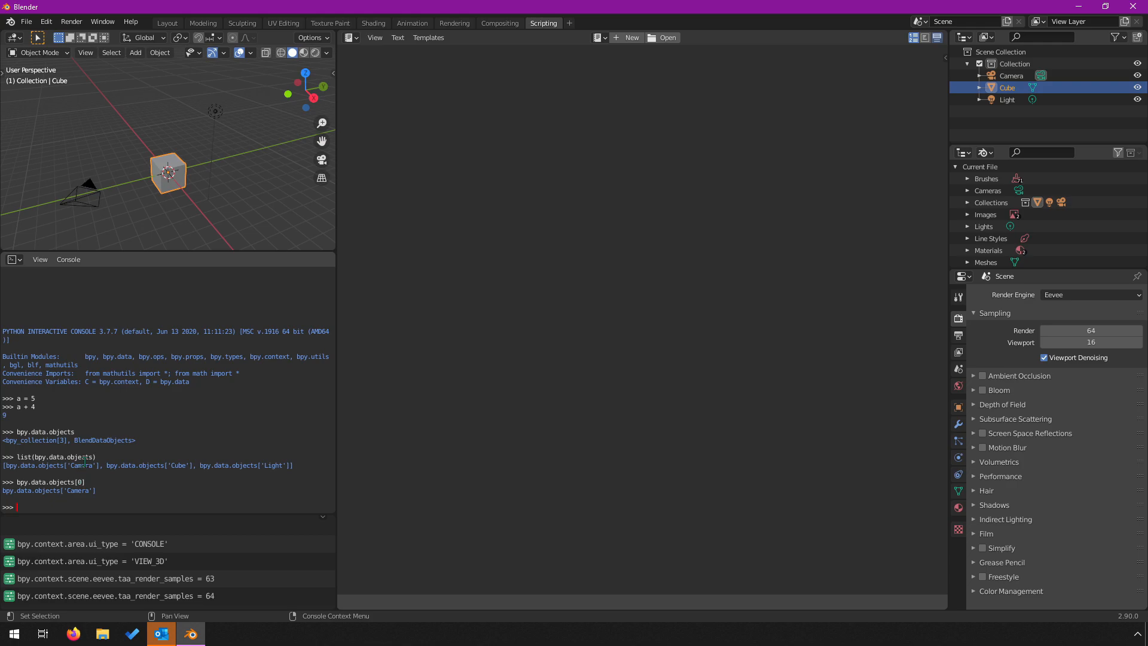
- Fetch the same object by name with bpy.data.objects['Camera']
{"action": "type", "text": "bpy.data.objects[0]"}
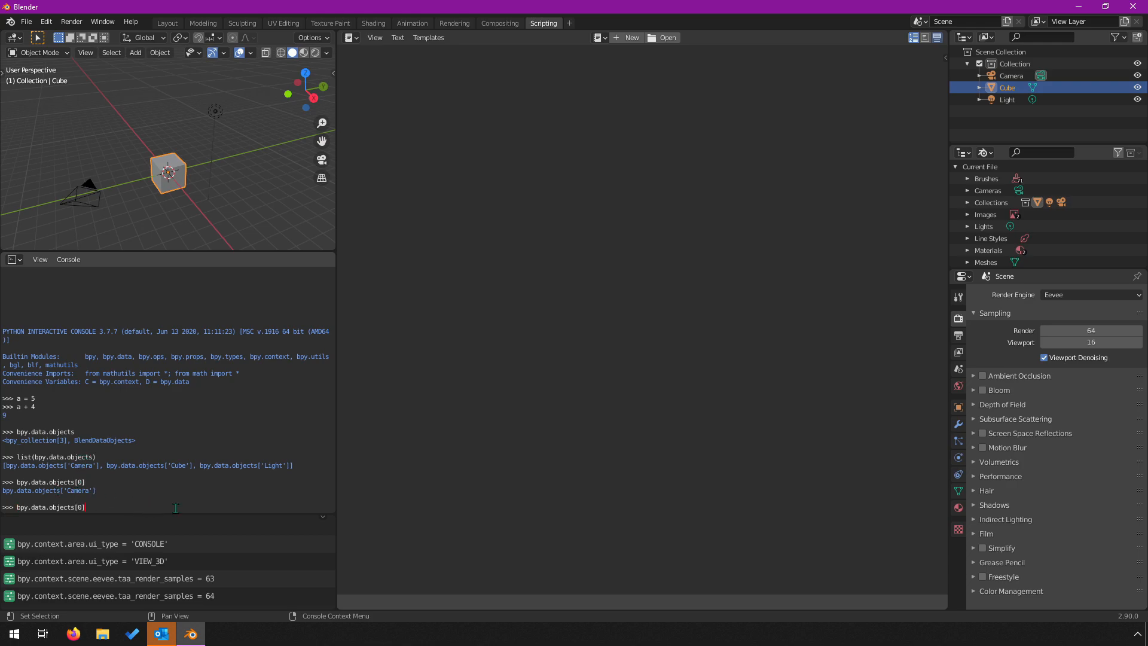
{"action": "type", "text": "'"}
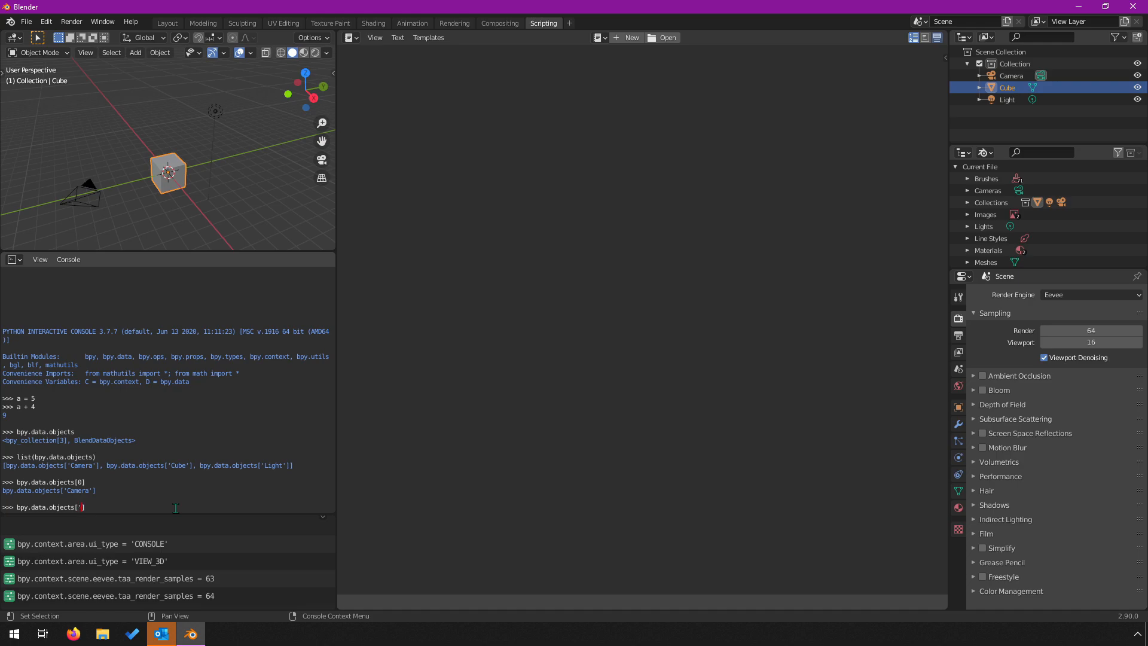
{"action": "key", "text": "Return"}
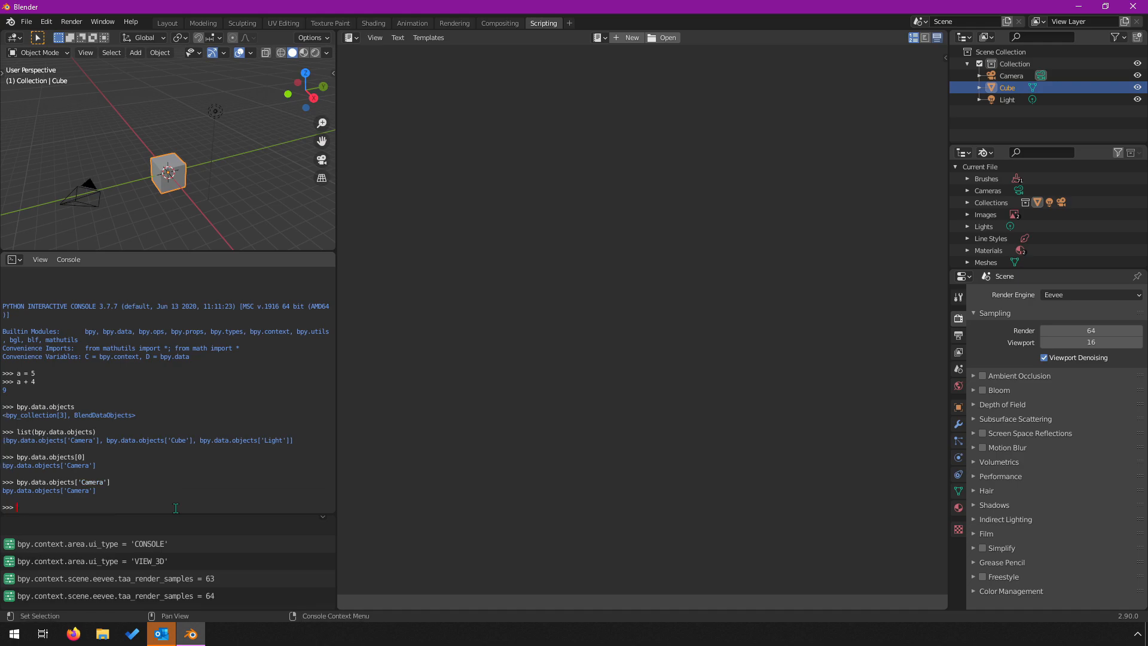
{"action": "mouse_move", "coordinate": [107, 490]}
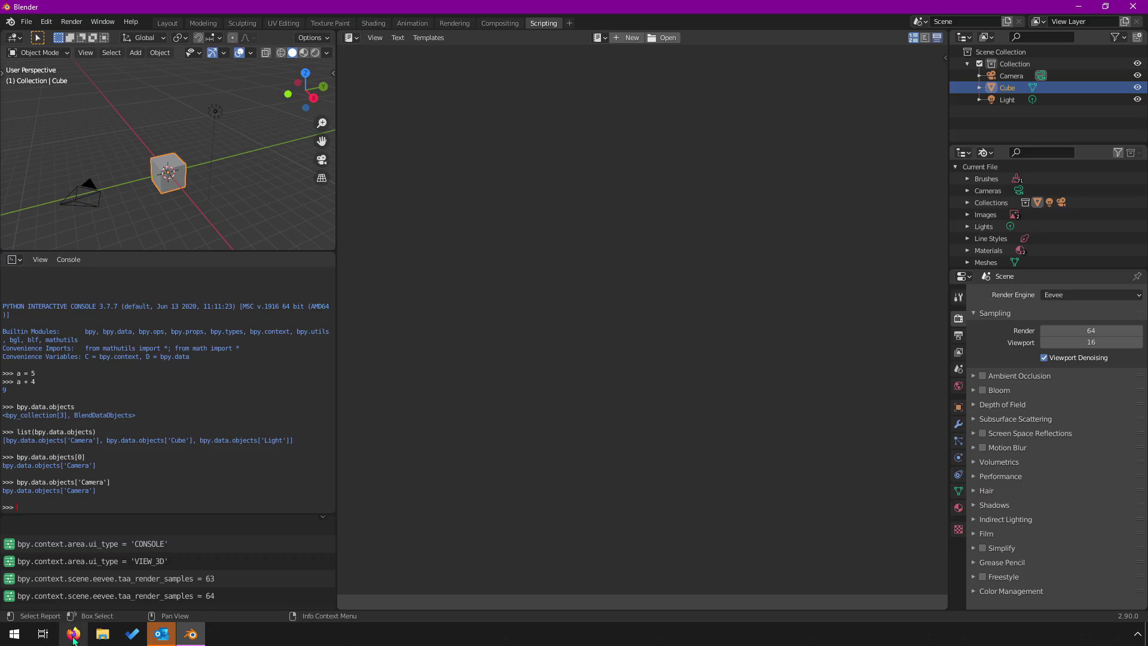
- Search Google for blender python api in Firefox and open the Blender 2.90.1 Python API Documentation
{"action": "left_click", "coordinate": [73, 634]}
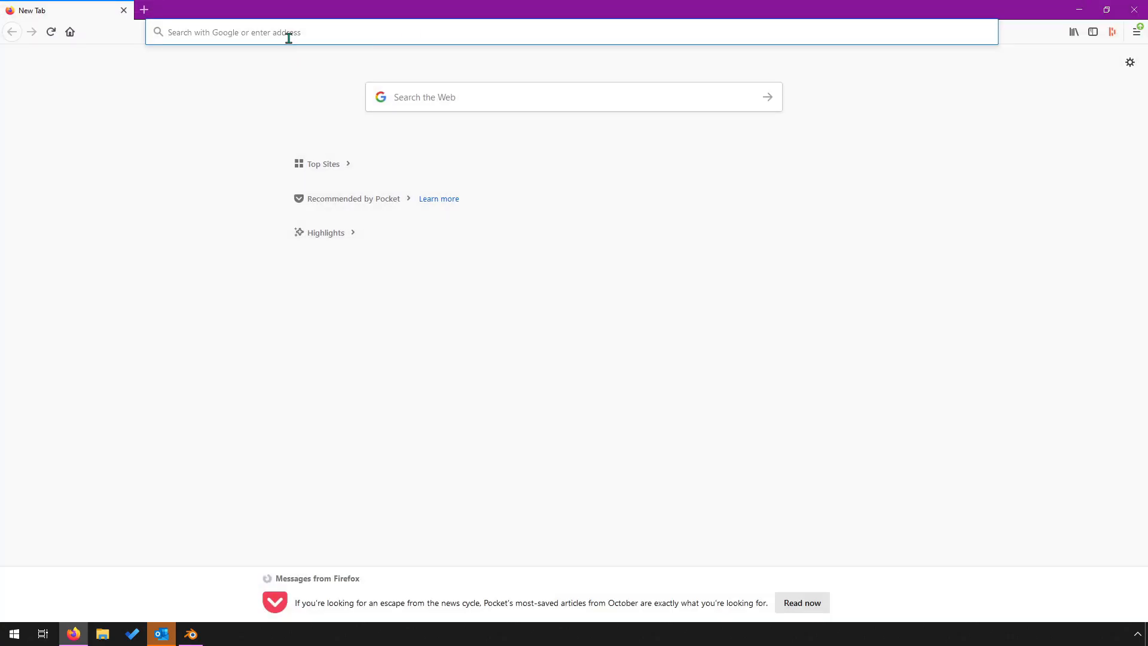
{"action": "type", "text": "blender+python+api"}
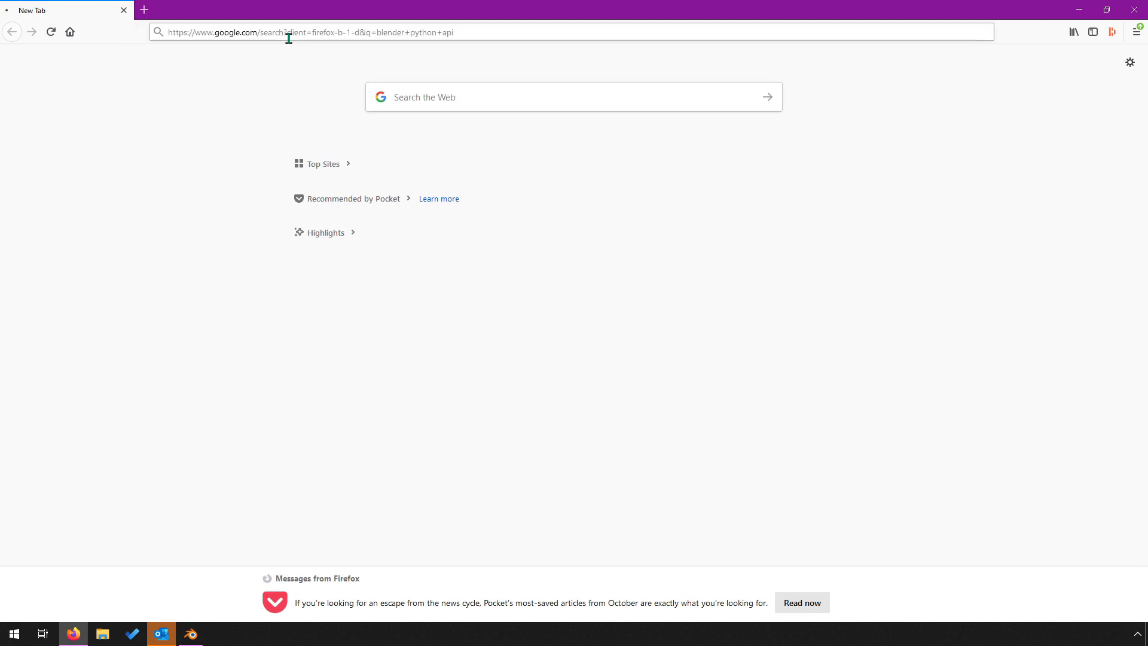
{"action": "key", "text": "Return"}
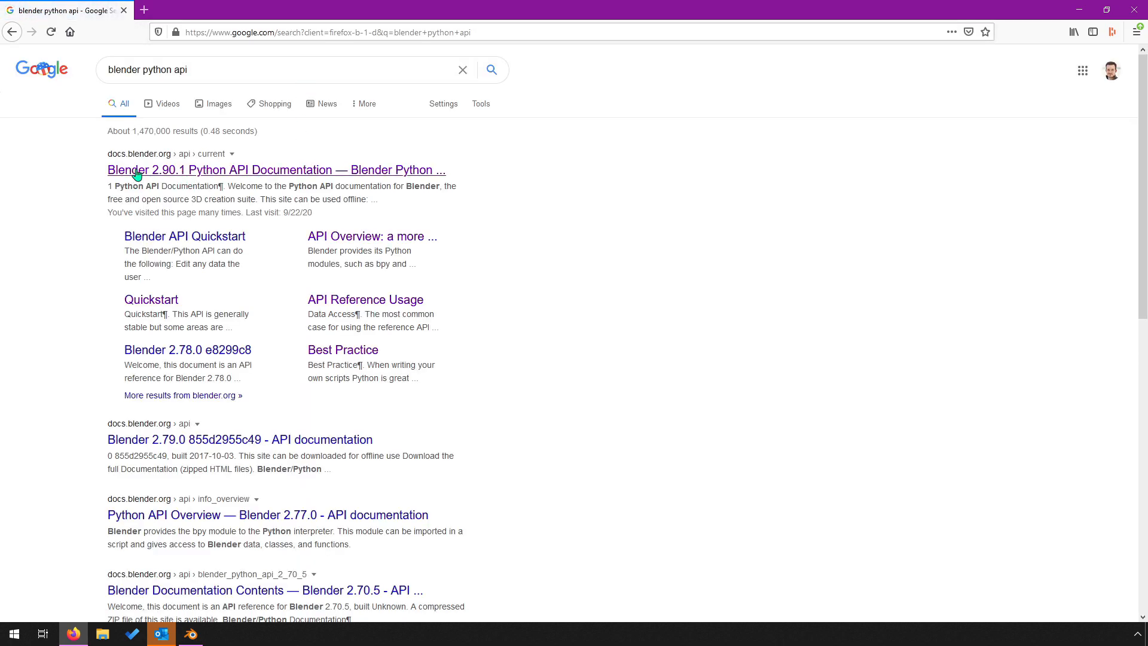
{"action": "left_click", "coordinate": [277, 170]}
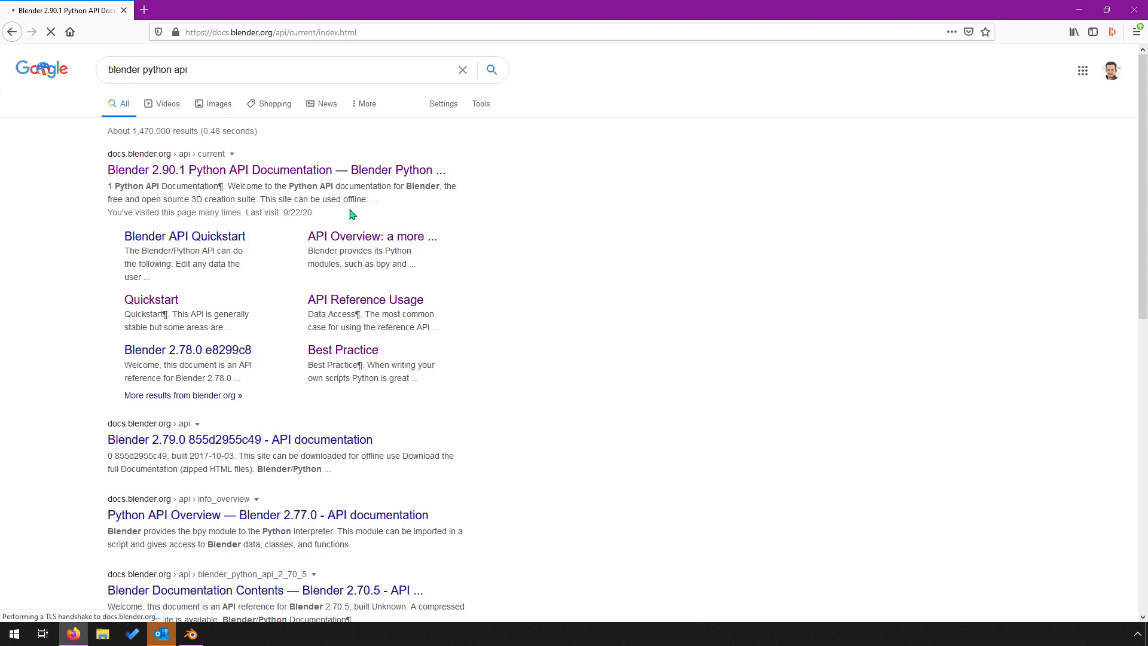
{"action": "left_click", "coordinate": [276, 170]}
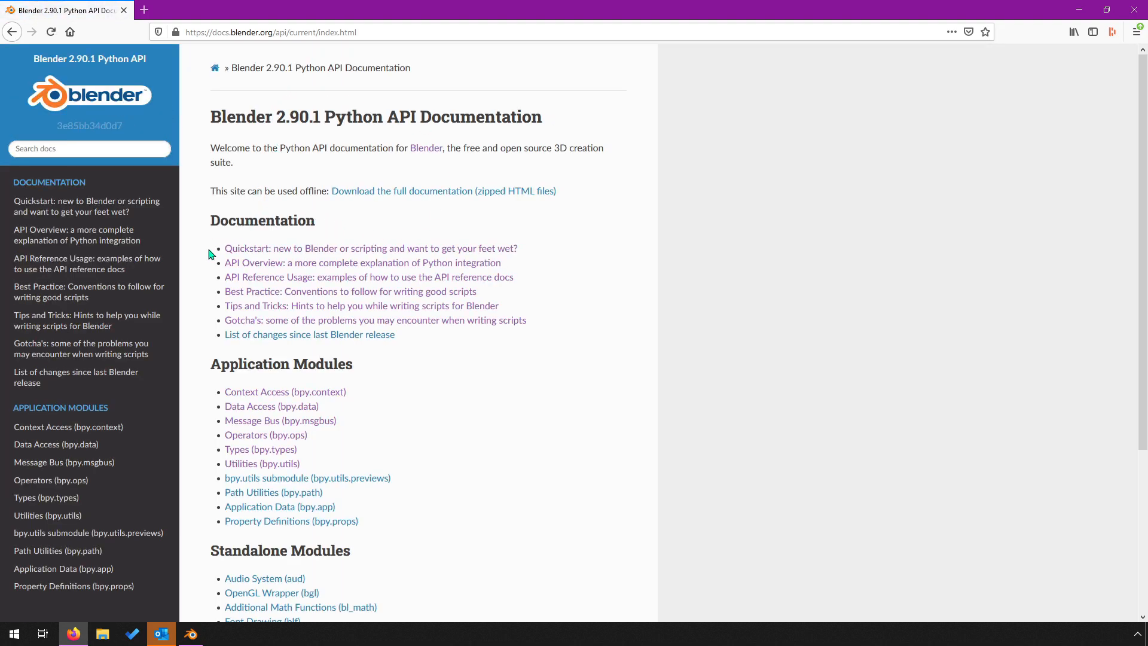
{"action": "mouse_move", "coordinate": [428, 125]}
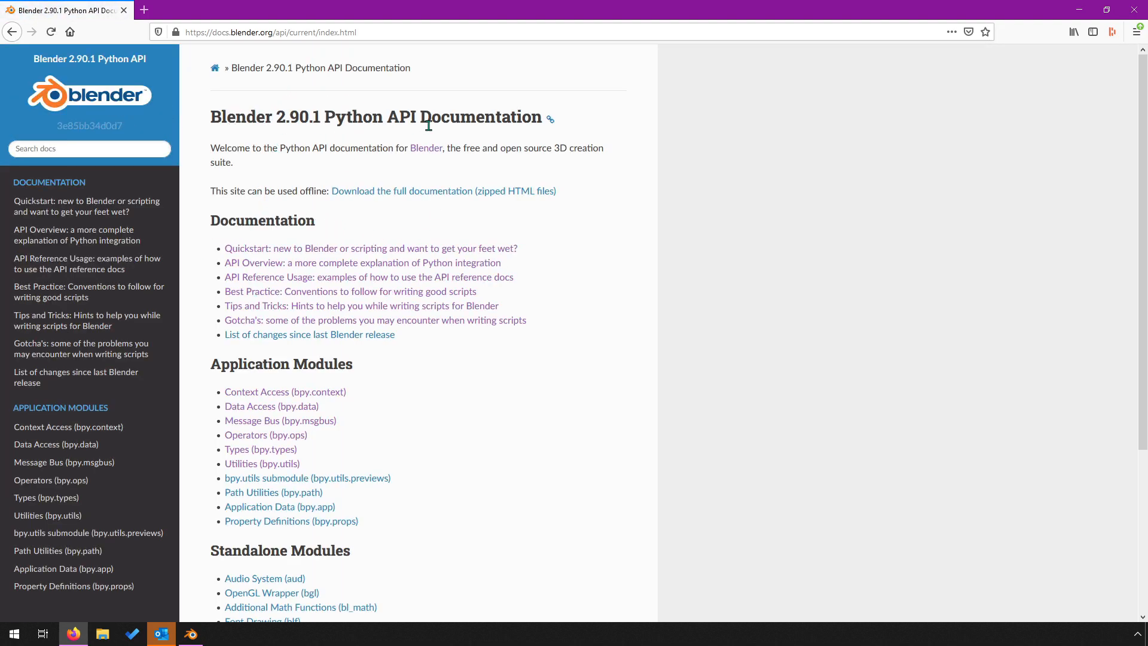
{"action": "mouse_move", "coordinate": [1077, 10]}
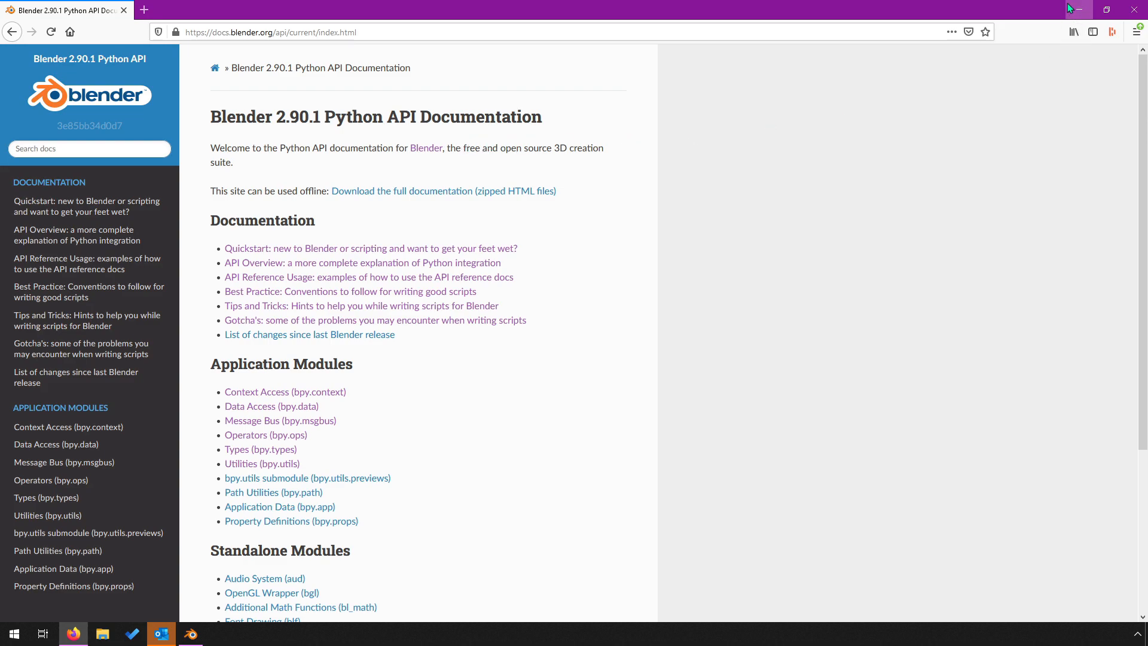
{"action": "mouse_move", "coordinate": [1079, 12]}
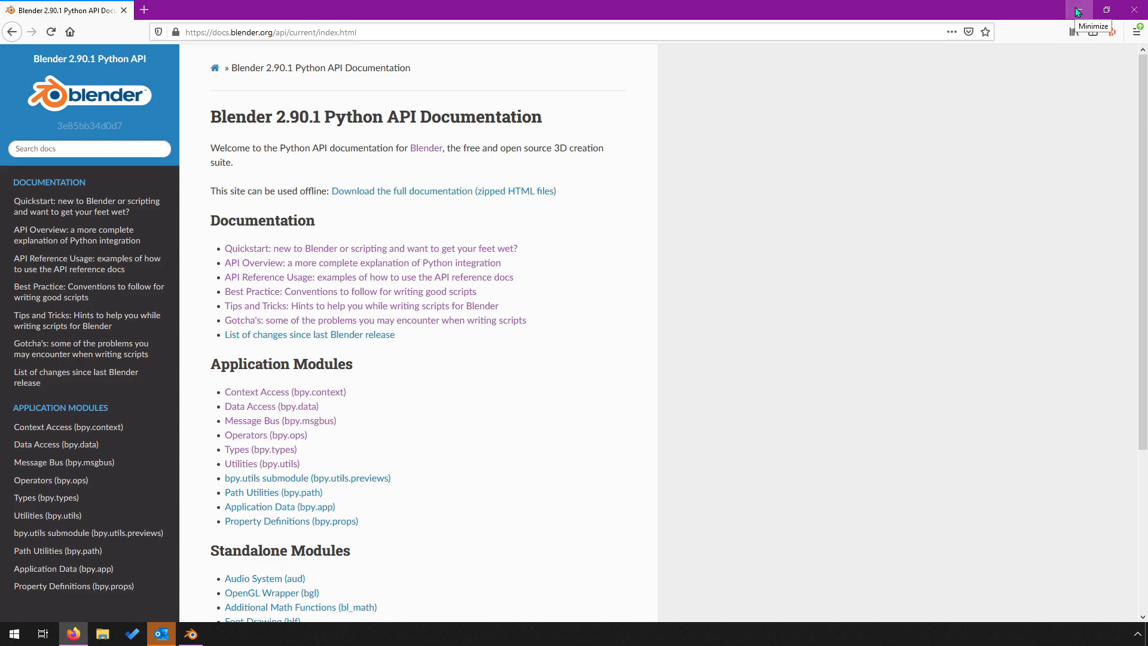
{"action": "mouse_move", "coordinate": [672, 247]}
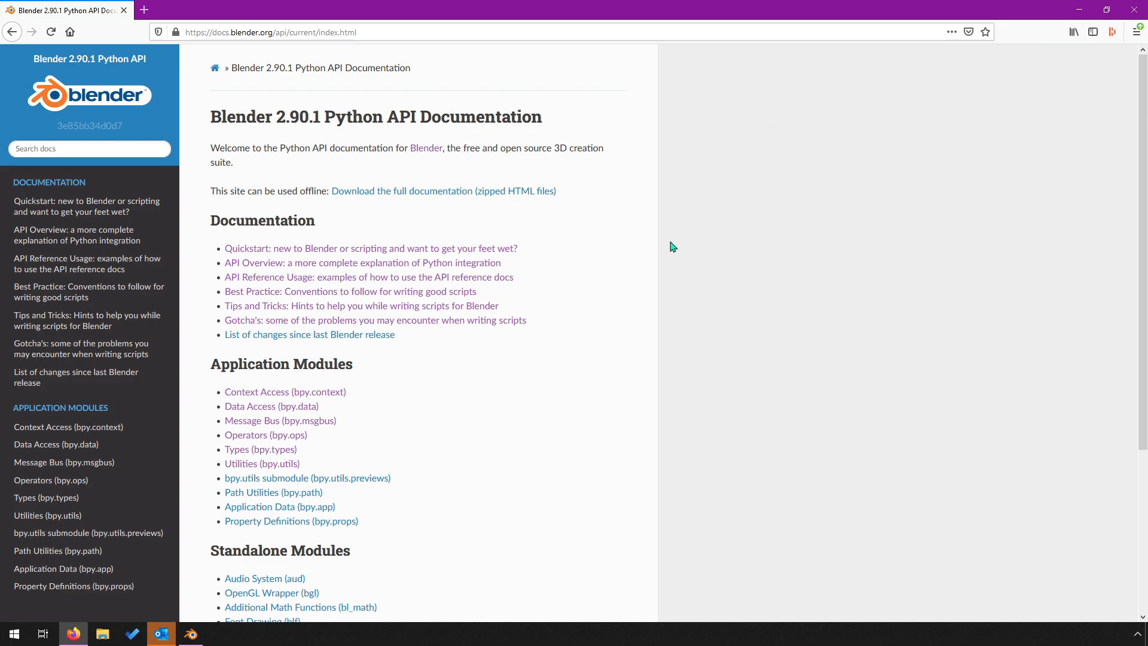
{"action": "mouse_move", "coordinate": [639, 260]}
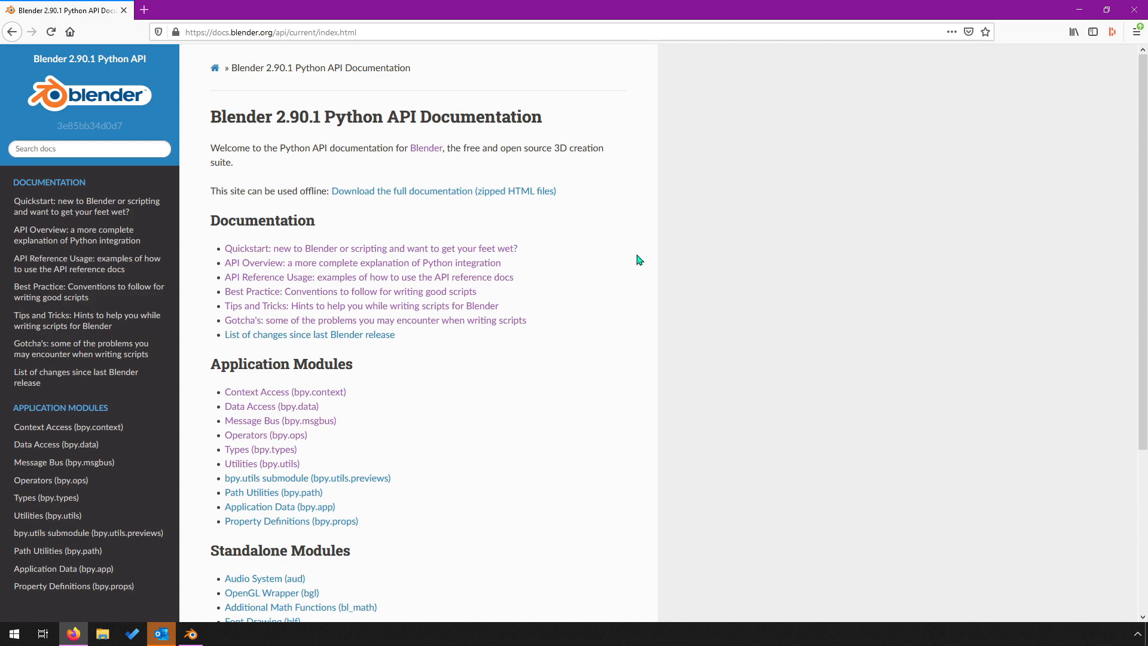
{"action": "mouse_move", "coordinate": [1077, 10]}
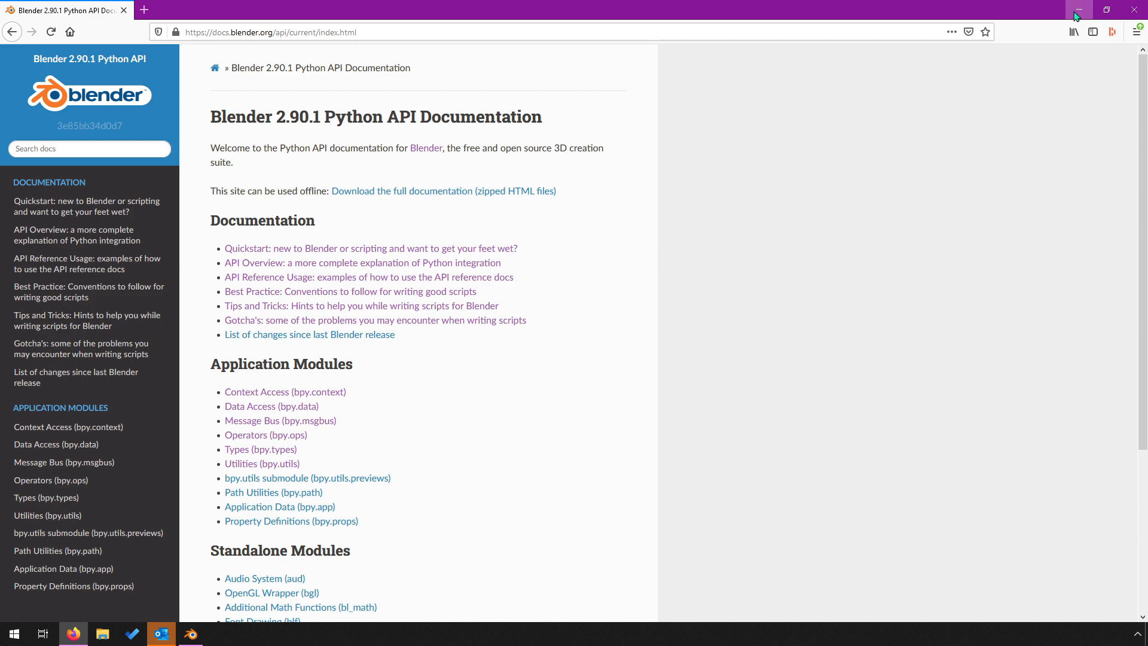
- Minimize Firefox to bring Blender's Scripting workspace back in front
{"action": "left_click", "coordinate": [1077, 9]}
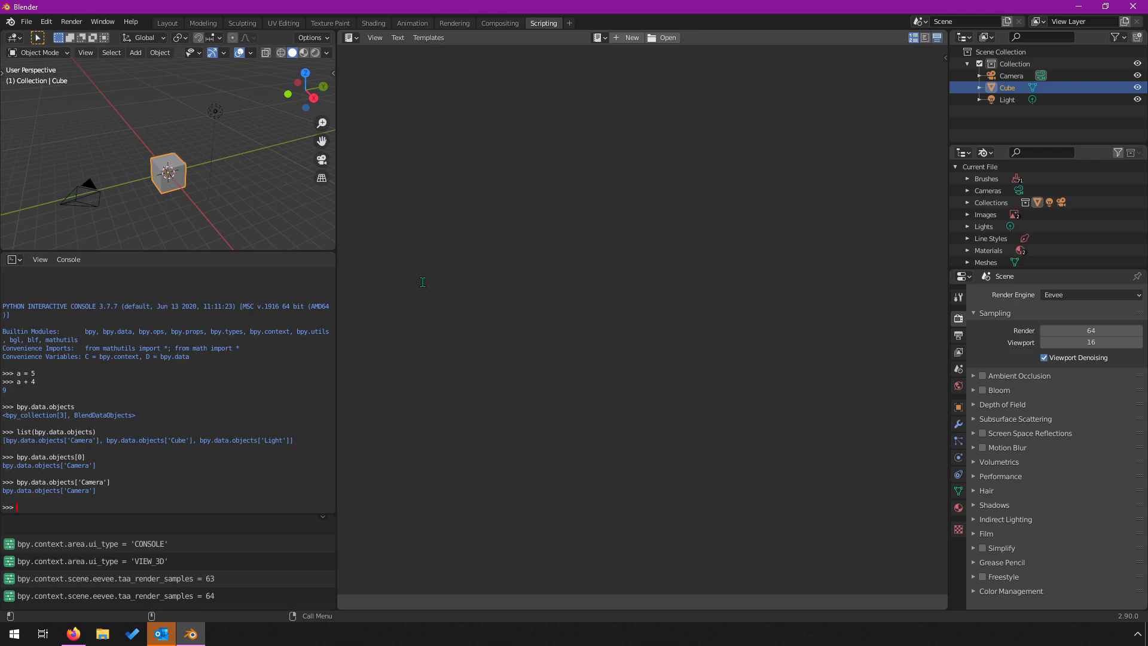
{"action": "mouse_move", "coordinate": [110, 430]}
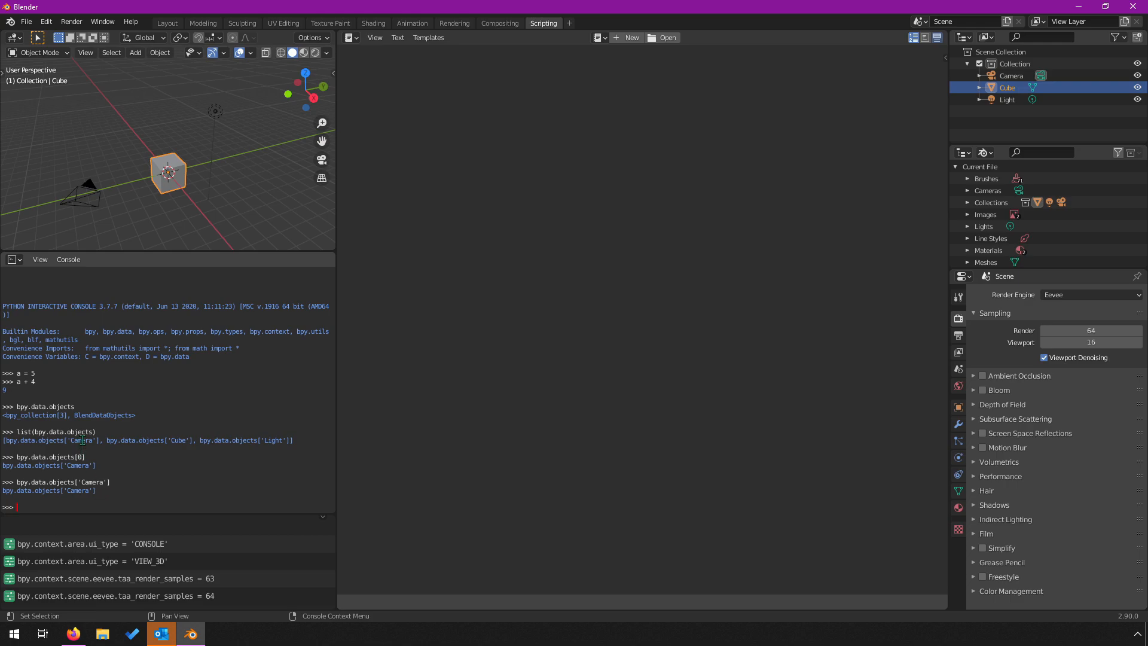
{"action": "mouse_move", "coordinate": [167, 182]}
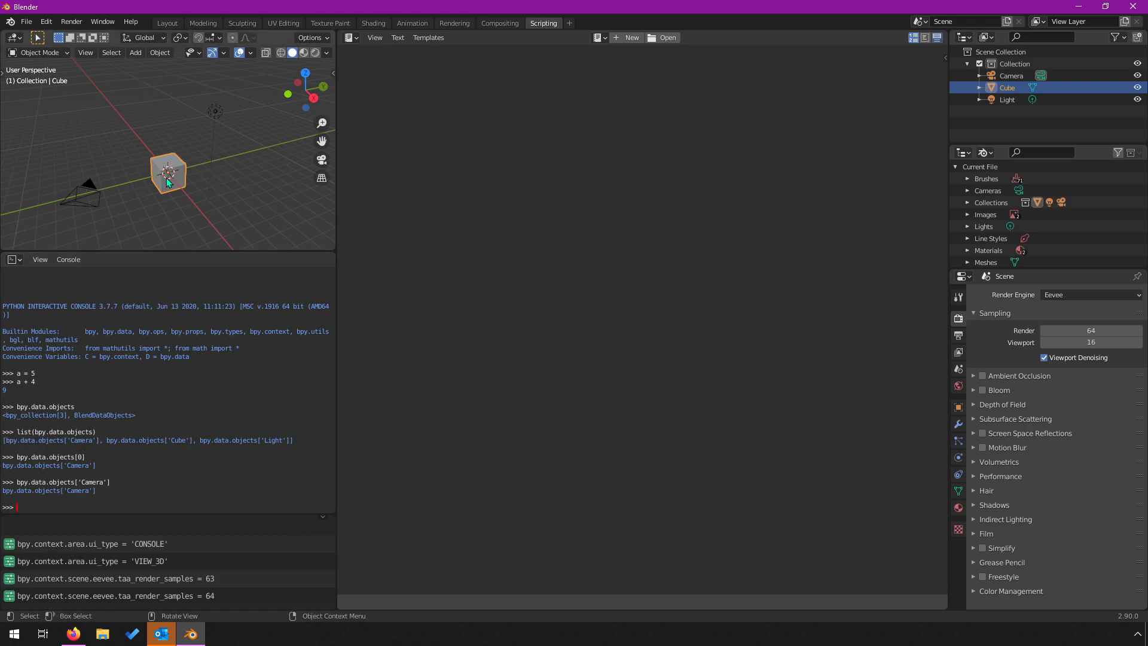
{"action": "mouse_move", "coordinate": [120, 216]}
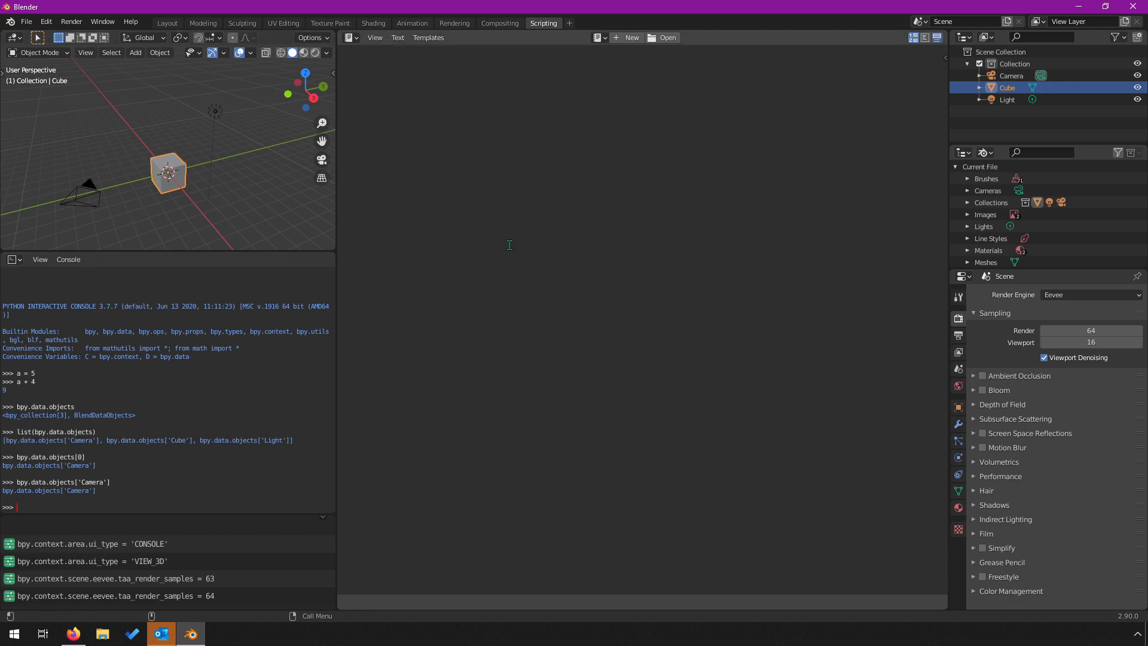
{"action": "mouse_move", "coordinate": [368, 53]}
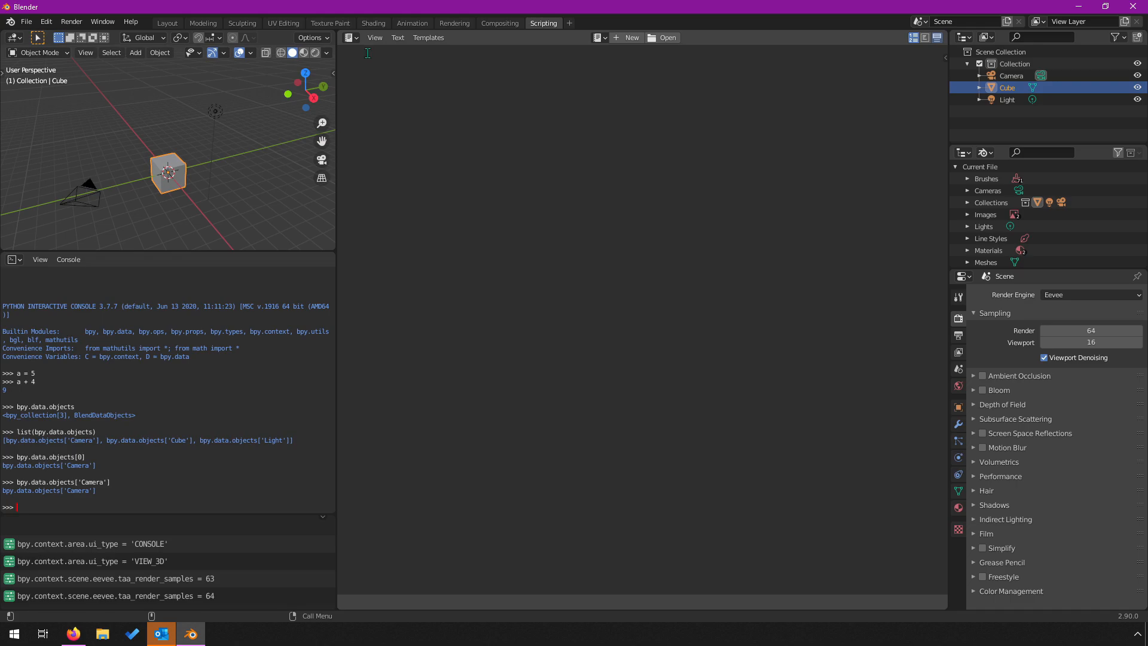
{"action": "left_click", "coordinate": [628, 37]}
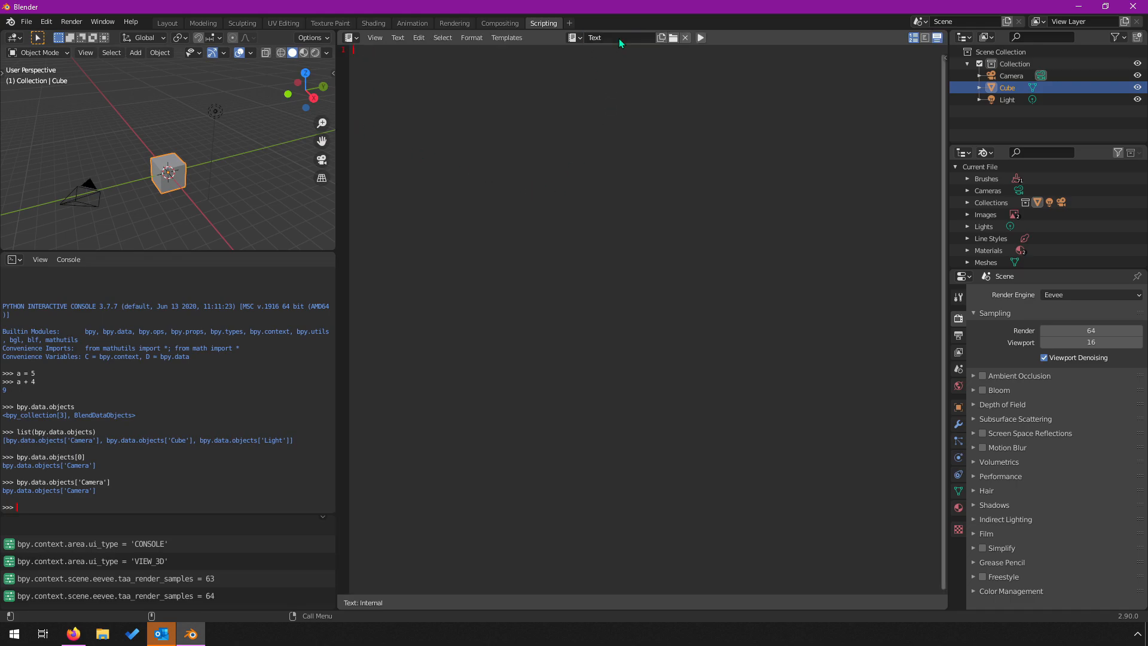
{"action": "mouse_move", "coordinate": [591, 43]}
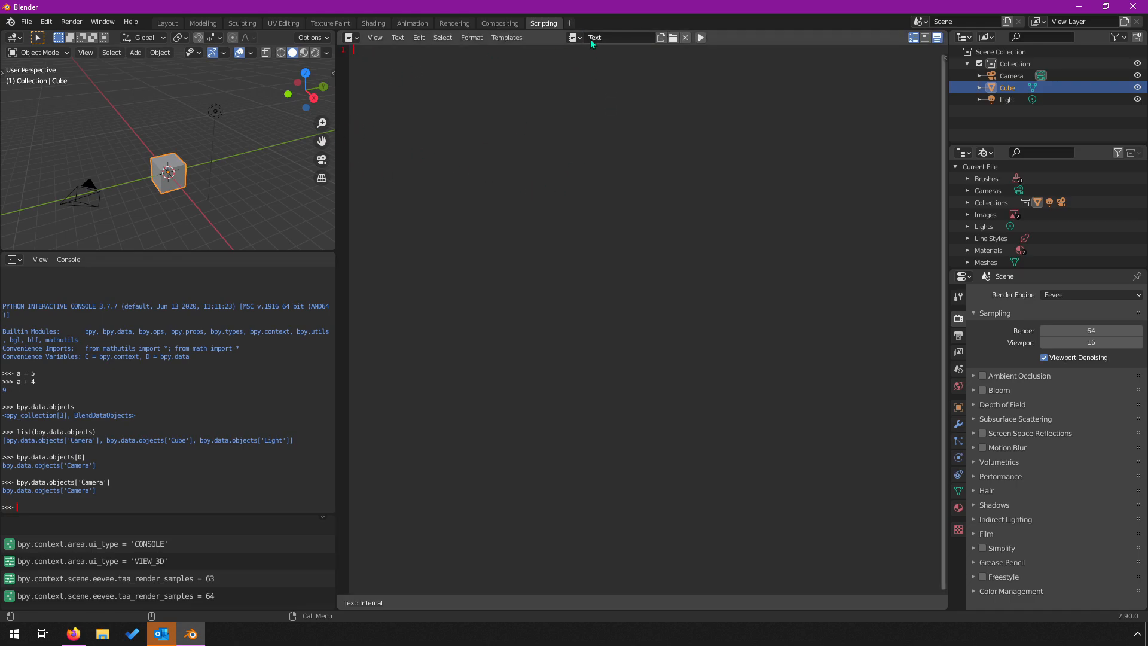
{"action": "mouse_move", "coordinate": [360, 95]}
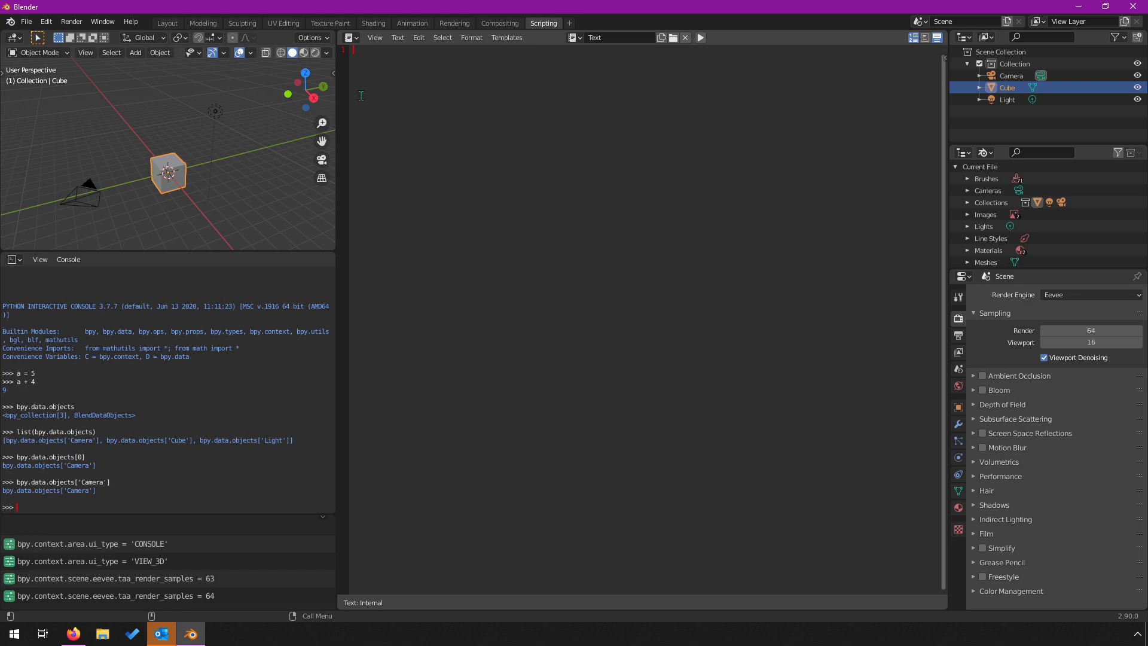
{"action": "mouse_move", "coordinate": [414, 177]}
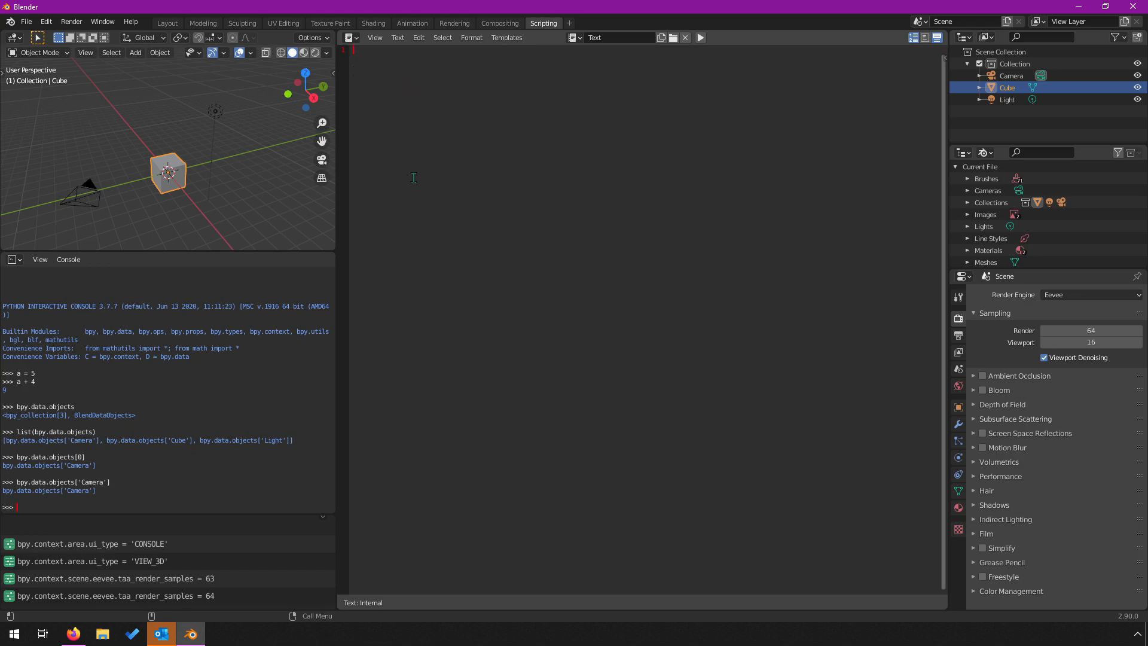
{"action": "mouse_move", "coordinate": [444, 177]}
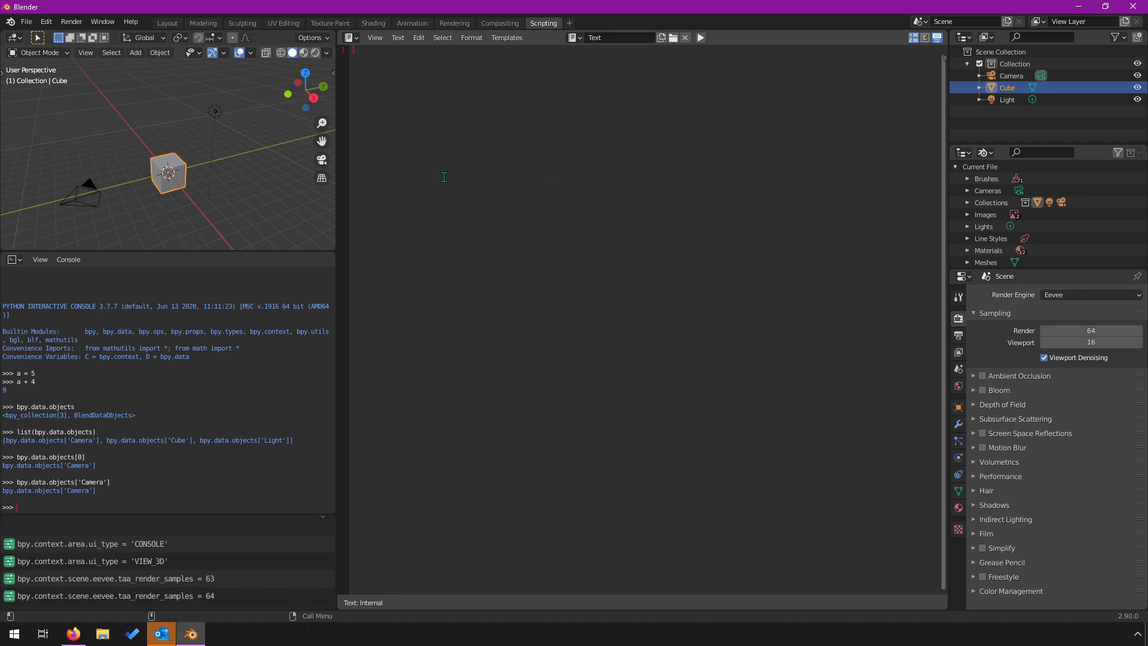
{"action": "mouse_move", "coordinate": [359, 53]}
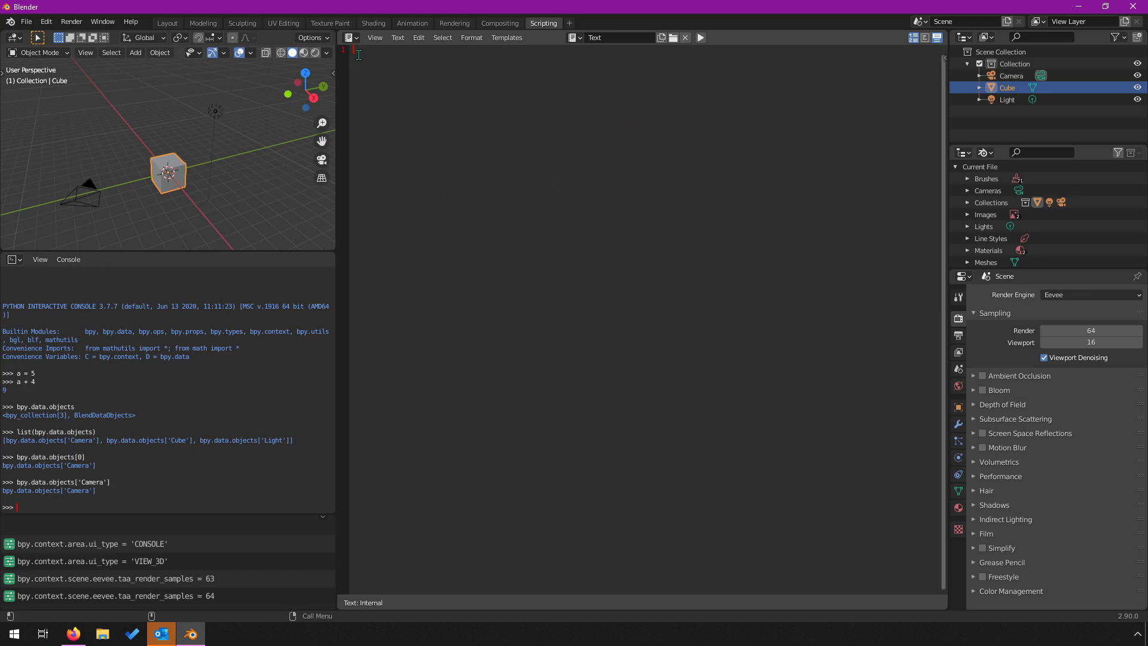
{"action": "type", "text": "fdasdf"}
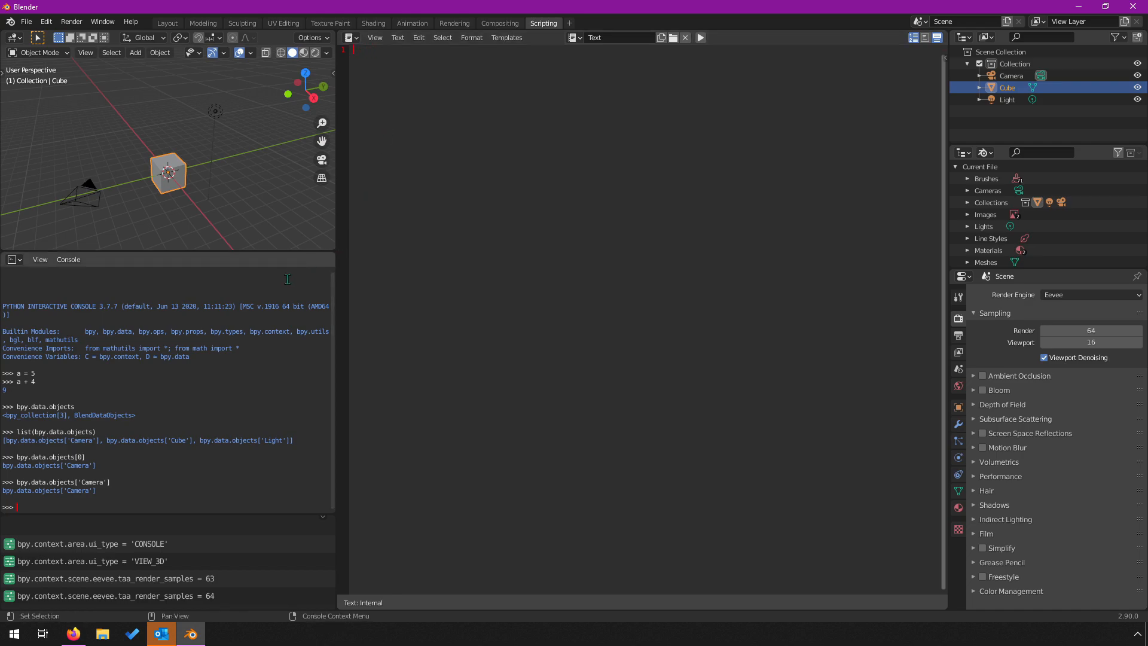
{"action": "type", "text": "aasdfadf"}
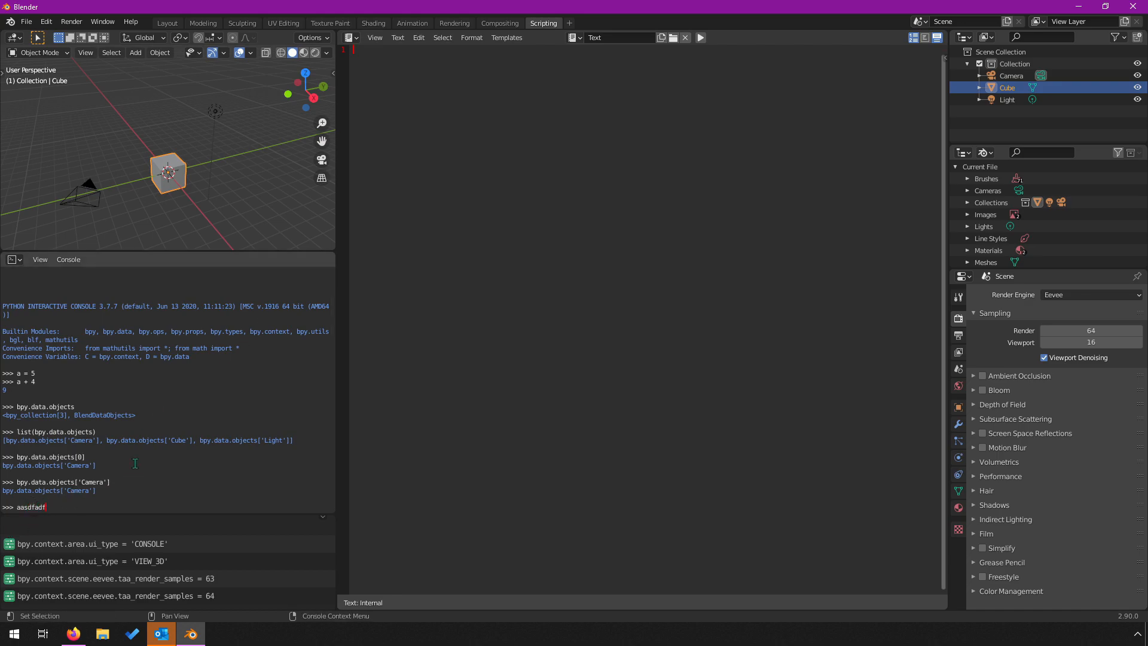
{"action": "mouse_move", "coordinate": [158, 455]}
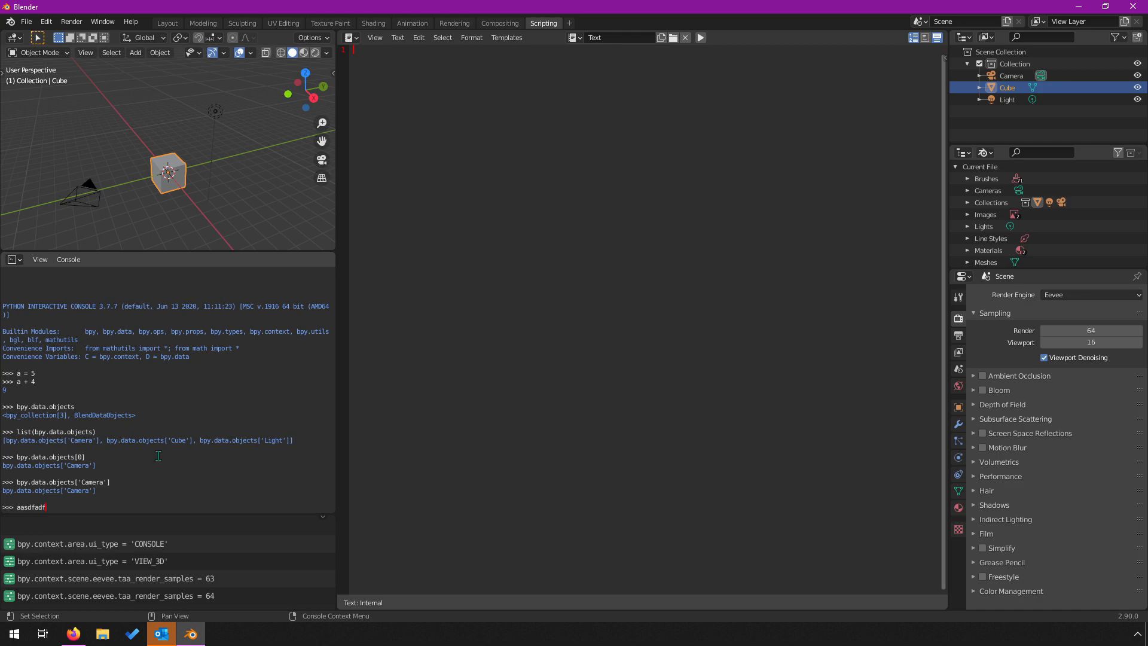
{"action": "mouse_move", "coordinate": [145, 453]}
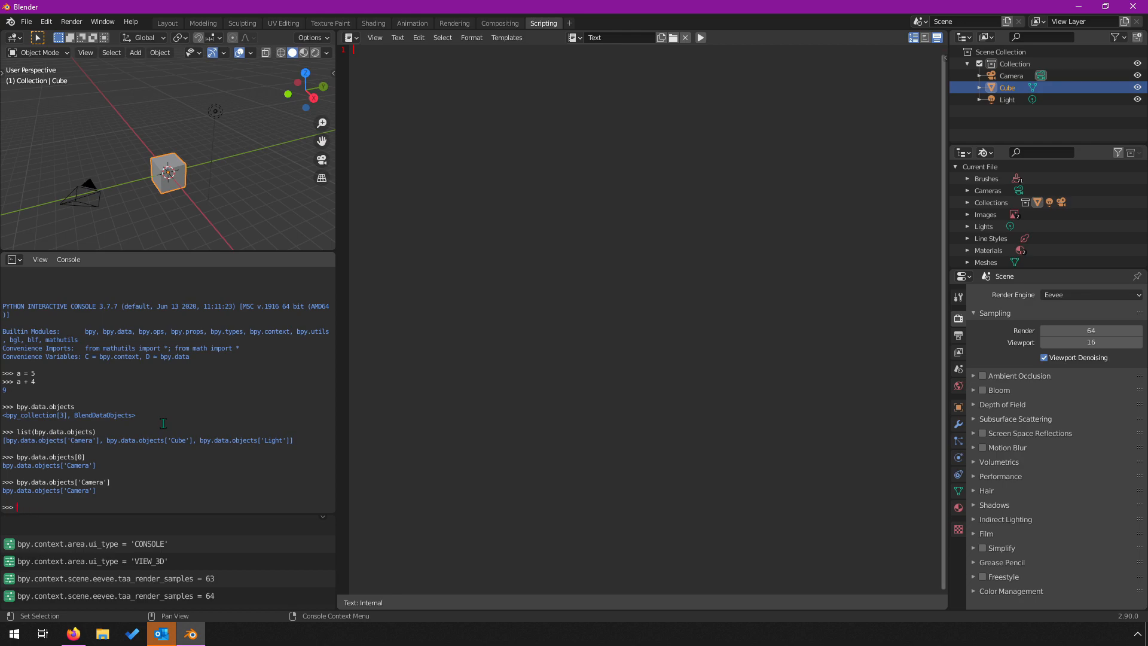
{"action": "mouse_move", "coordinate": [416, 293]}
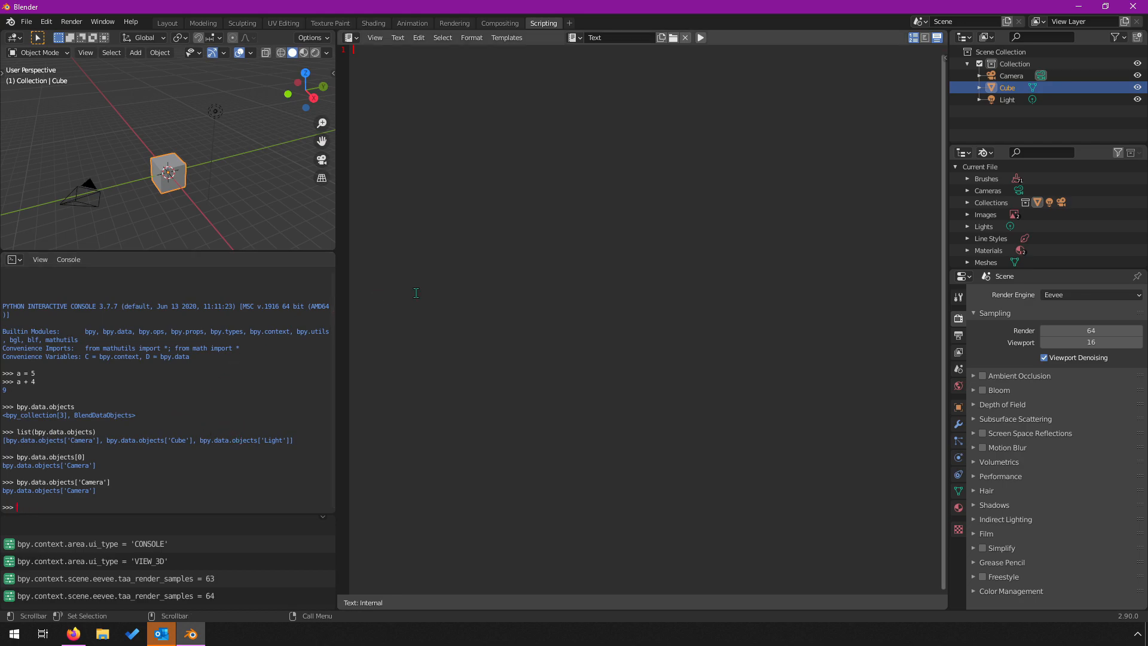
{"action": "mouse_move", "coordinate": [252, 340]}
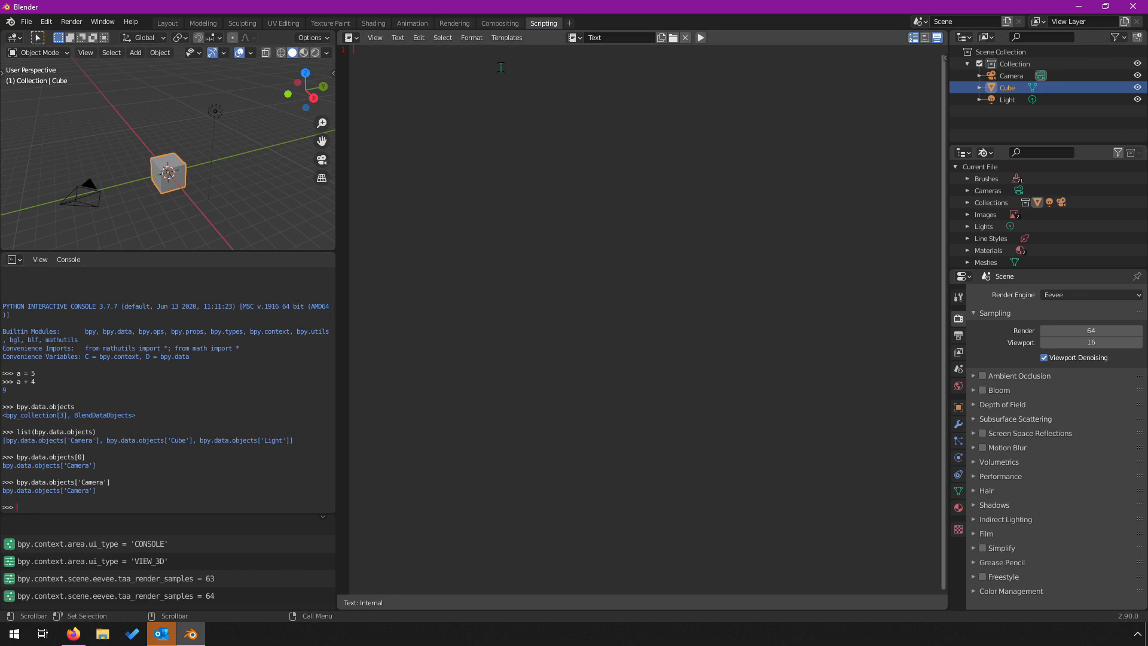
{"action": "mouse_move", "coordinate": [202, 331]}
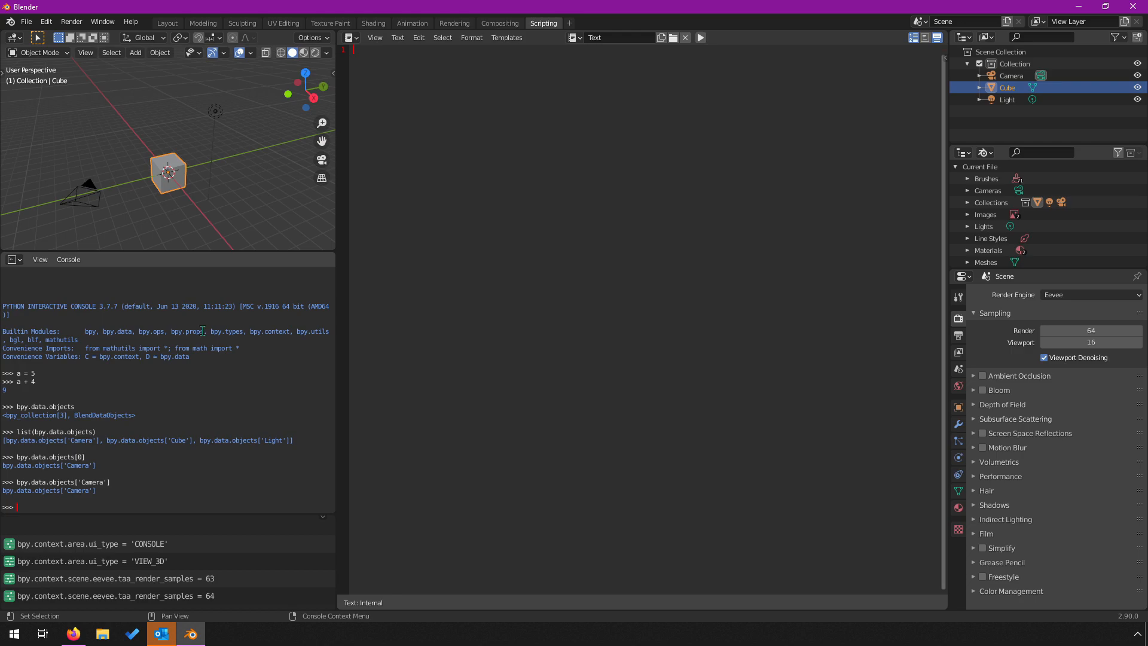
{"action": "mouse_move", "coordinate": [380, 108]}
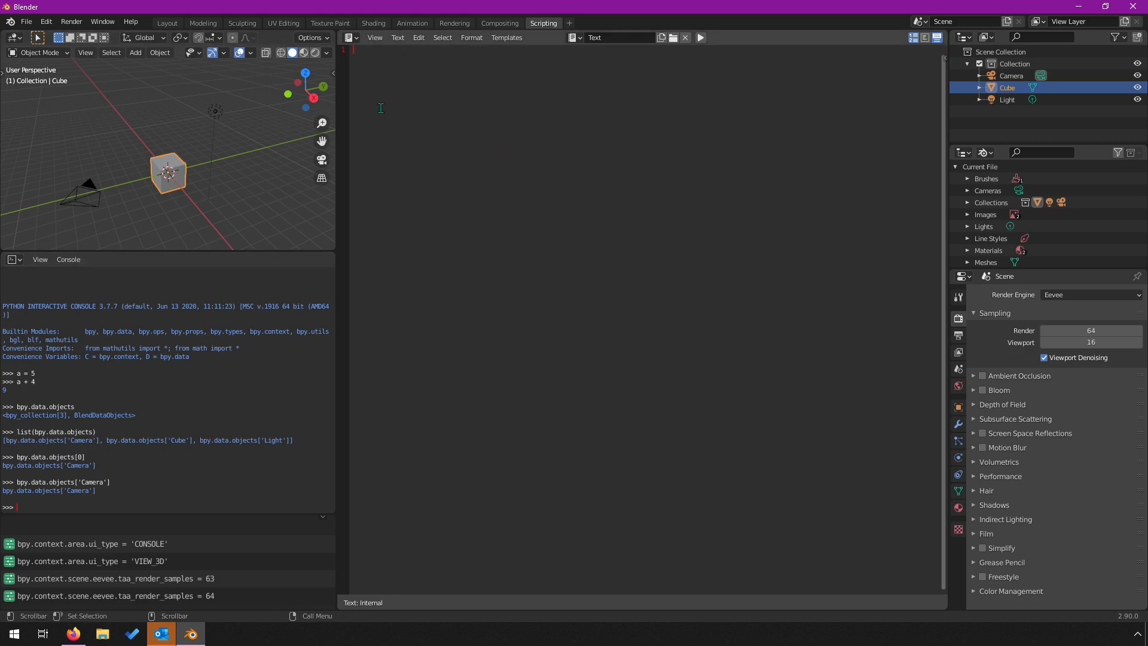
{"action": "mouse_move", "coordinate": [390, 76]}
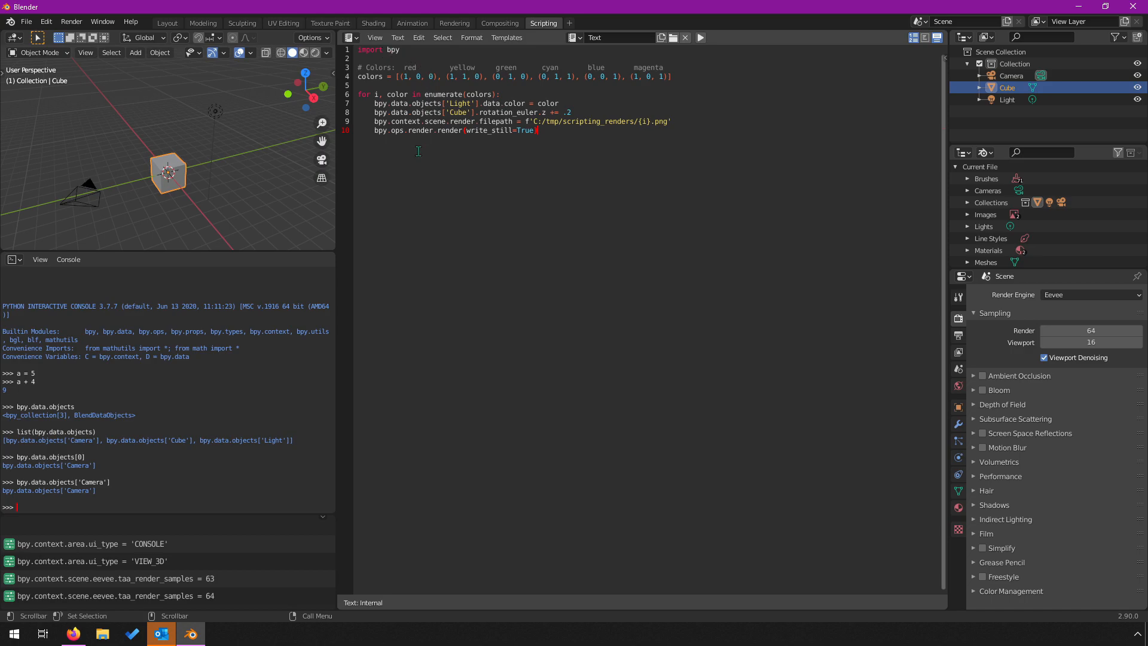
{"action": "mouse_move", "coordinate": [144, 487]}
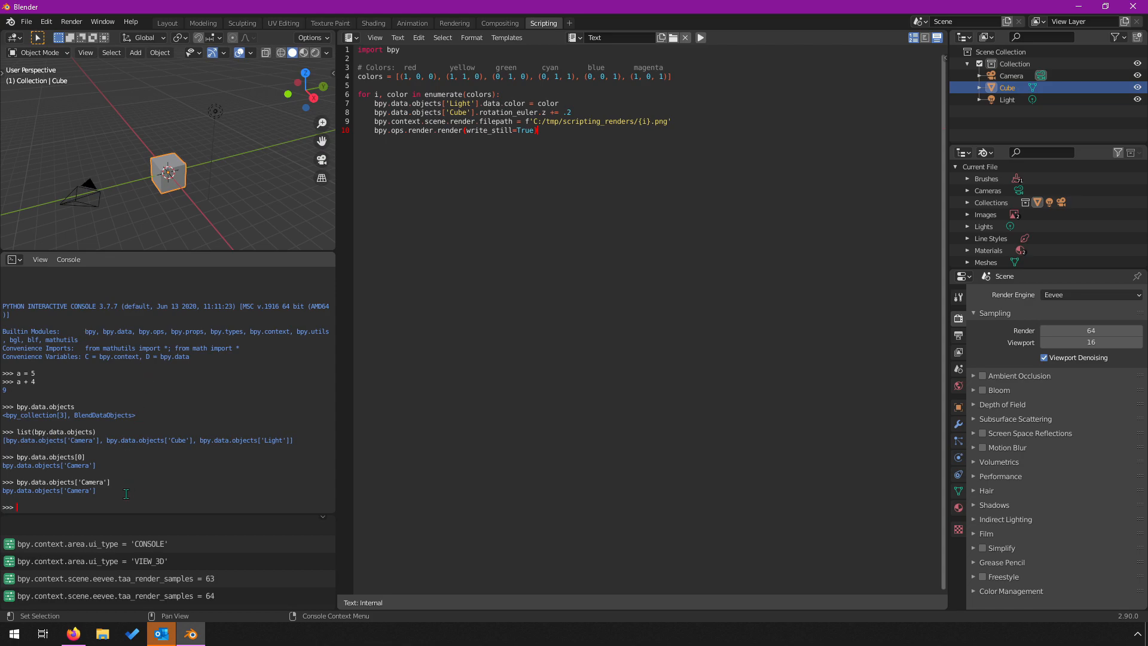
{"action": "mouse_move", "coordinate": [65, 454]}
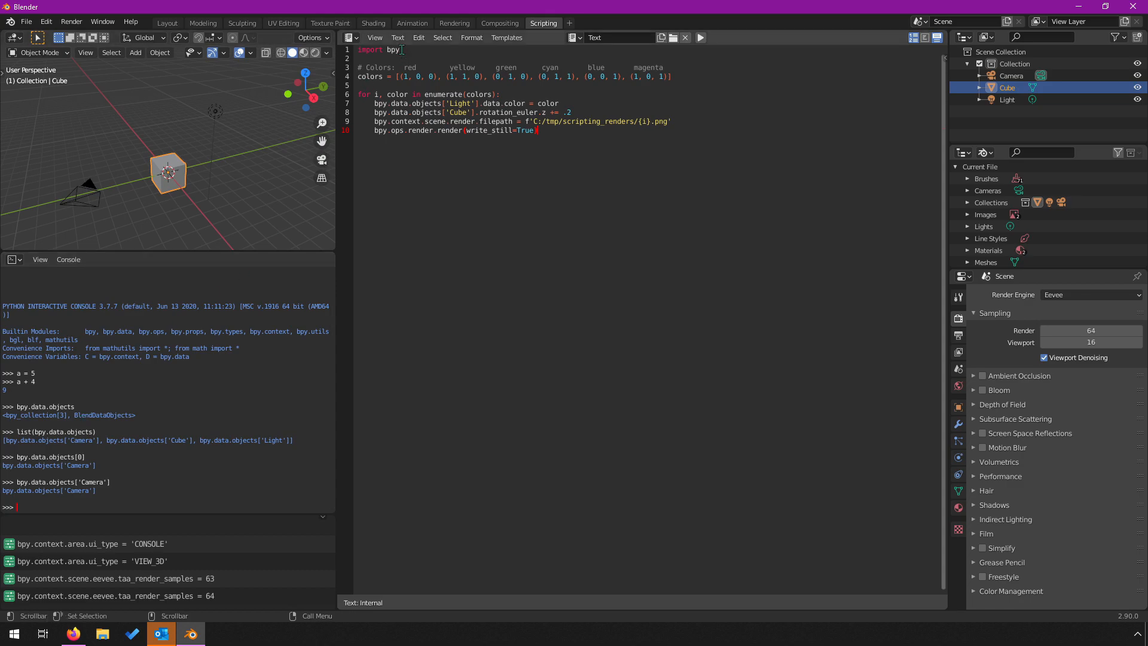
- Focus the Text Editor and paste the six-colour light, cube-rotation and render loop script
{"action": "left_click", "coordinate": [359, 76]}
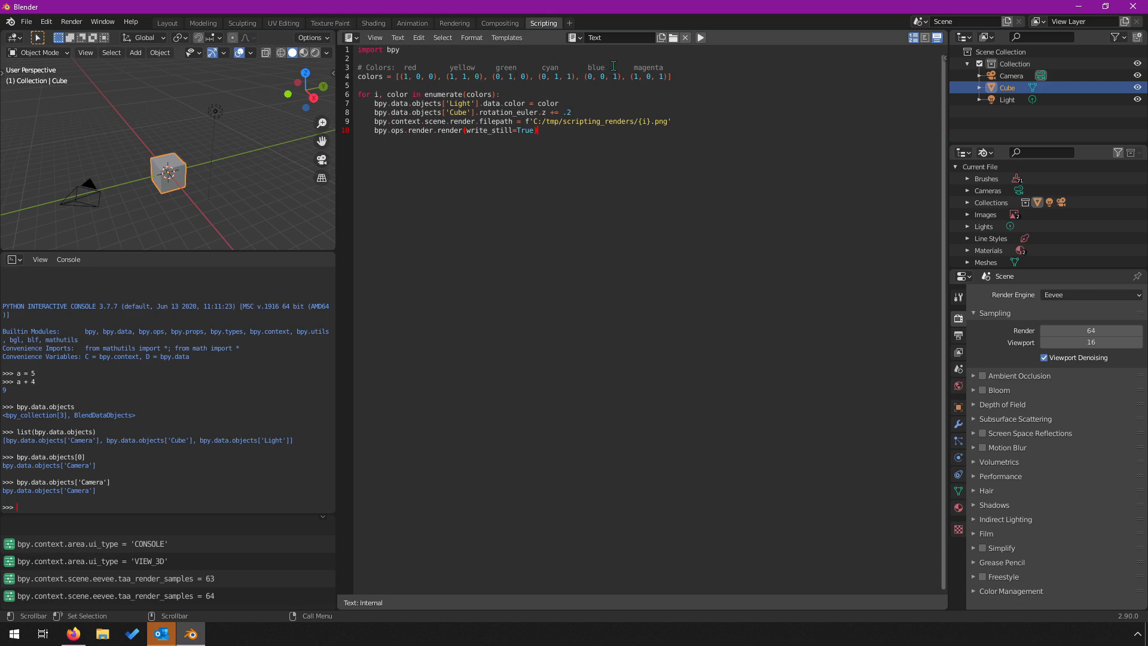
{"action": "mouse_move", "coordinate": [663, 82]}
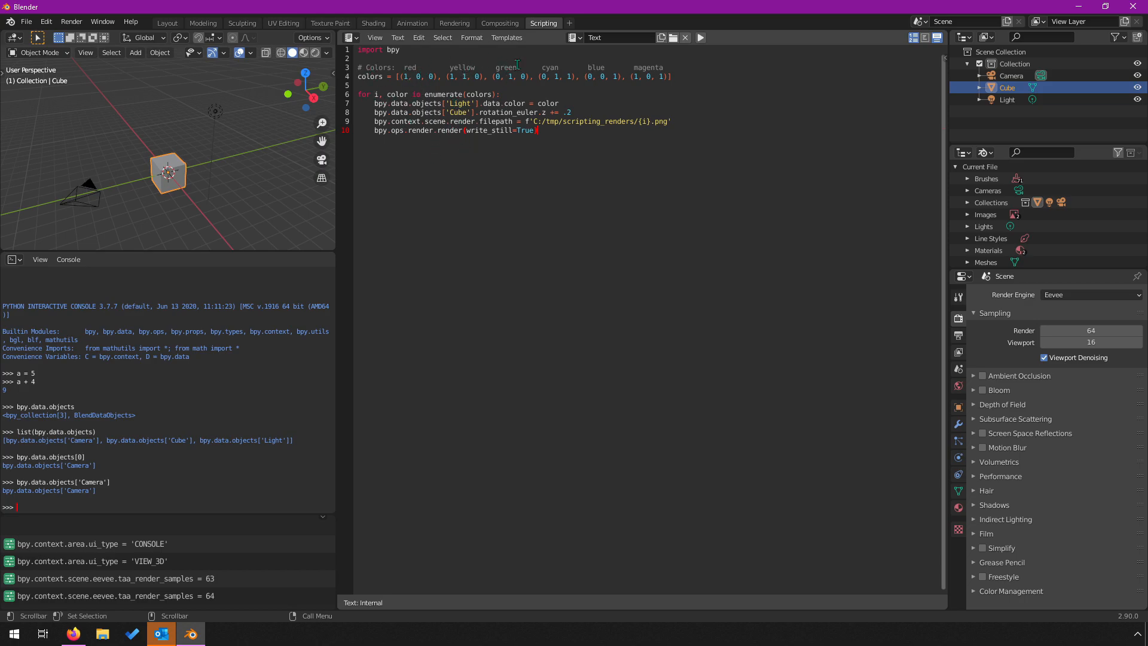
{"action": "mouse_move", "coordinate": [225, 115]}
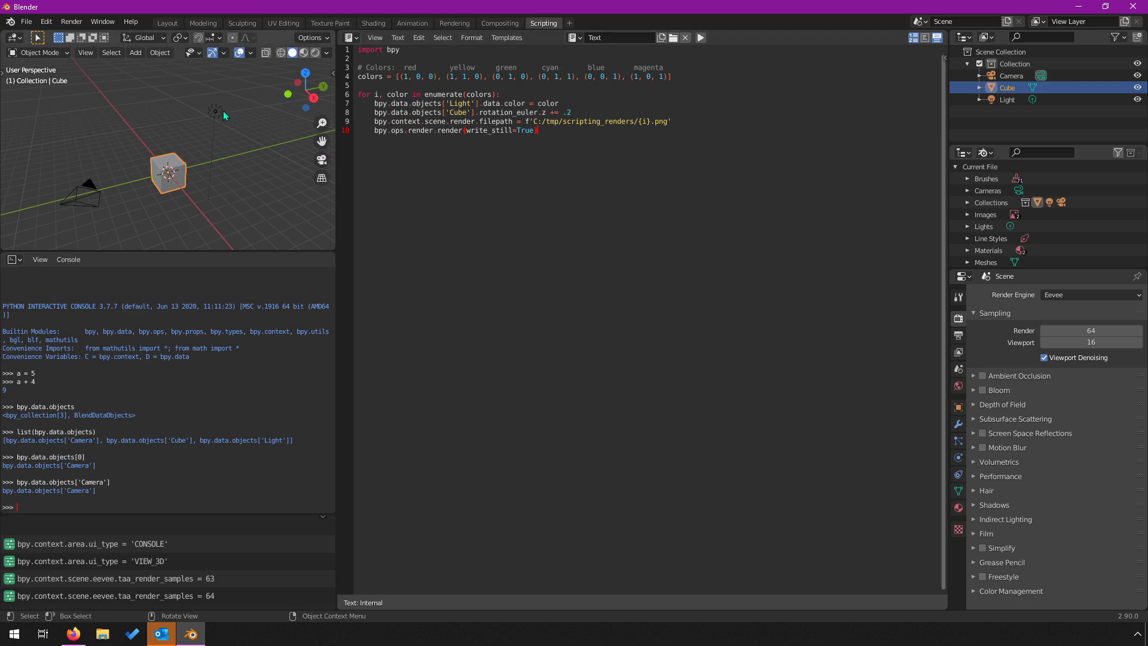
{"action": "mouse_move", "coordinate": [219, 112]}
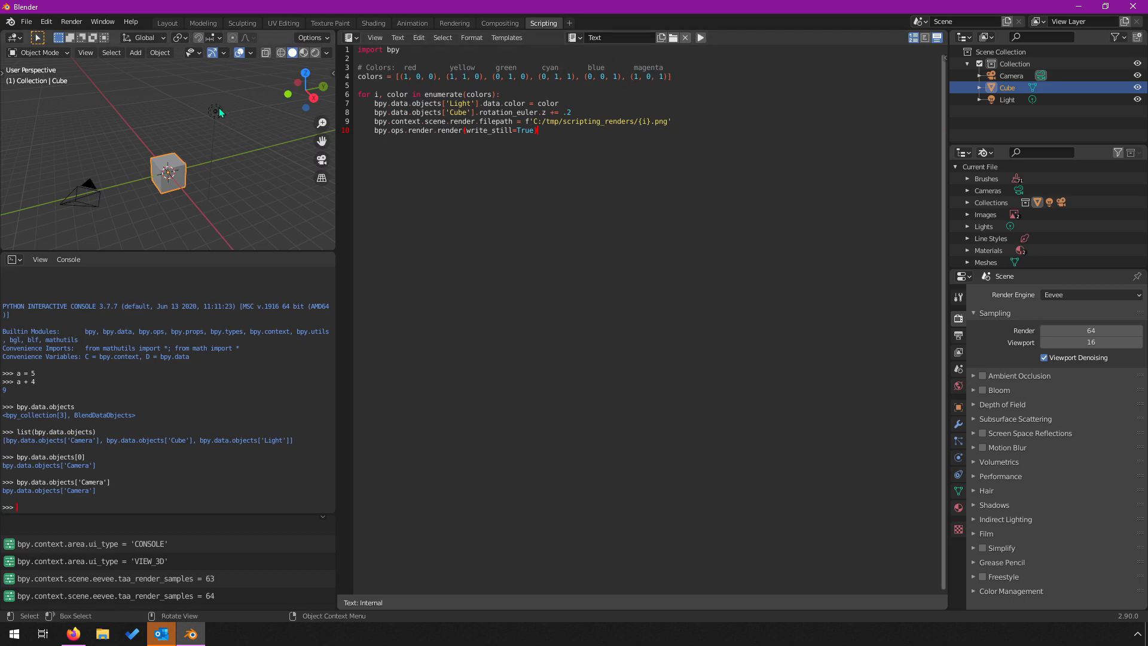
{"action": "mouse_move", "coordinate": [154, 170]}
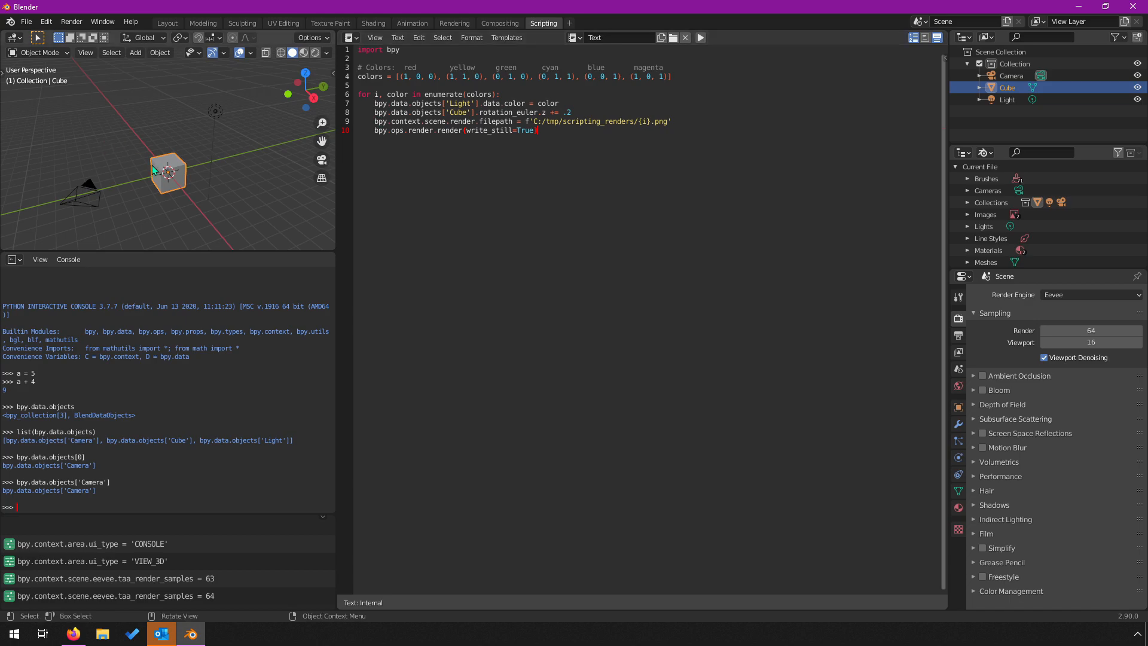
{"action": "mouse_move", "coordinate": [161, 160]}
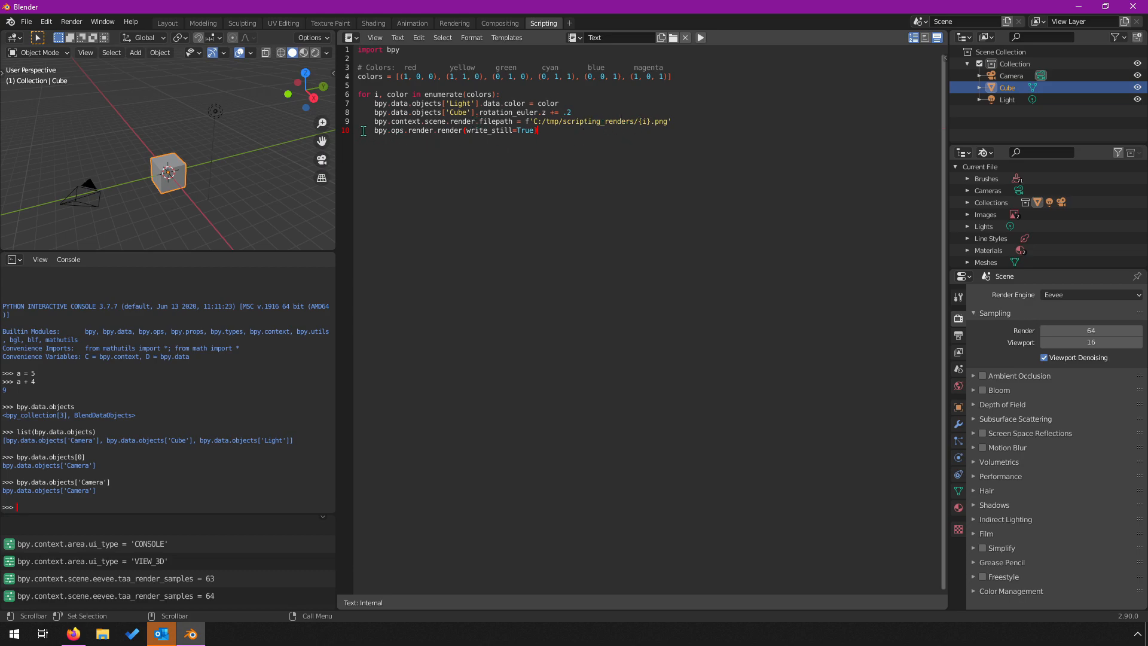
- Review the render script, then bring File Explorer up from the taskbar
{"action": "double_click", "coordinate": [408, 102]}
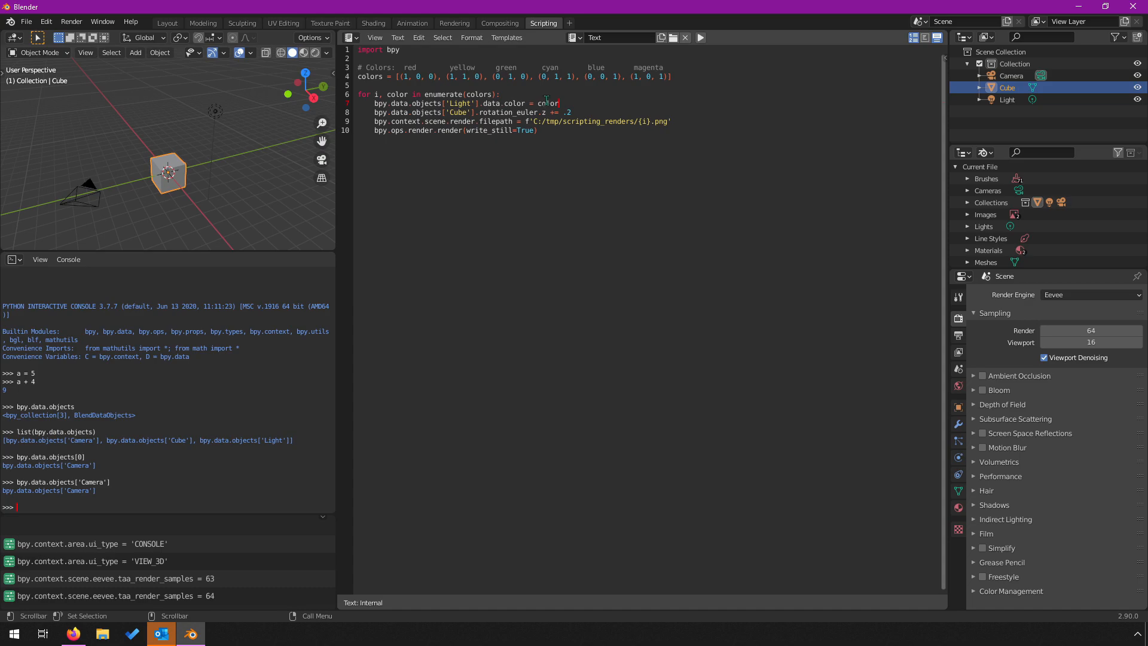
{"action": "mouse_move", "coordinate": [216, 114]}
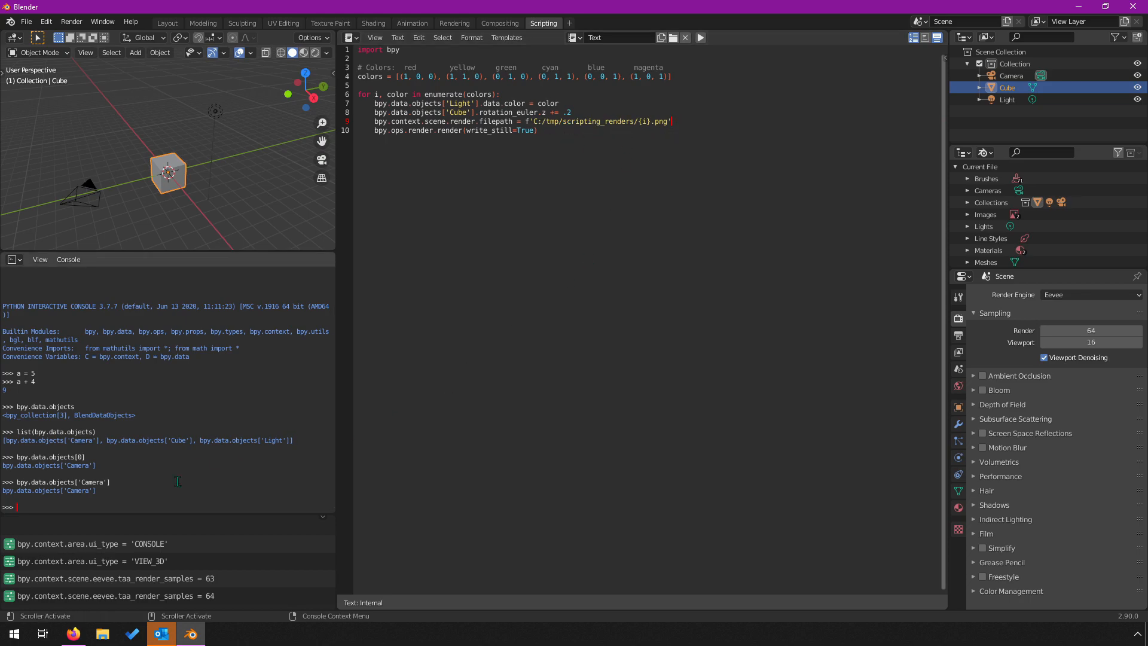
{"action": "left_click", "coordinate": [101, 634]}
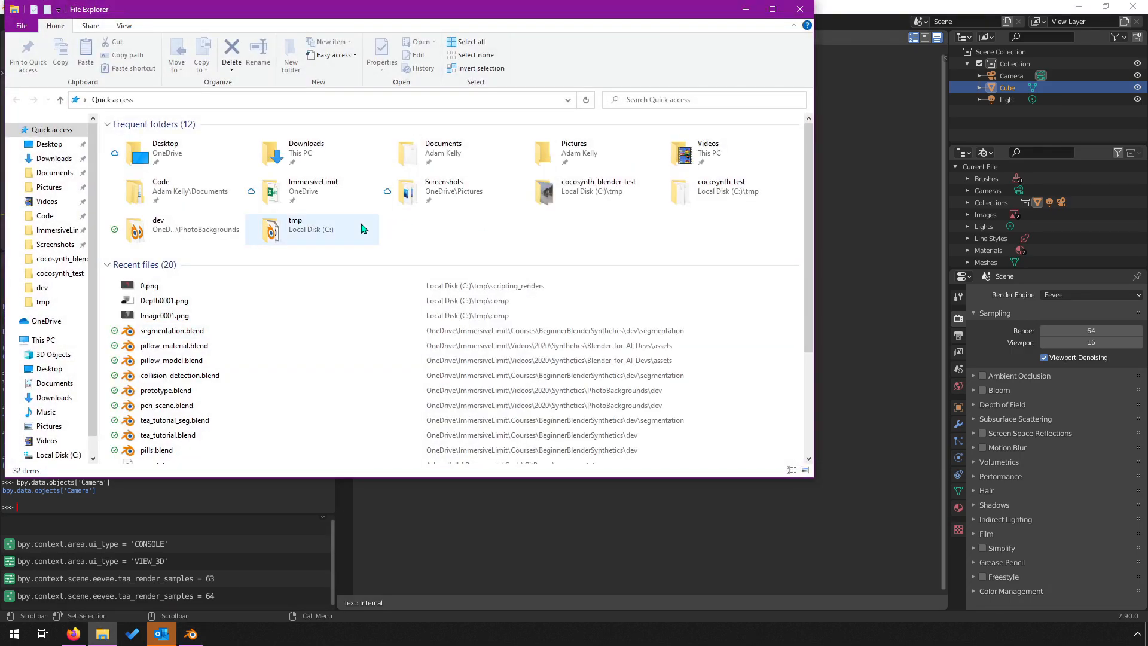
- Browse into tmp/scripting_renders to see 0.png–5.png, then return to Blender
{"action": "double_click", "coordinate": [295, 228]}
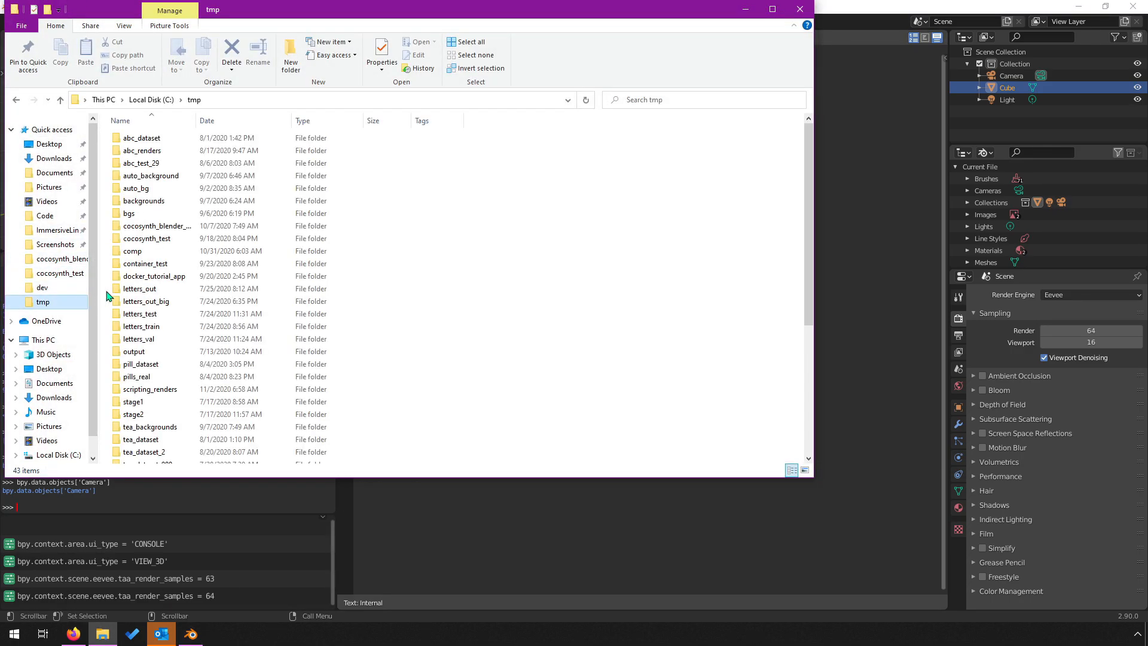
{"action": "scroll", "scroll_direction": "down", "scroll_amount": 3}
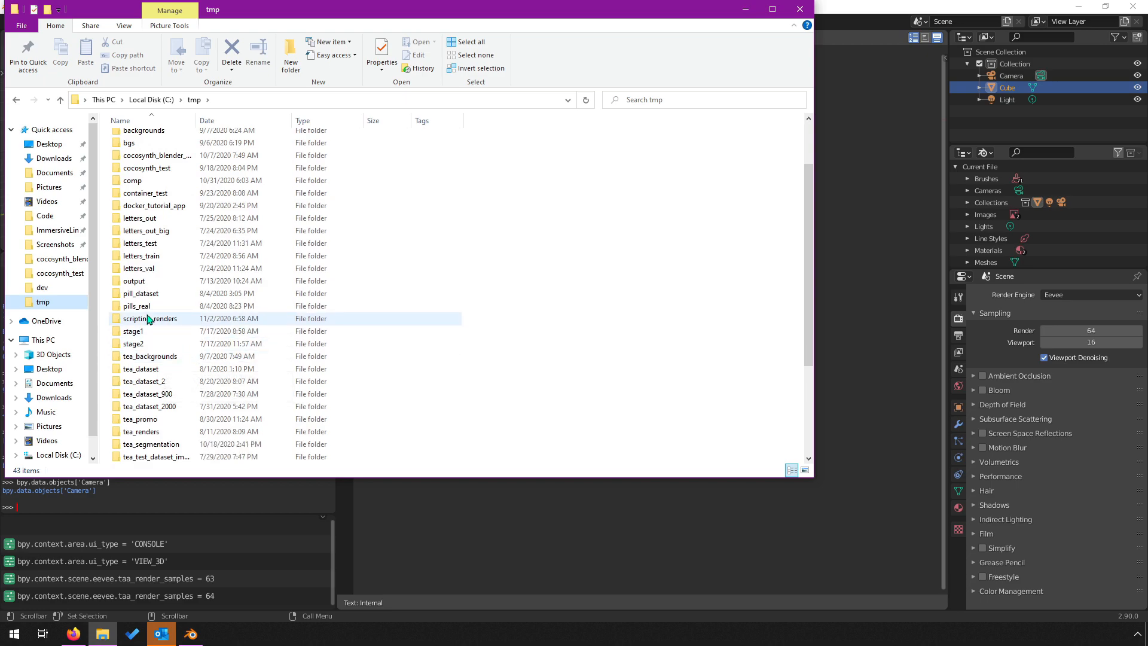
{"action": "double_click", "coordinate": [151, 318]}
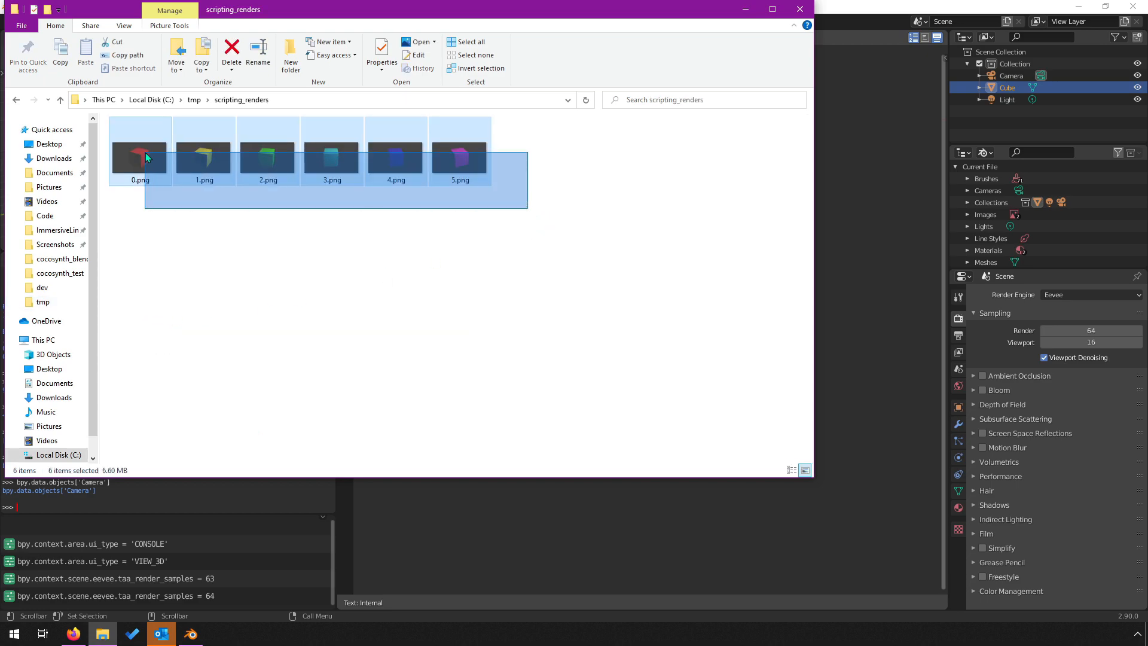
{"action": "left_click", "coordinate": [232, 52]}
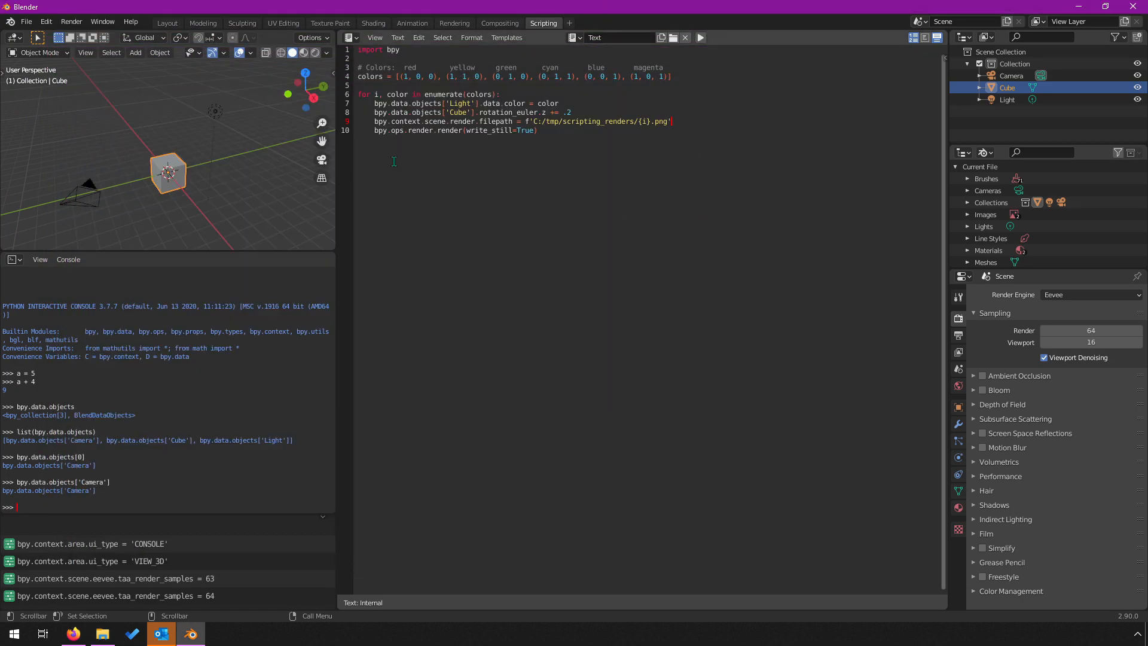
- Focus the render script in the Scripting workspace's text editor
{"action": "left_click", "coordinate": [403, 130]}
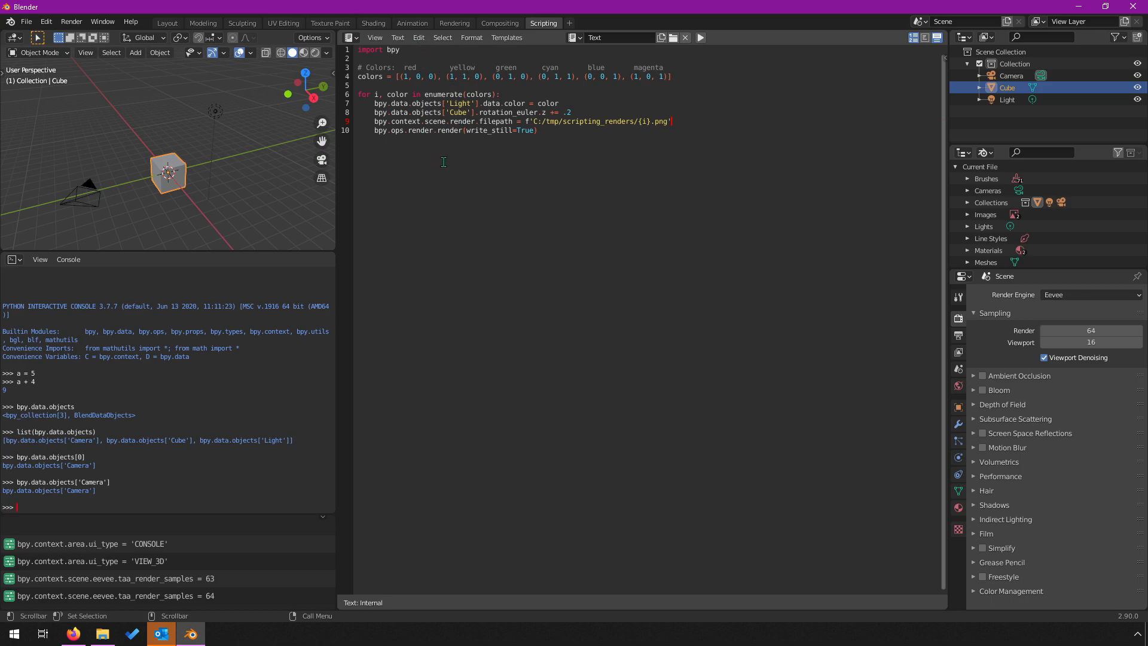
{"action": "mouse_move", "coordinate": [440, 208]}
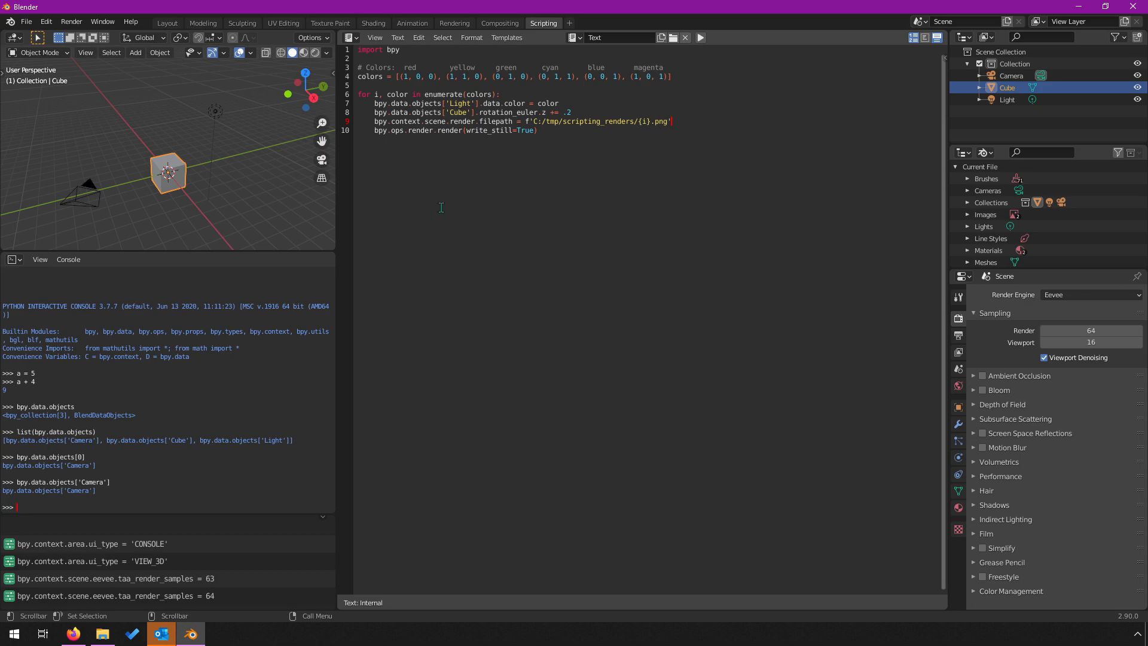
{"action": "mouse_move", "coordinate": [551, 358]}
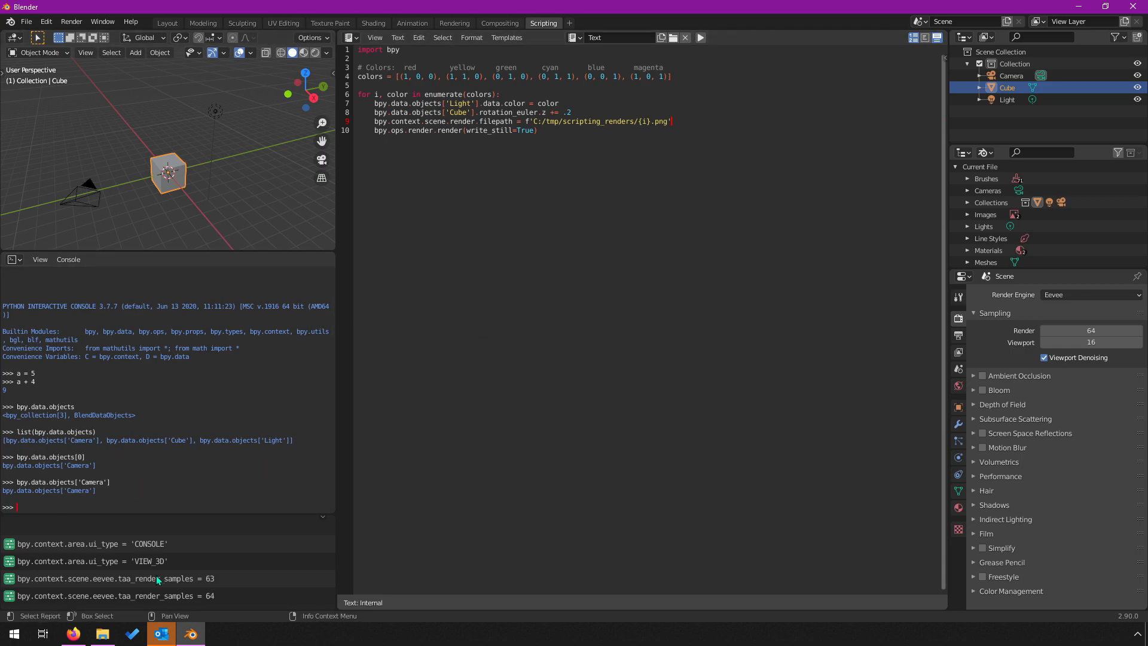
{"action": "mouse_move", "coordinate": [449, 183]}
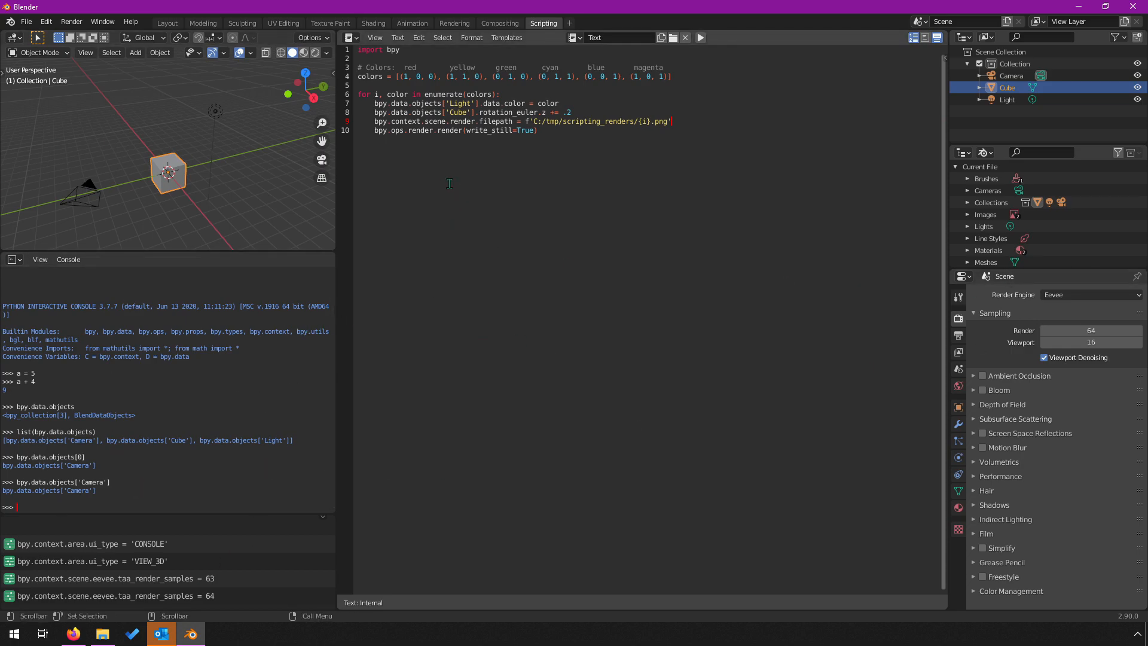
{"action": "mouse_move", "coordinate": [261, 156]}
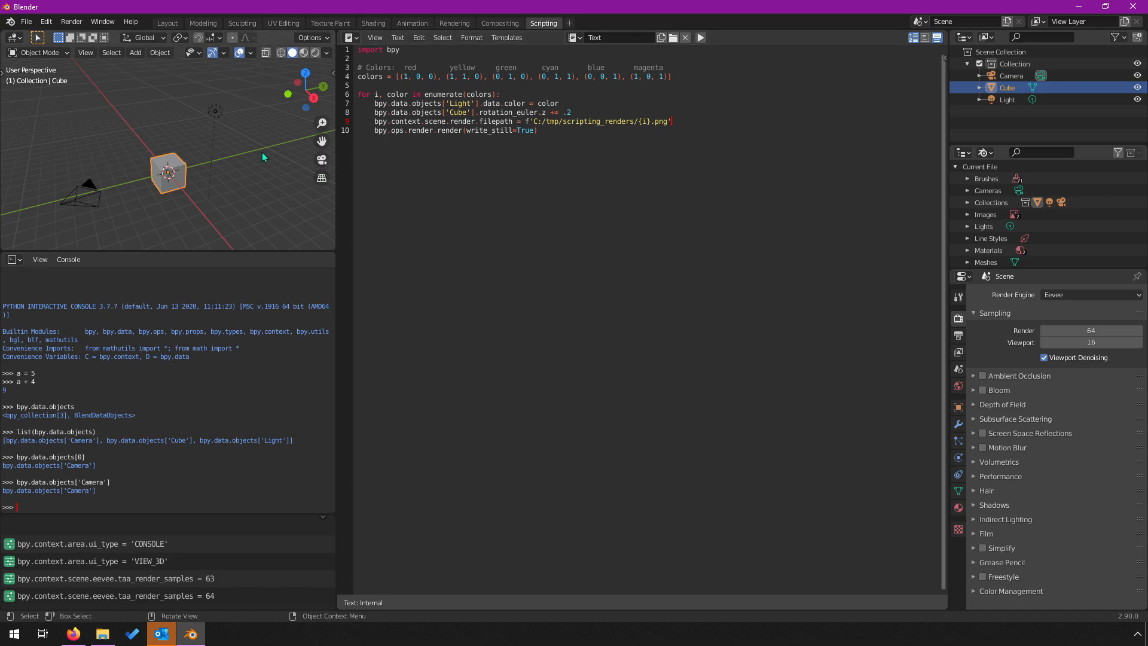
{"action": "mouse_move", "coordinate": [140, 110]}
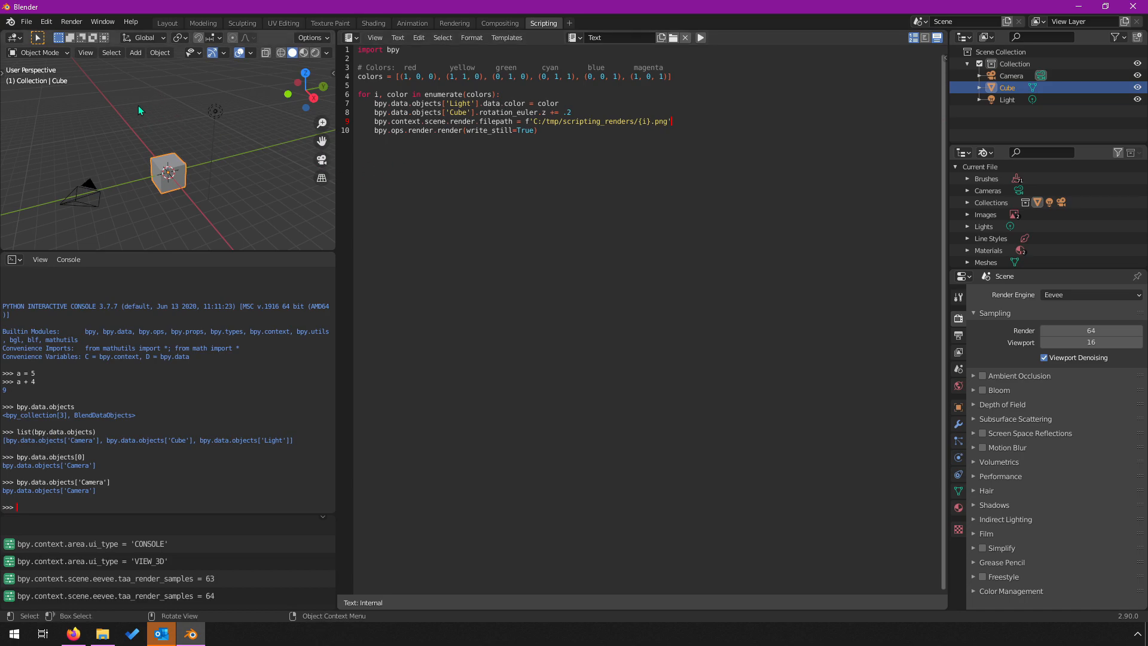
- Toggle on the system console from the Window menu to watch script output
{"action": "left_click", "coordinate": [102, 21]}
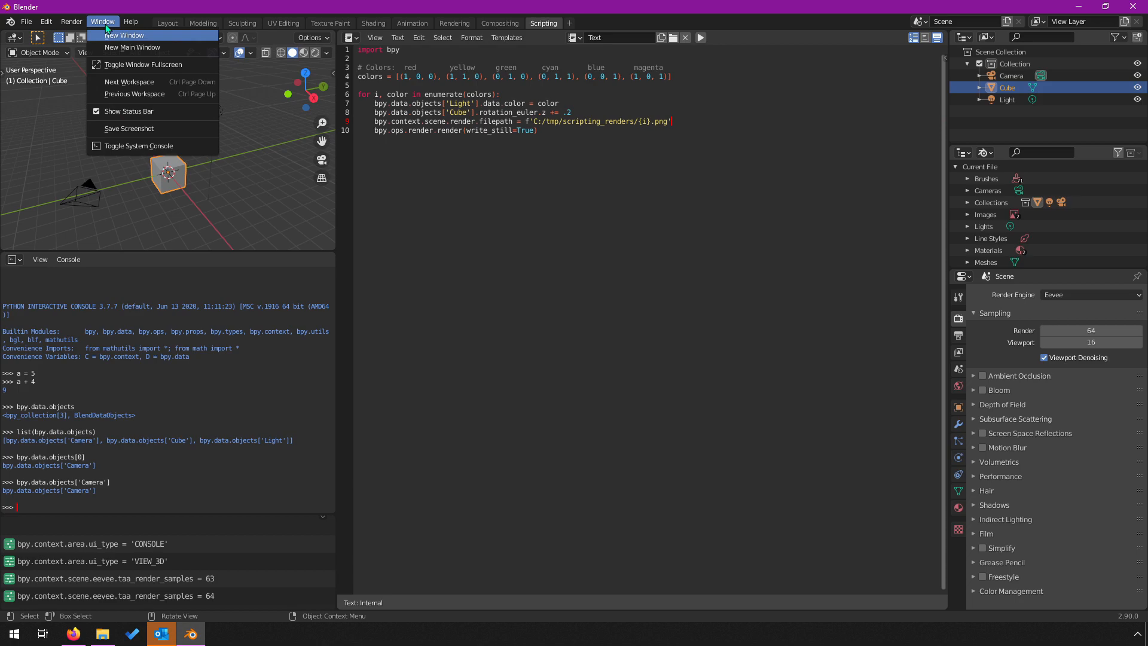
{"action": "mouse_move", "coordinate": [139, 146]}
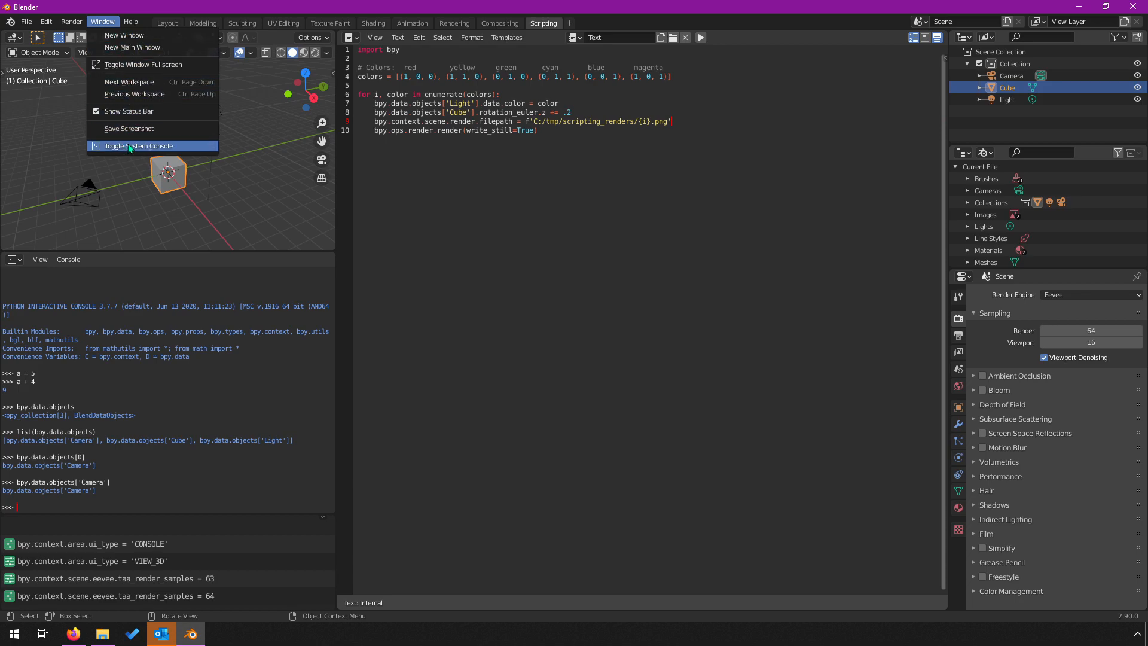
{"action": "mouse_move", "coordinate": [128, 128]}
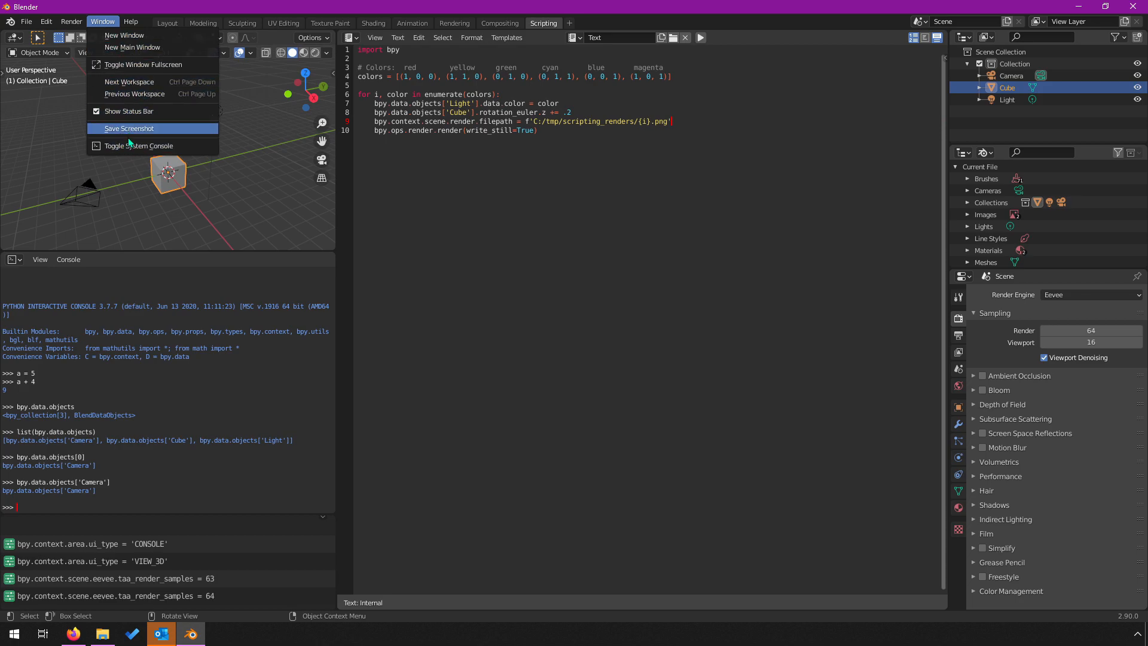
{"action": "left_click", "coordinate": [139, 146]}
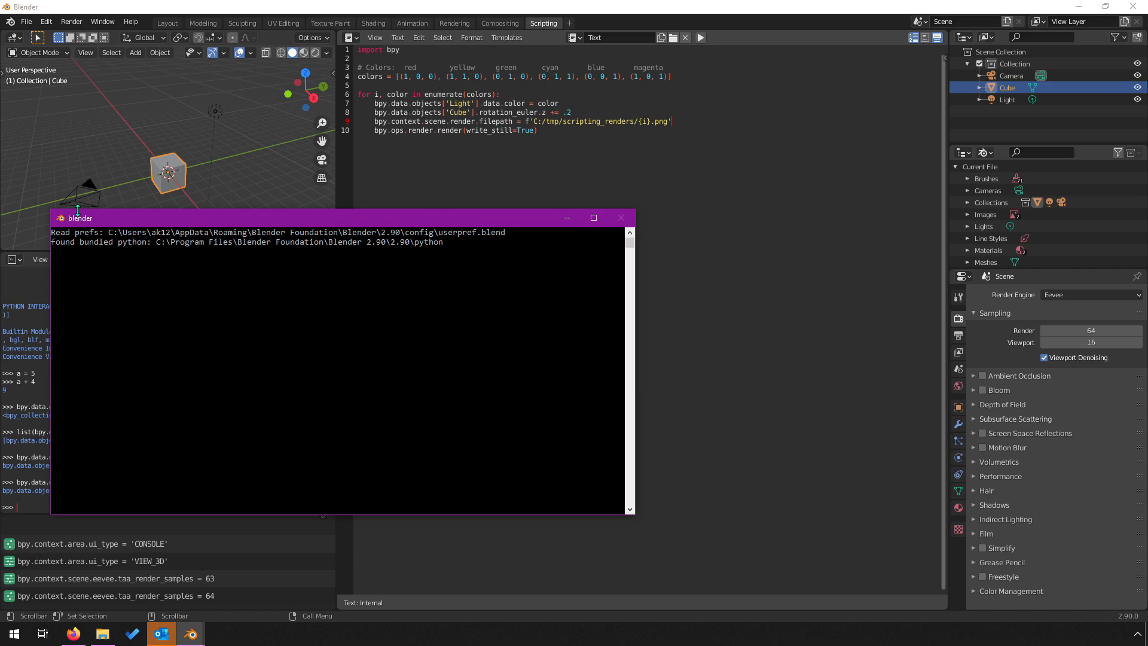
{"action": "mouse_move", "coordinate": [117, 226]}
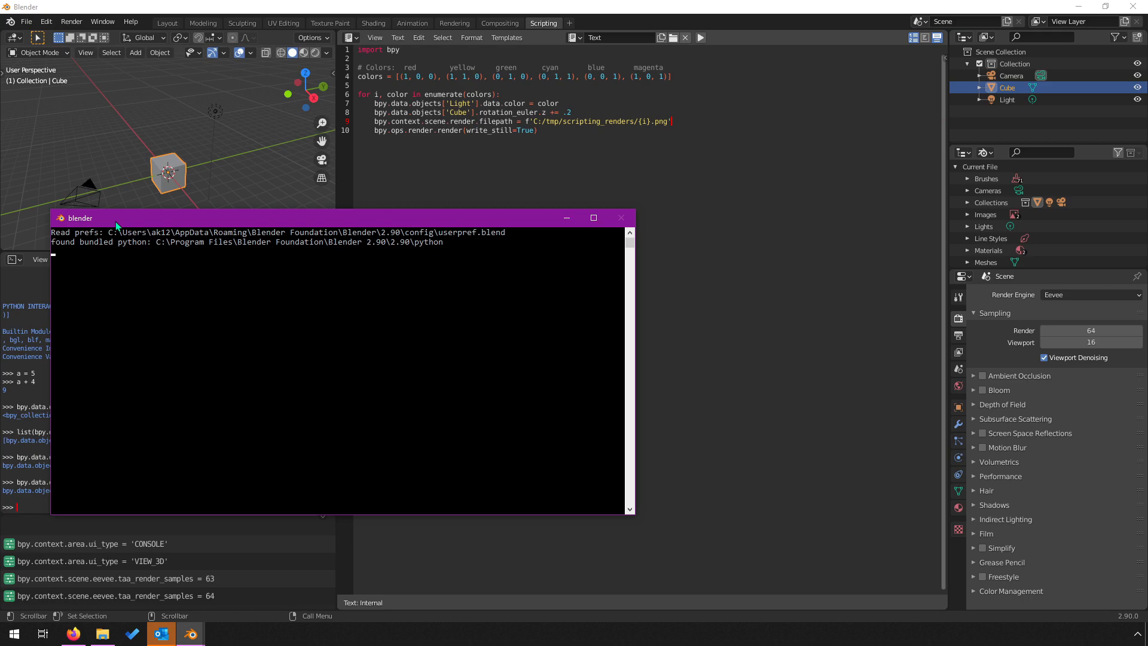
{"action": "mouse_move", "coordinate": [99, 218]}
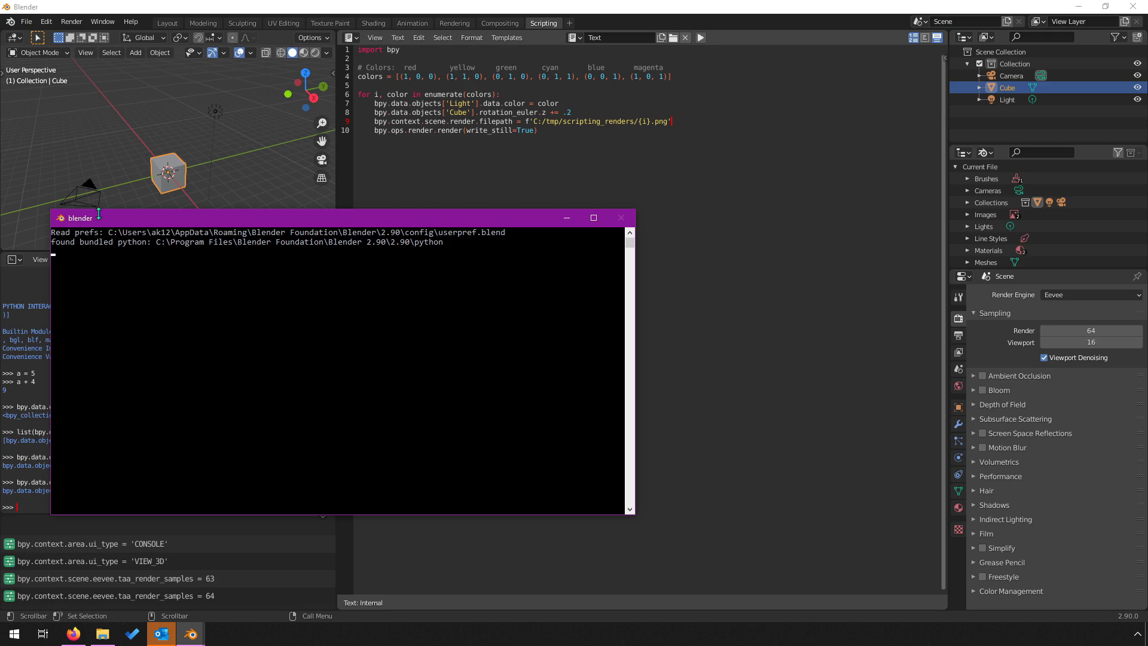
{"action": "mouse_move", "coordinate": [162, 311]}
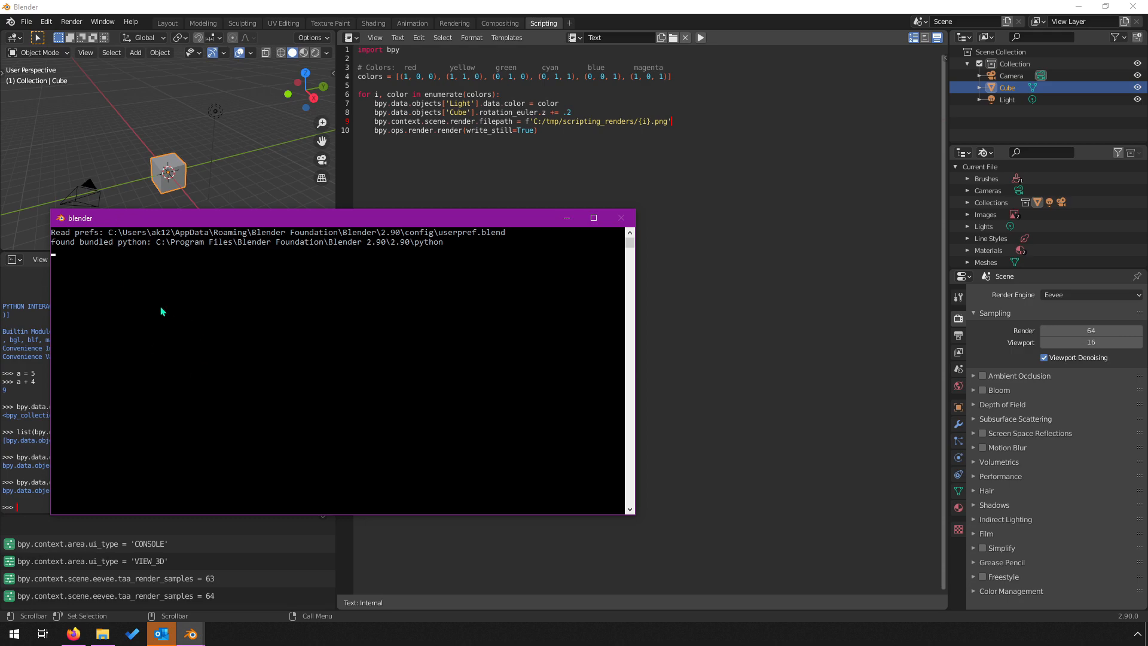
{"action": "mouse_move", "coordinate": [273, 396]}
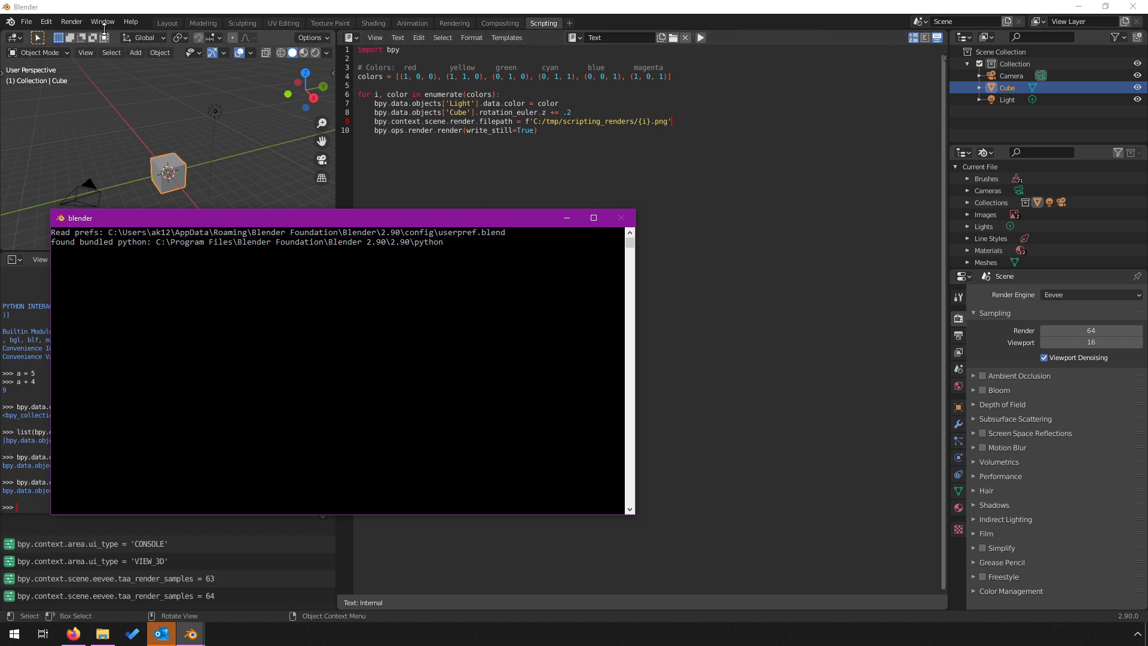
{"action": "left_click", "coordinate": [102, 22]}
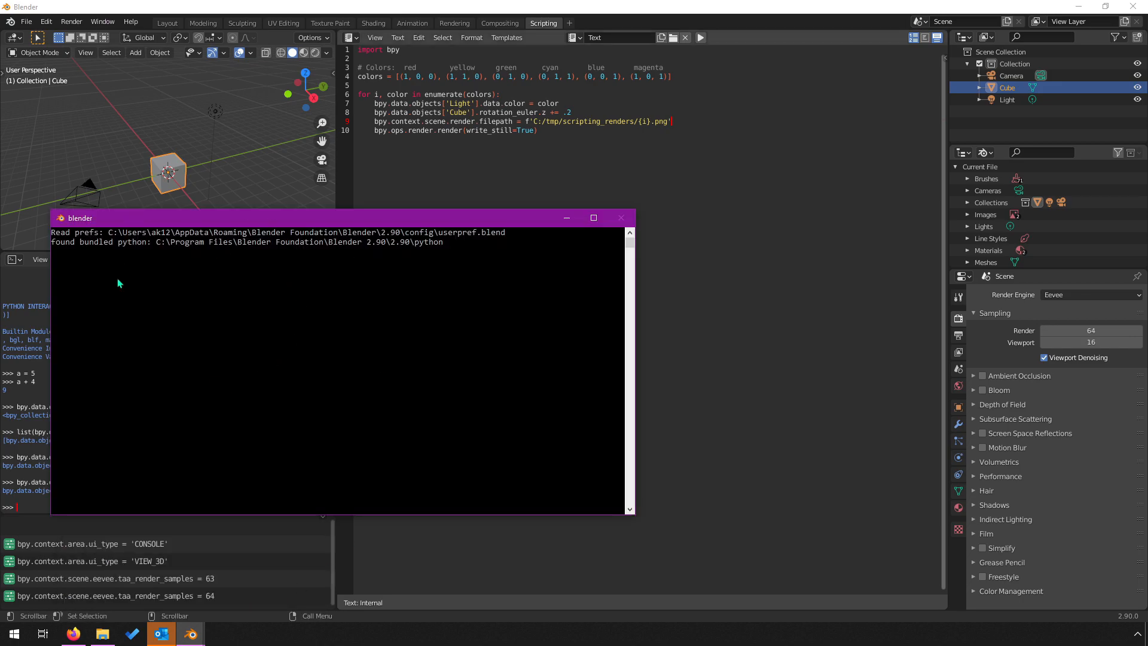
{"action": "mouse_move", "coordinate": [81, 223]}
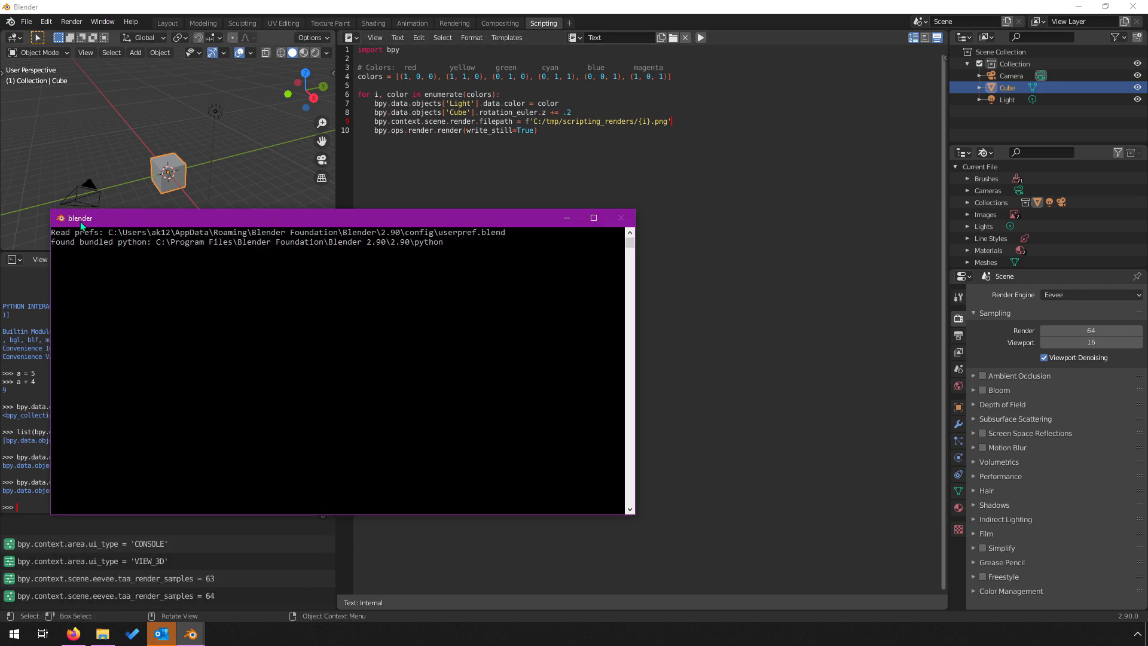
{"action": "mouse_move", "coordinate": [247, 286]}
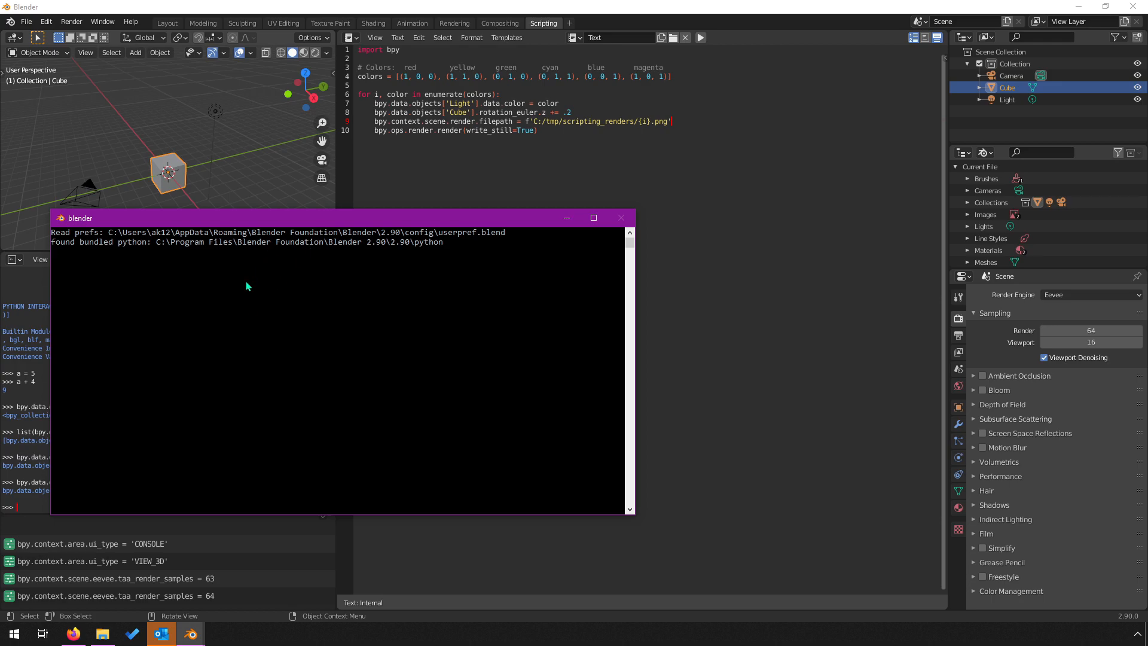
{"action": "mouse_move", "coordinate": [348, 301]}
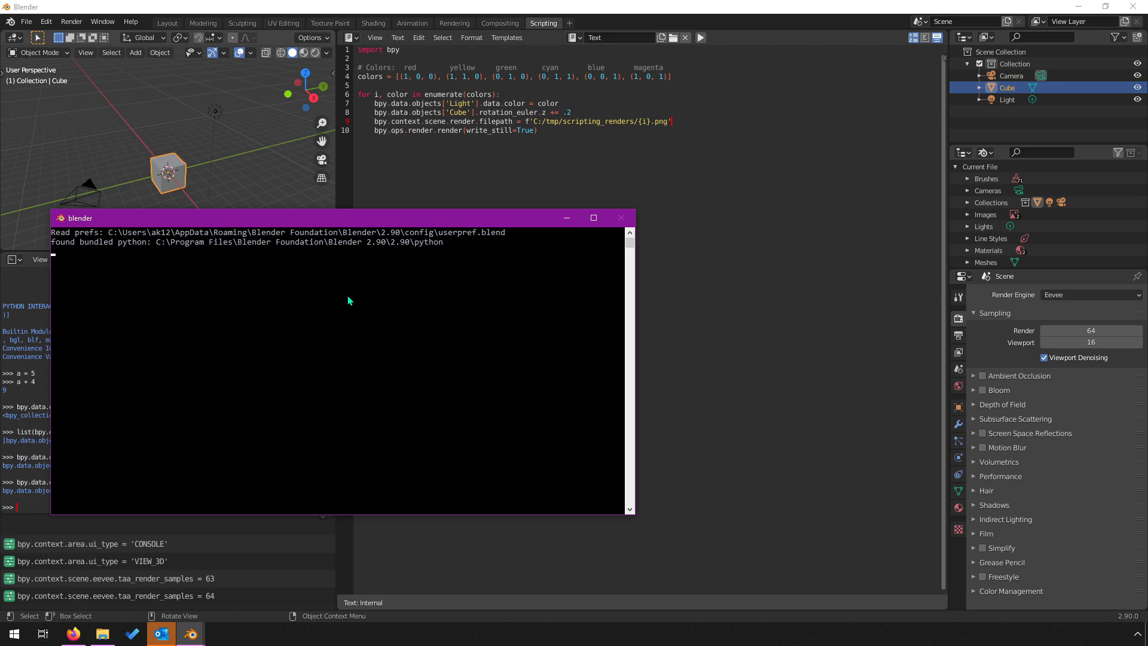
{"action": "mouse_move", "coordinate": [534, 179]}
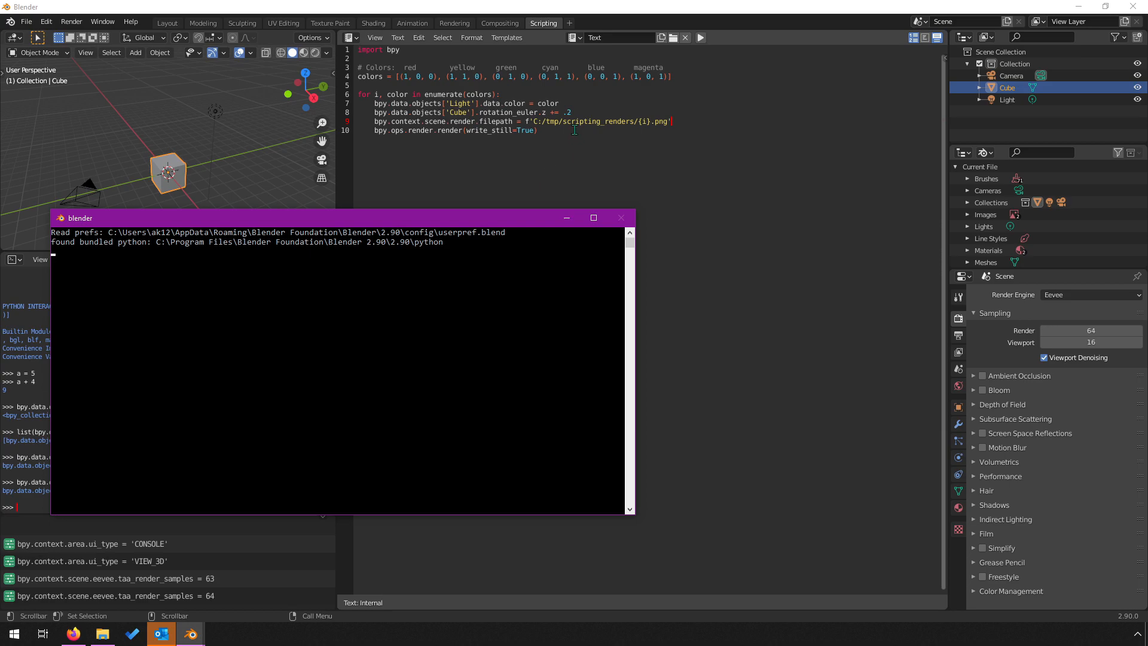
{"action": "mouse_move", "coordinate": [196, 368]}
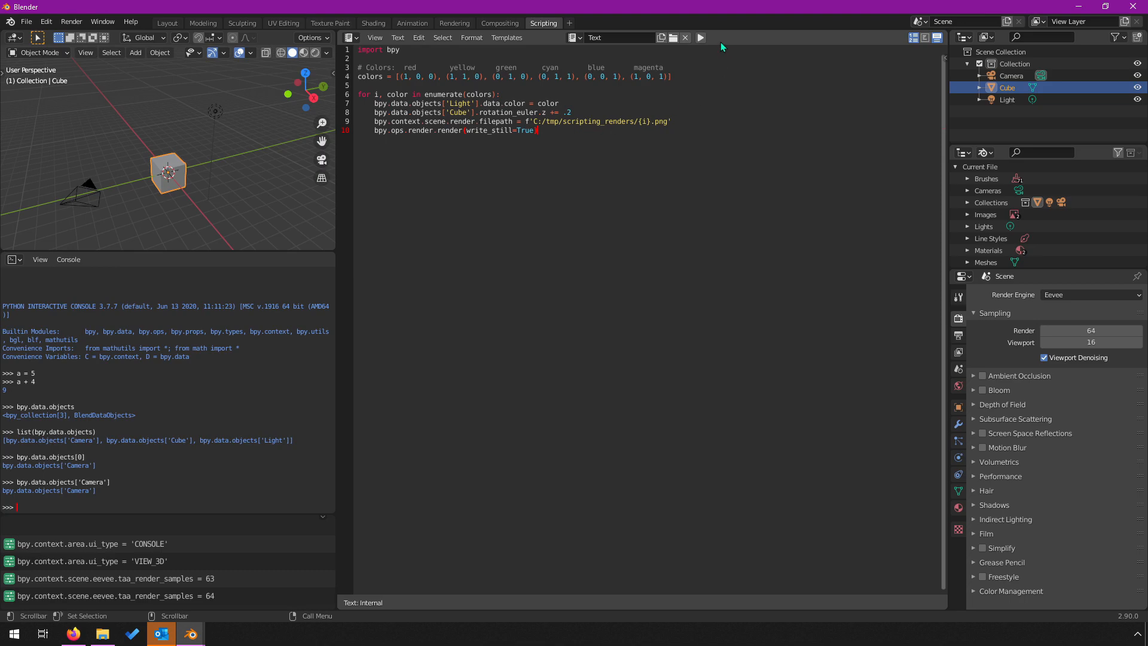
{"action": "mouse_move", "coordinate": [699, 37]}
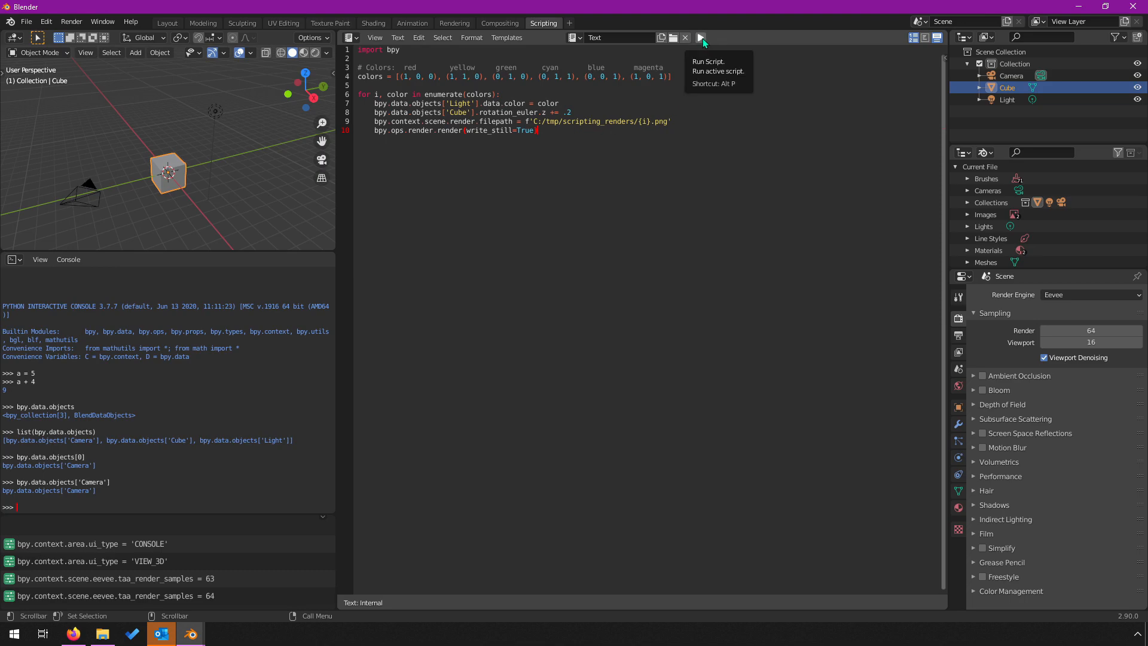
{"action": "mouse_move", "coordinate": [249, 219]}
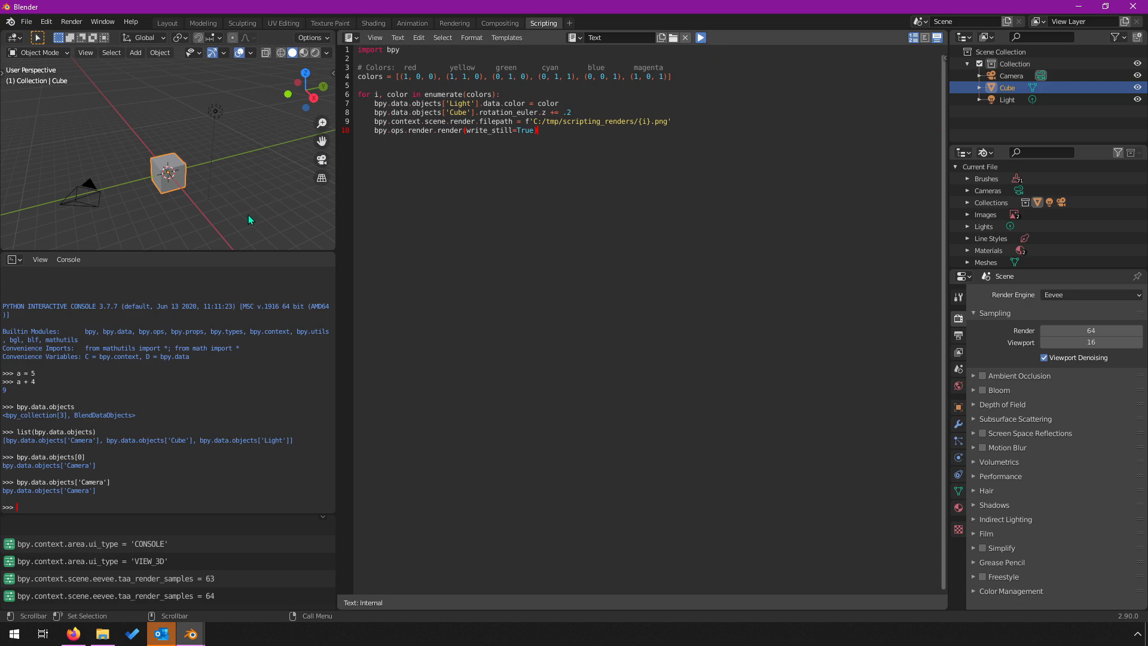
- Run the light-colour render script, then select the Light to check its colour
{"action": "left_click", "coordinate": [699, 37]}
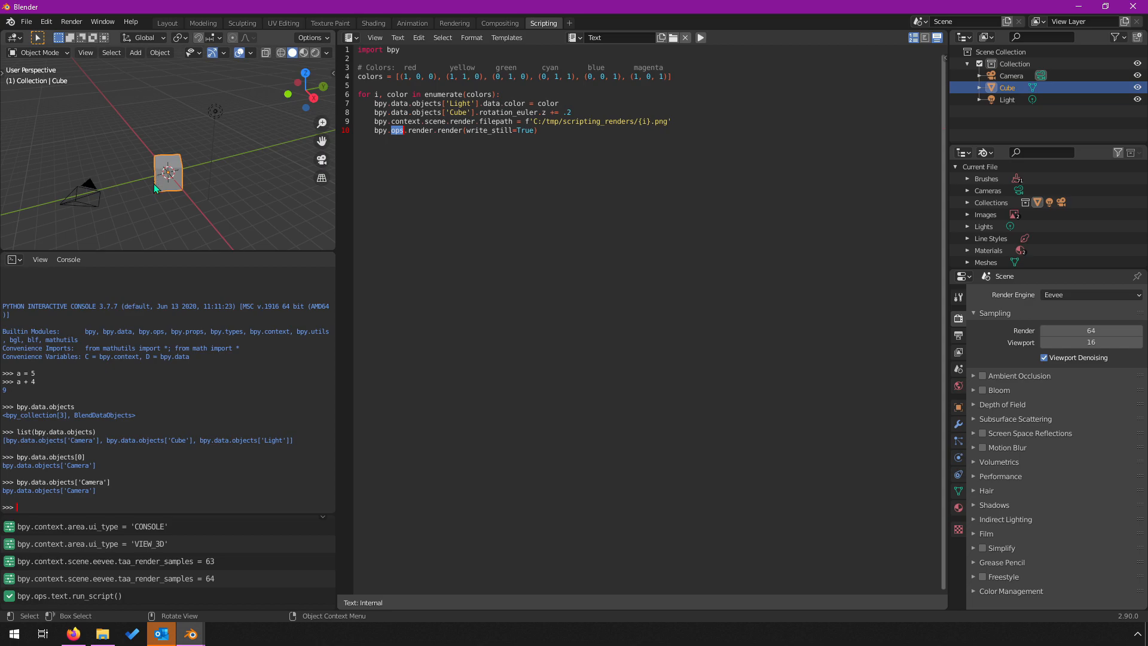
{"action": "mouse_move", "coordinate": [184, 186]}
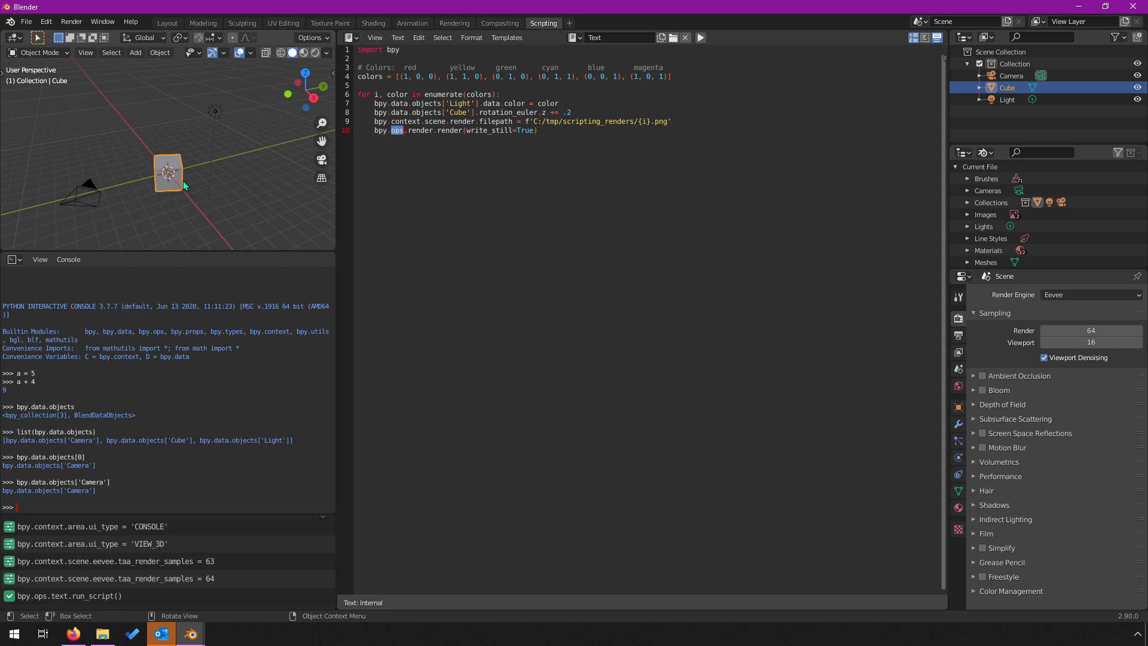
{"action": "mouse_move", "coordinate": [195, 188]}
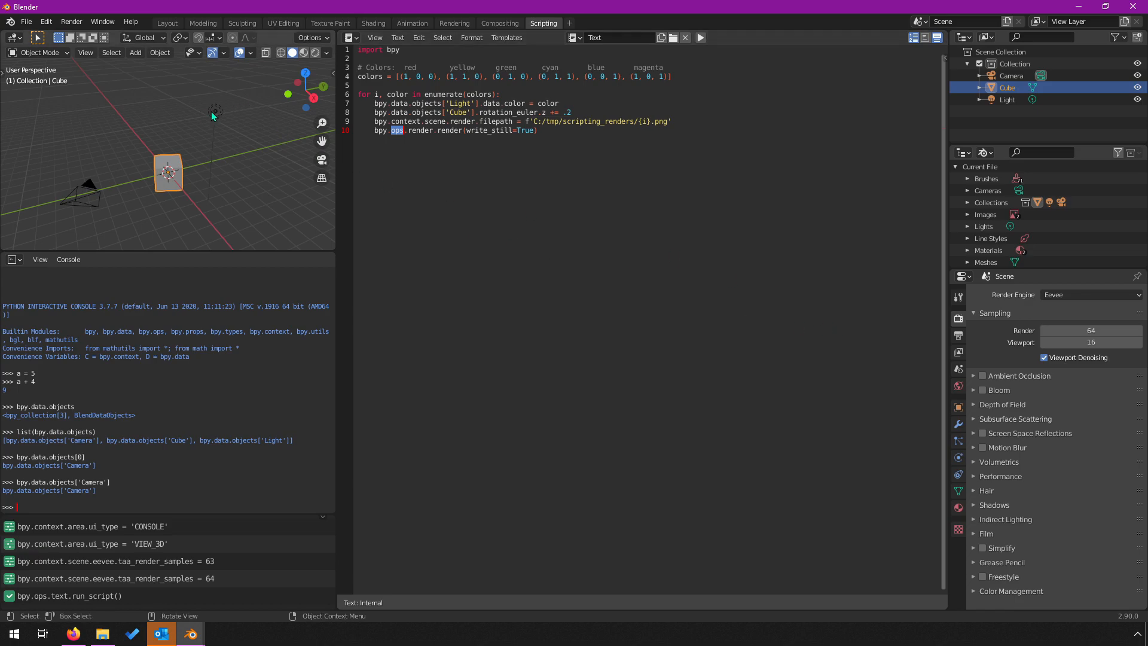
{"action": "left_click", "coordinate": [1008, 99]}
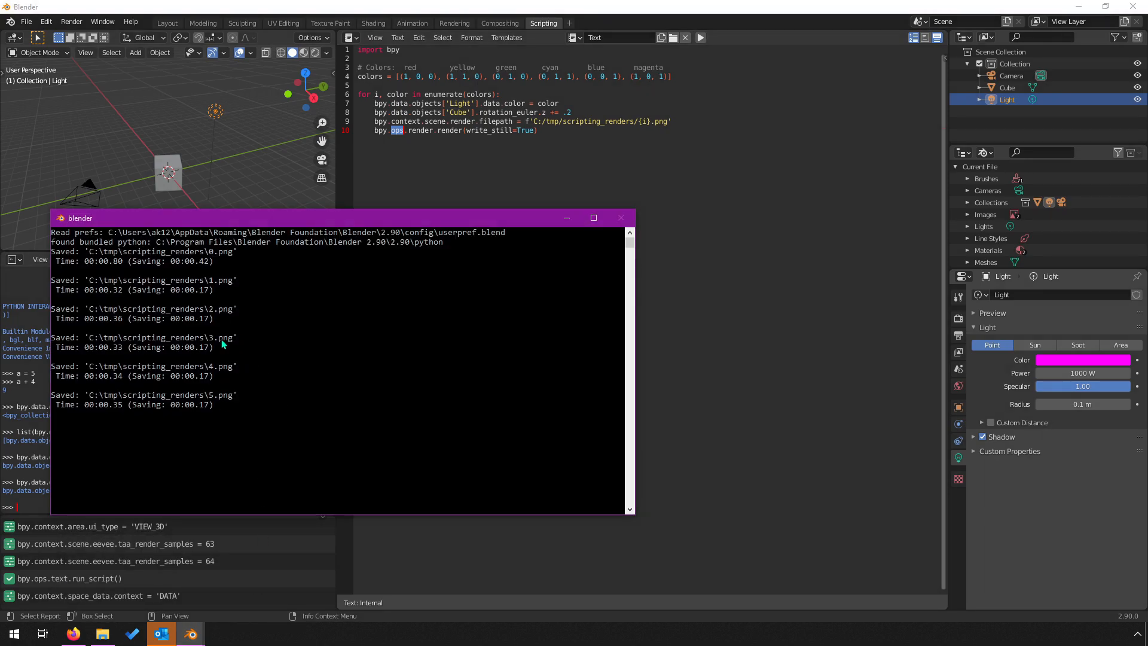
{"action": "mouse_move", "coordinate": [235, 274]}
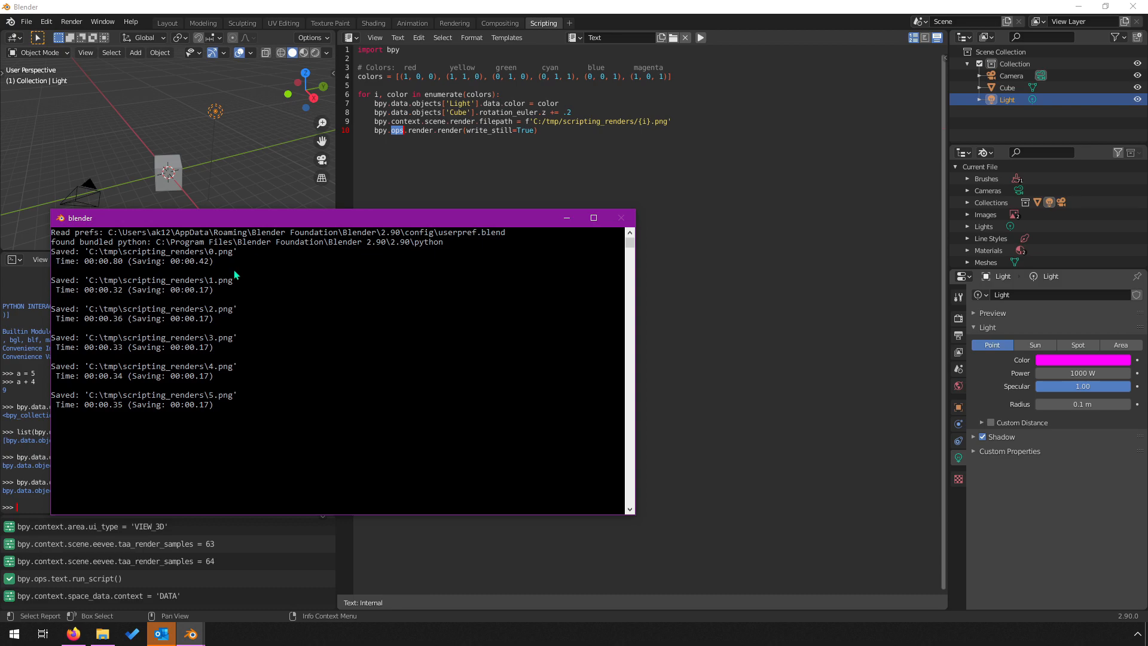
{"action": "mouse_move", "coordinate": [256, 303]}
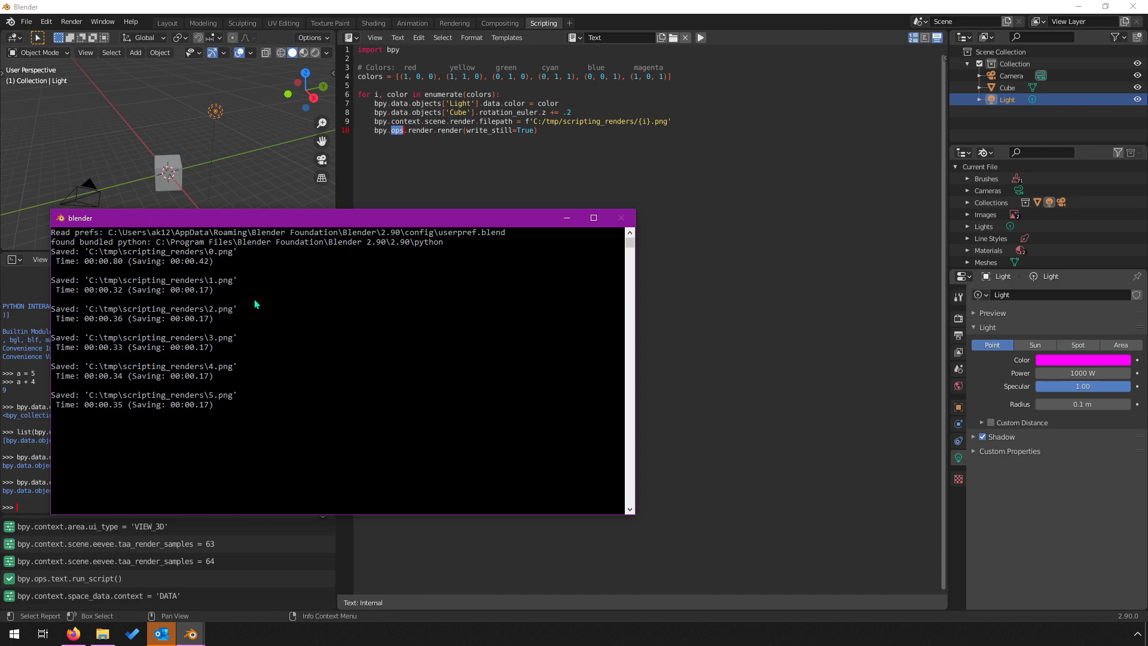
{"action": "mouse_move", "coordinate": [253, 307]}
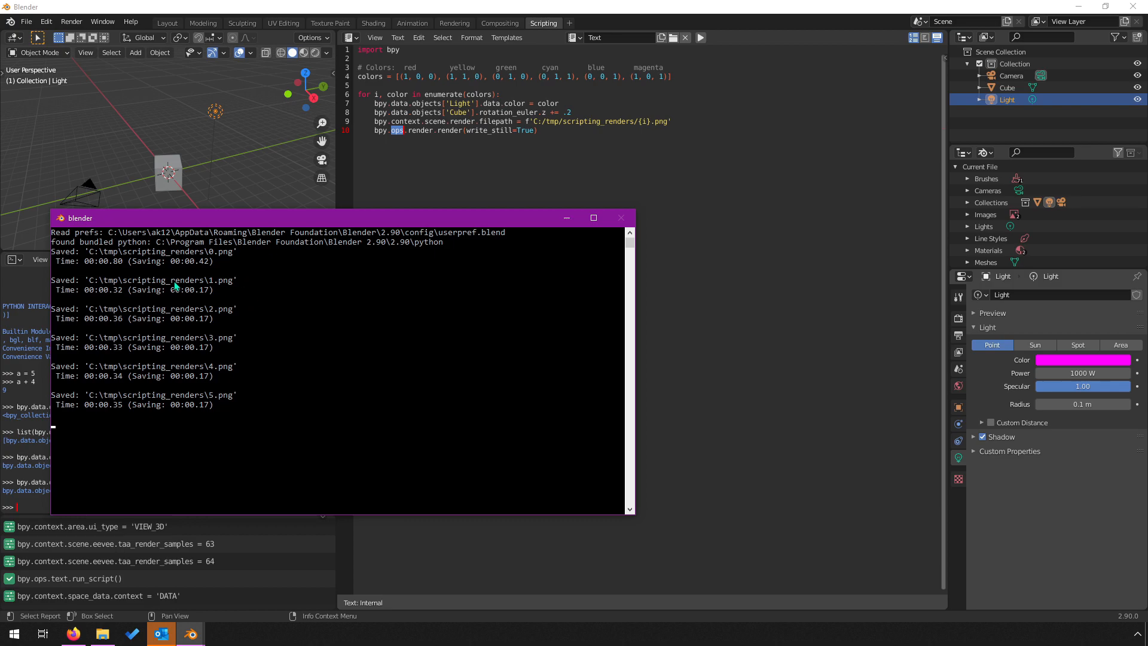
{"action": "mouse_move", "coordinate": [222, 320]}
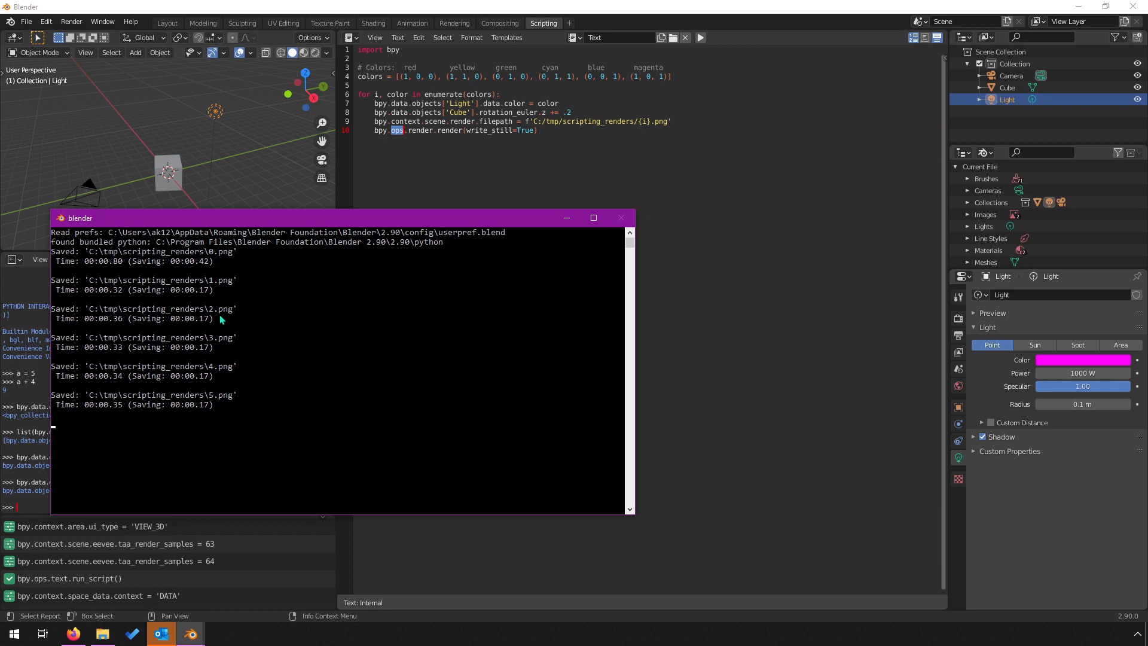
{"action": "mouse_move", "coordinate": [222, 554]}
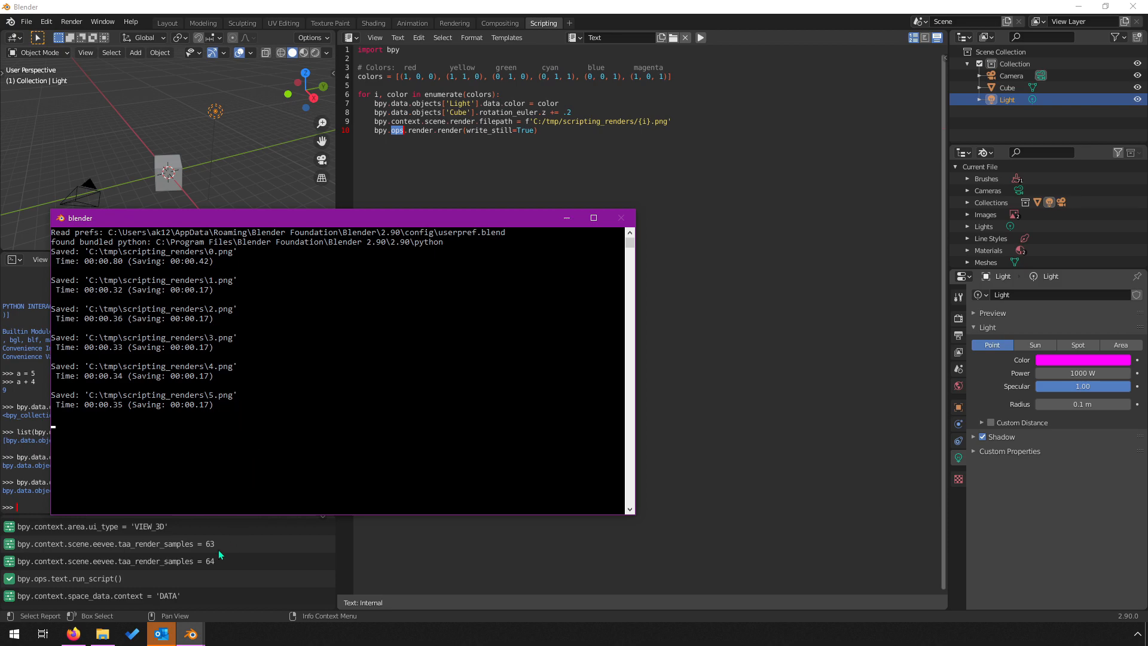
- Browse to the scripting_renders folder and view 1.png, the yellow-lit cube, in Photos
{"action": "left_click", "coordinate": [102, 633]}
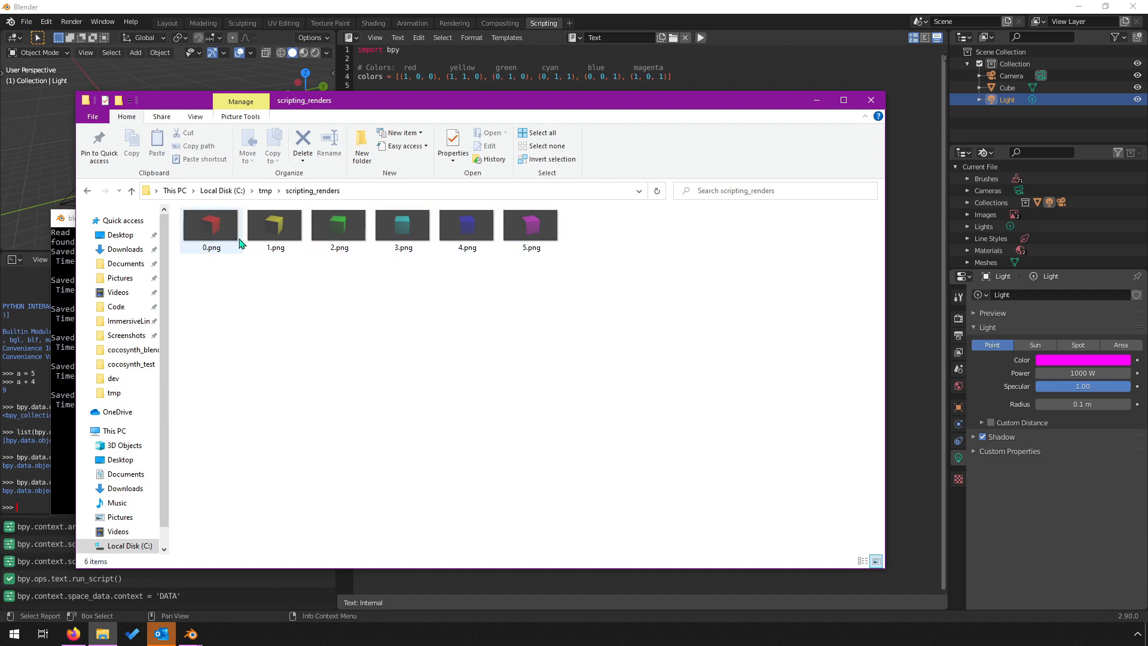
{"action": "double_click", "coordinate": [274, 225]}
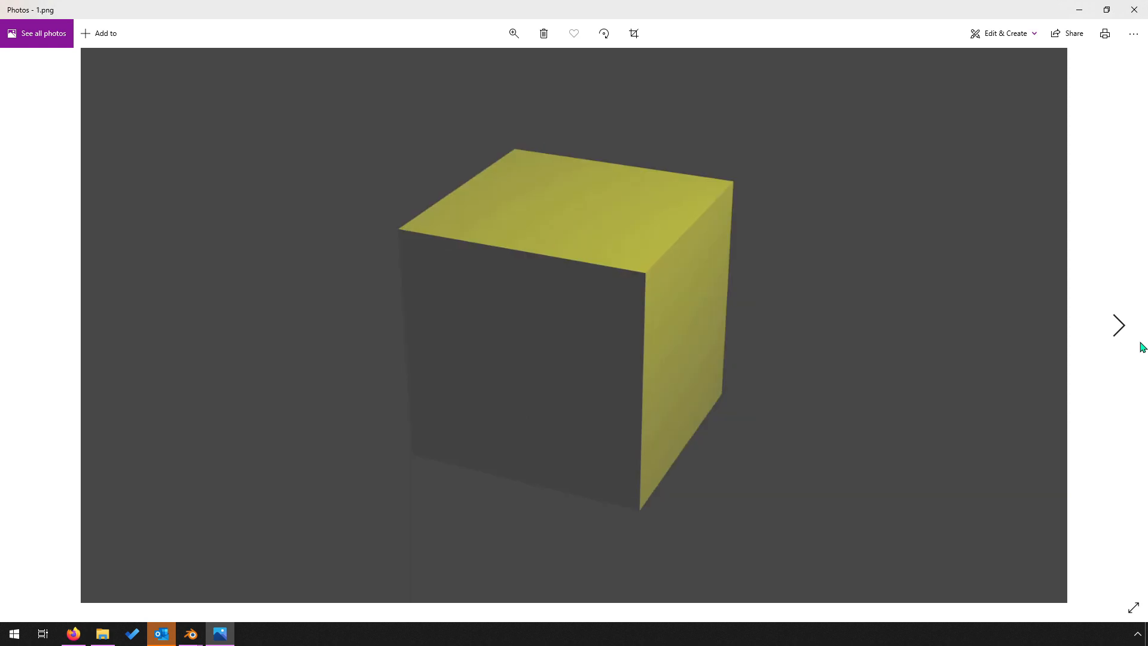
- Step through the renders to the magenta cube 5.png, then close Photos
{"action": "left_click", "coordinate": [1118, 325]}
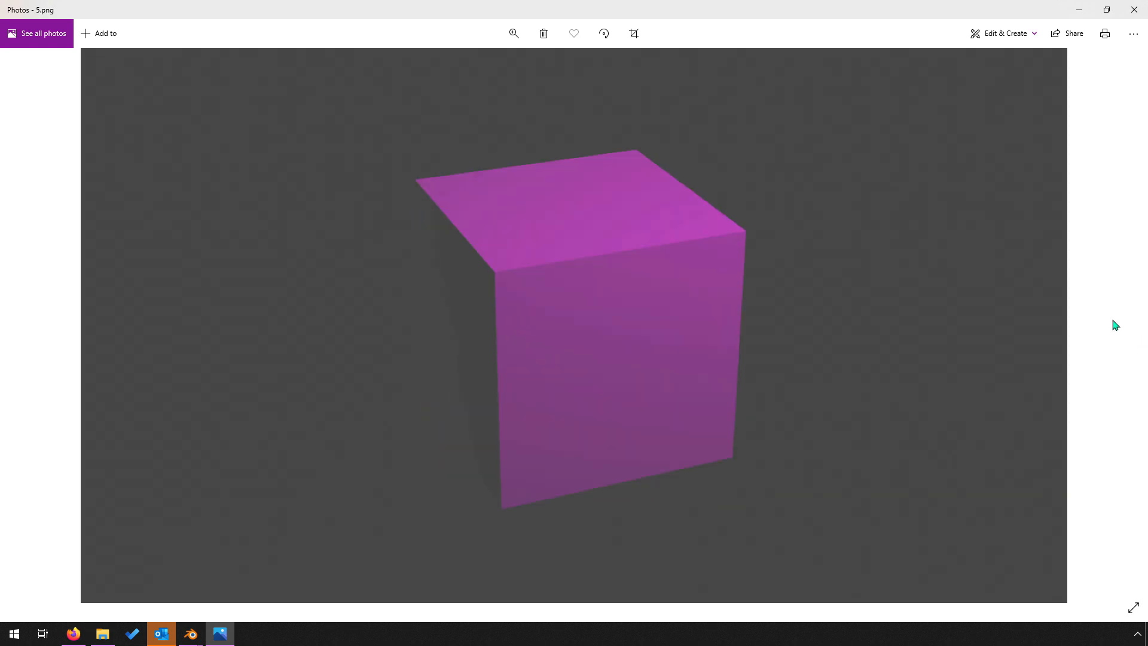
{"action": "mouse_move", "coordinate": [1135, 9]}
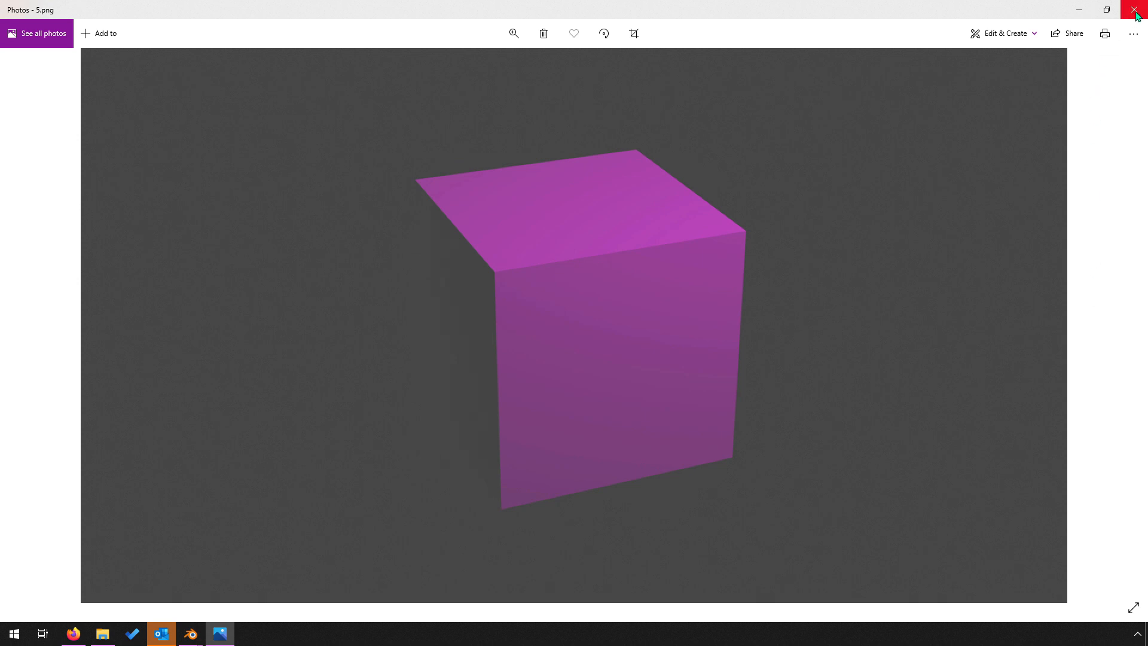
{"action": "left_click", "coordinate": [1140, 9]}
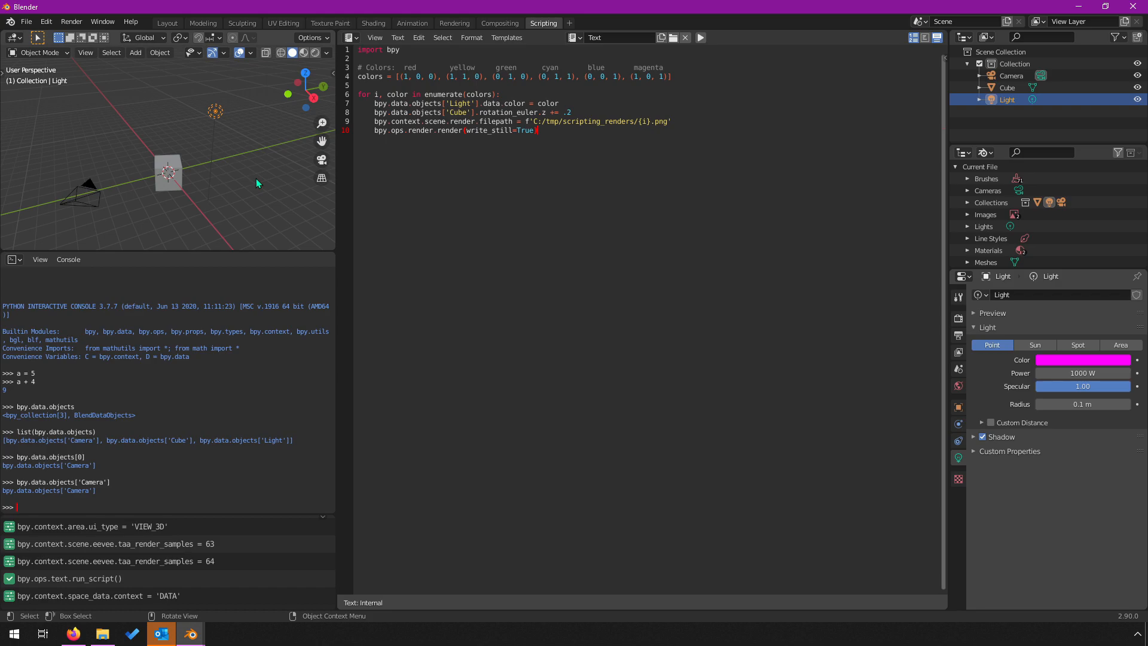
{"action": "mouse_move", "coordinate": [141, 209]}
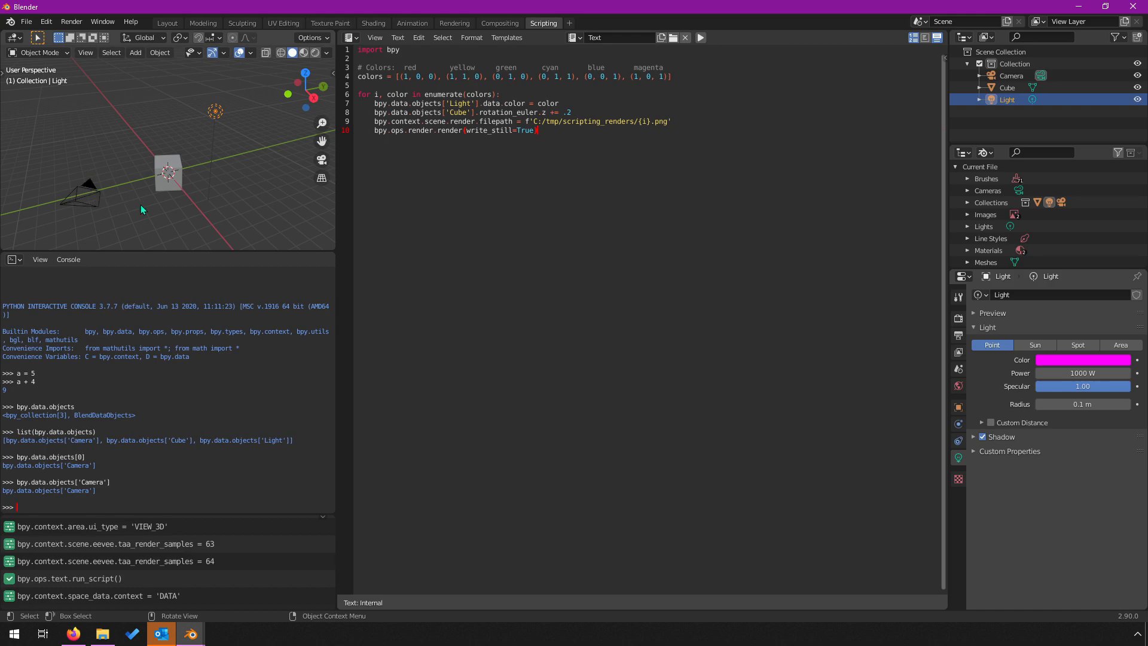
{"action": "mouse_move", "coordinate": [119, 211]}
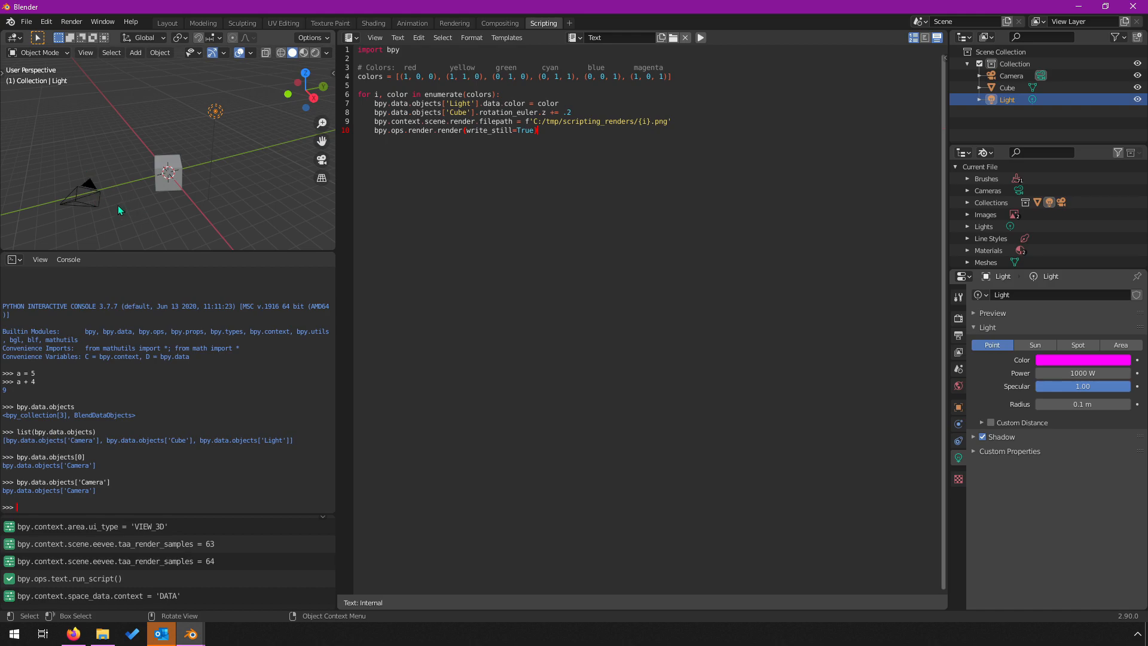
{"action": "mouse_move", "coordinate": [308, 33]}
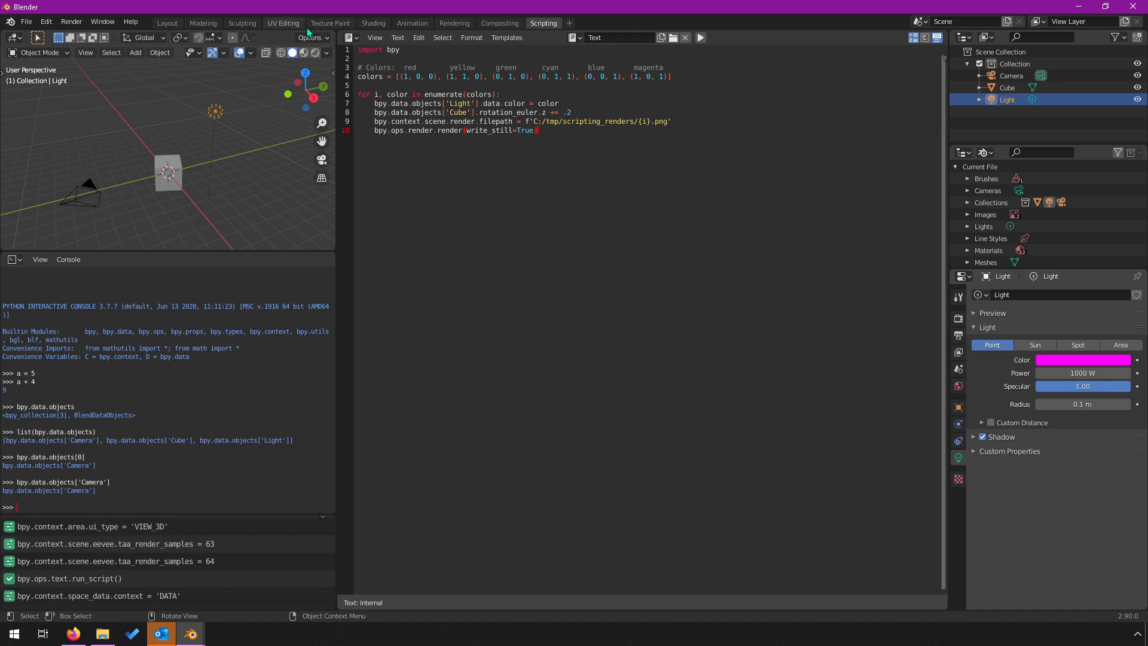
- Visit the Animation workspace, then return to the Scripting workspace
{"action": "left_click", "coordinate": [411, 23]}
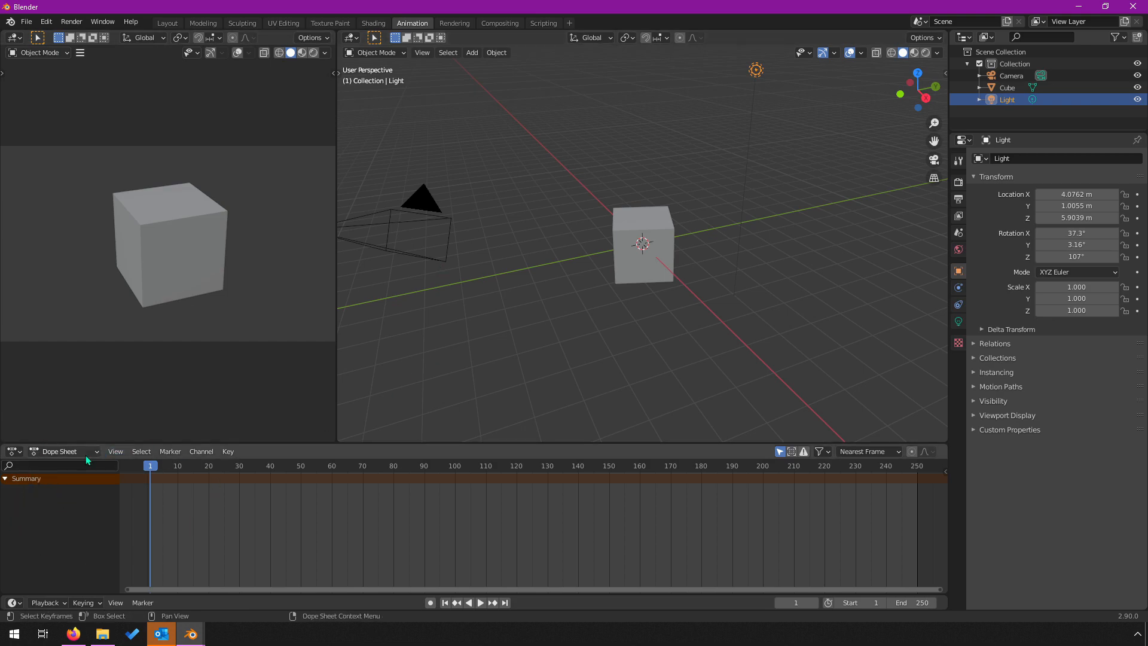
{"action": "mouse_move", "coordinate": [586, 287]}
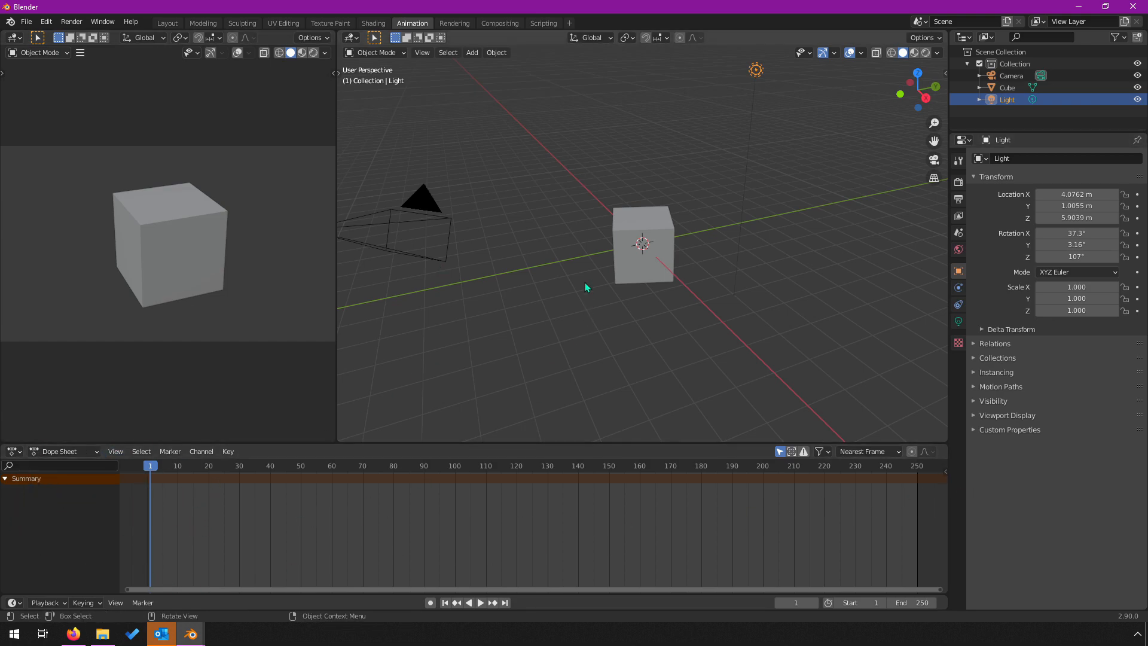
{"action": "mouse_move", "coordinate": [533, 270]}
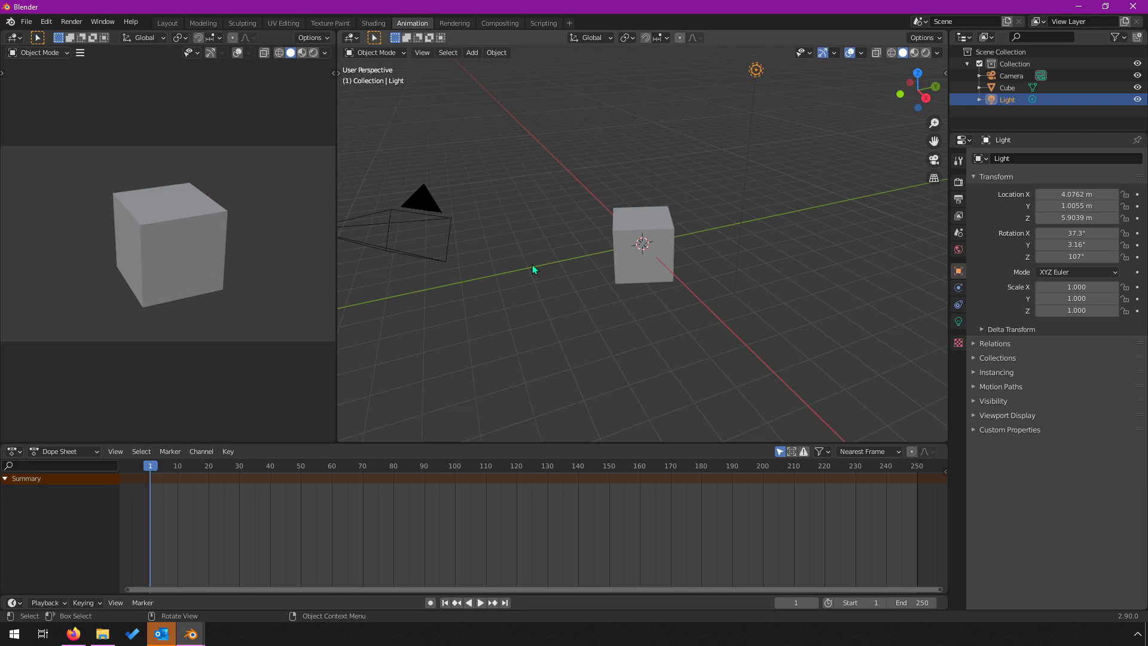
{"action": "mouse_move", "coordinate": [533, 235]}
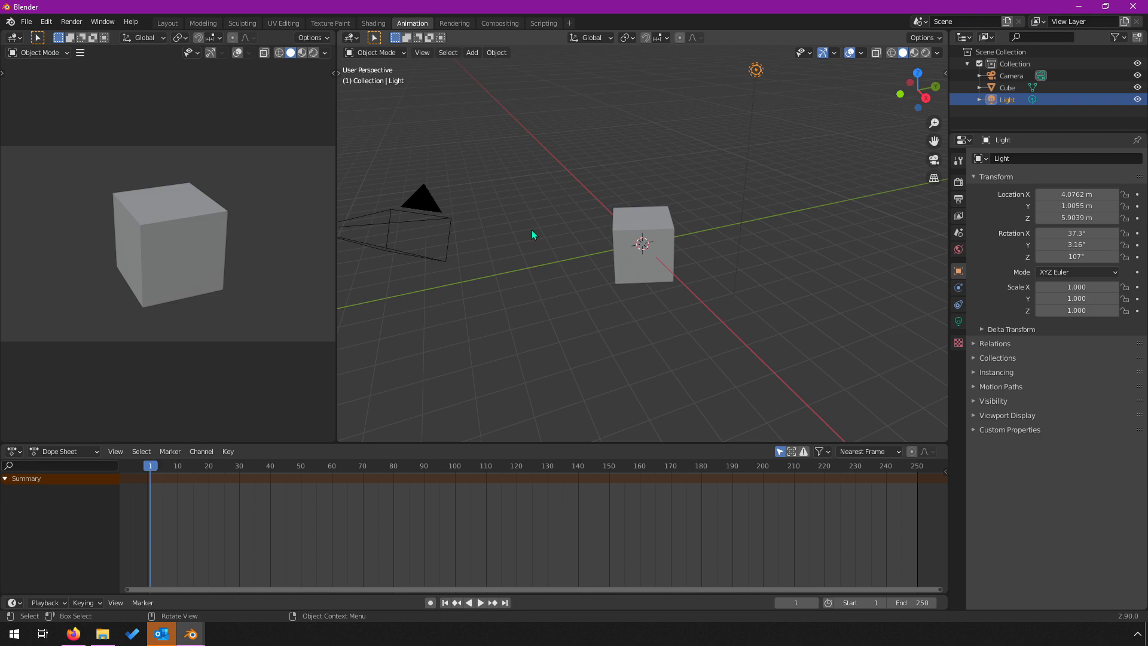
{"action": "left_click", "coordinate": [543, 22]}
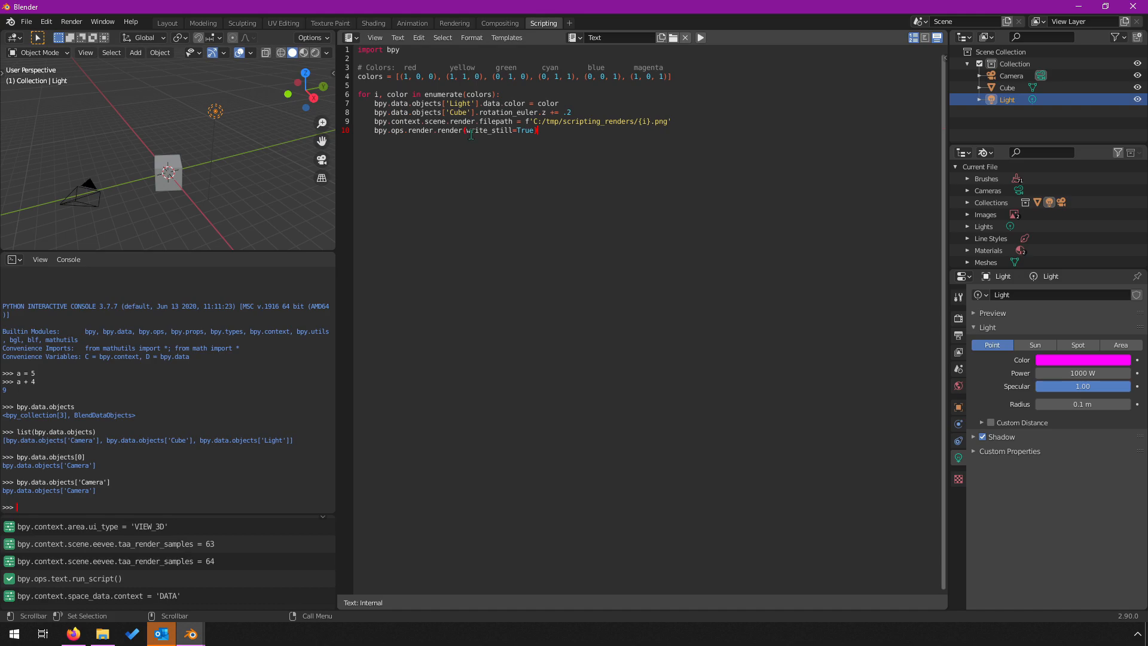
{"action": "mouse_move", "coordinate": [483, 146]}
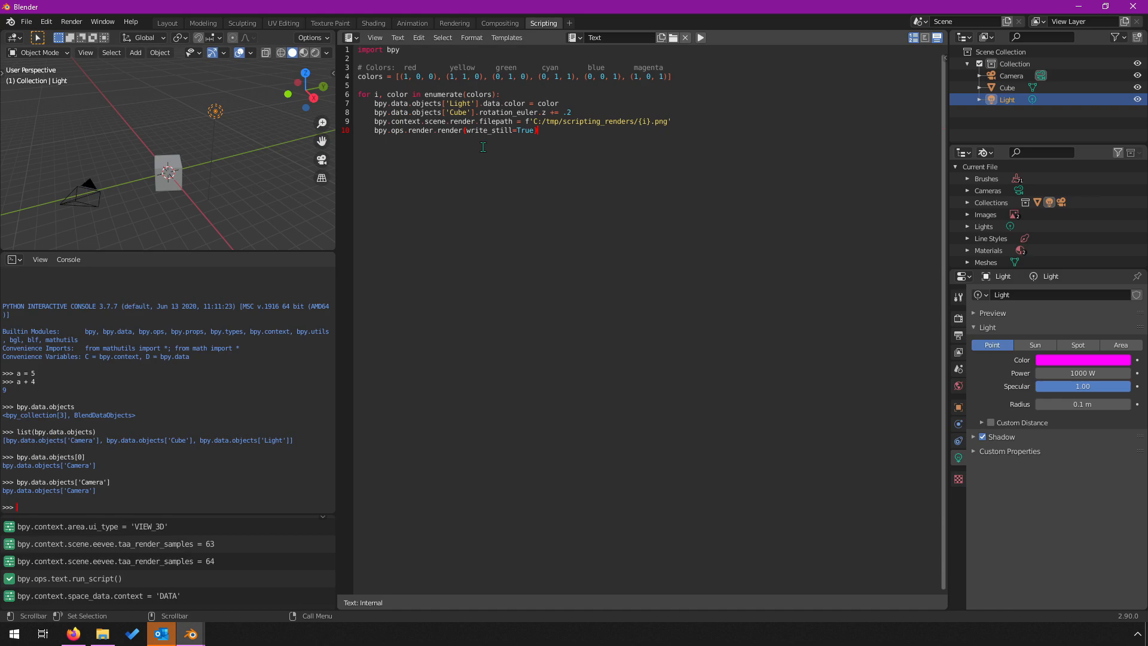
{"action": "mouse_move", "coordinate": [258, 35]}
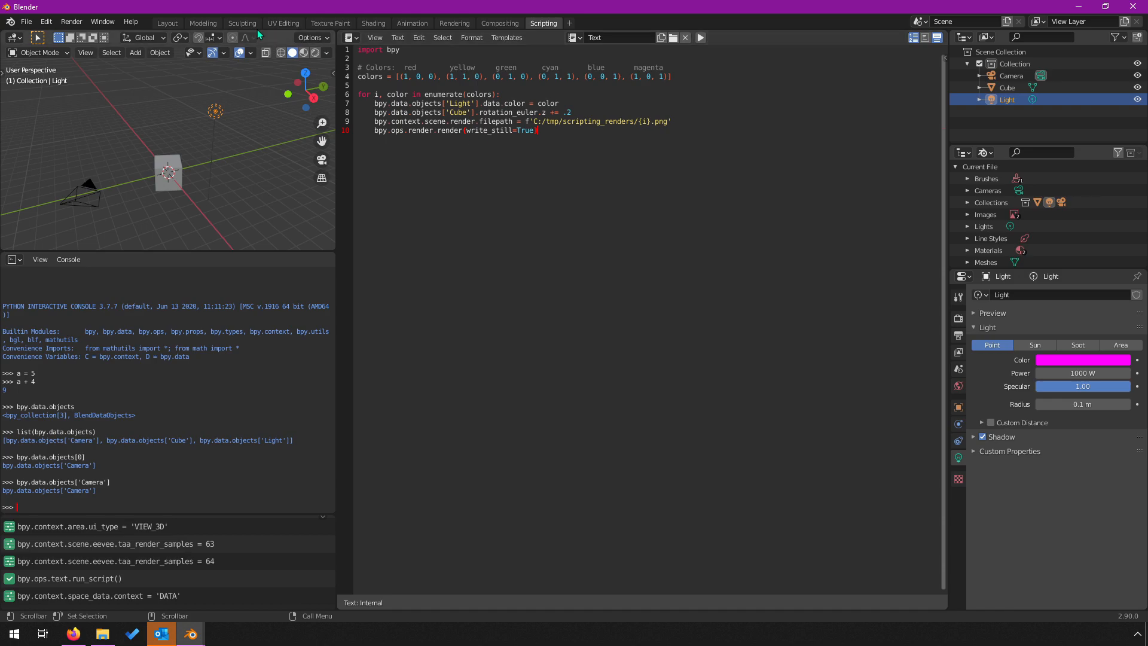
- Switch to the Layout workspace for a large 3D view of the cube scene
{"action": "left_click", "coordinate": [166, 23]}
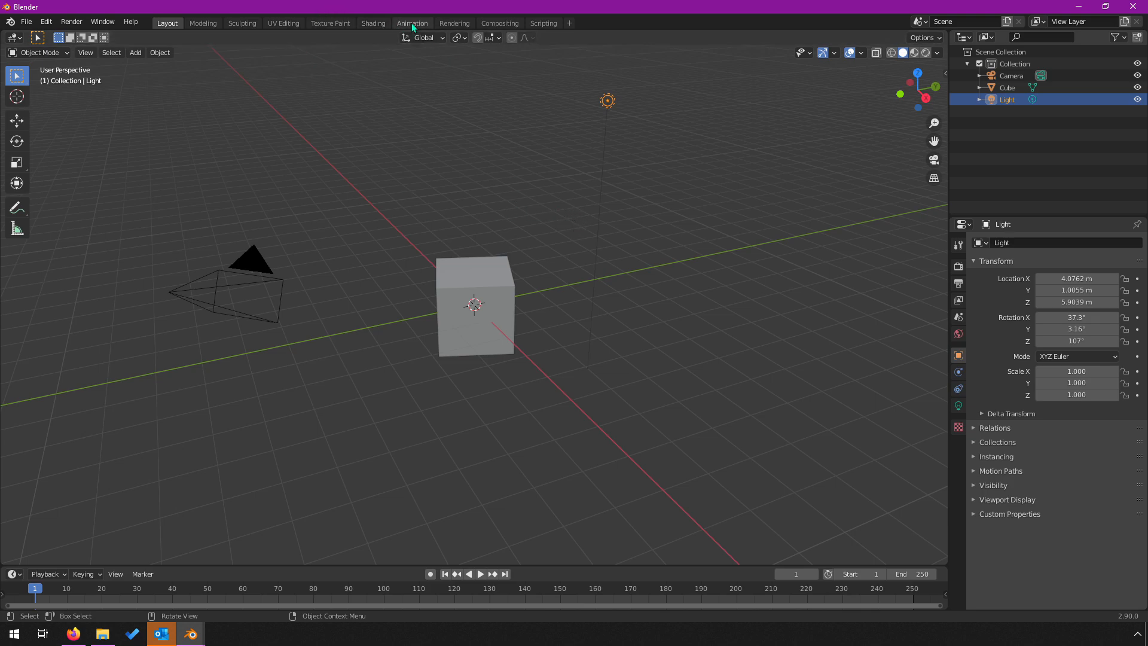
- Check the Animation workspace briefly, then go back to Scripting with the render script
{"action": "left_click", "coordinate": [412, 22]}
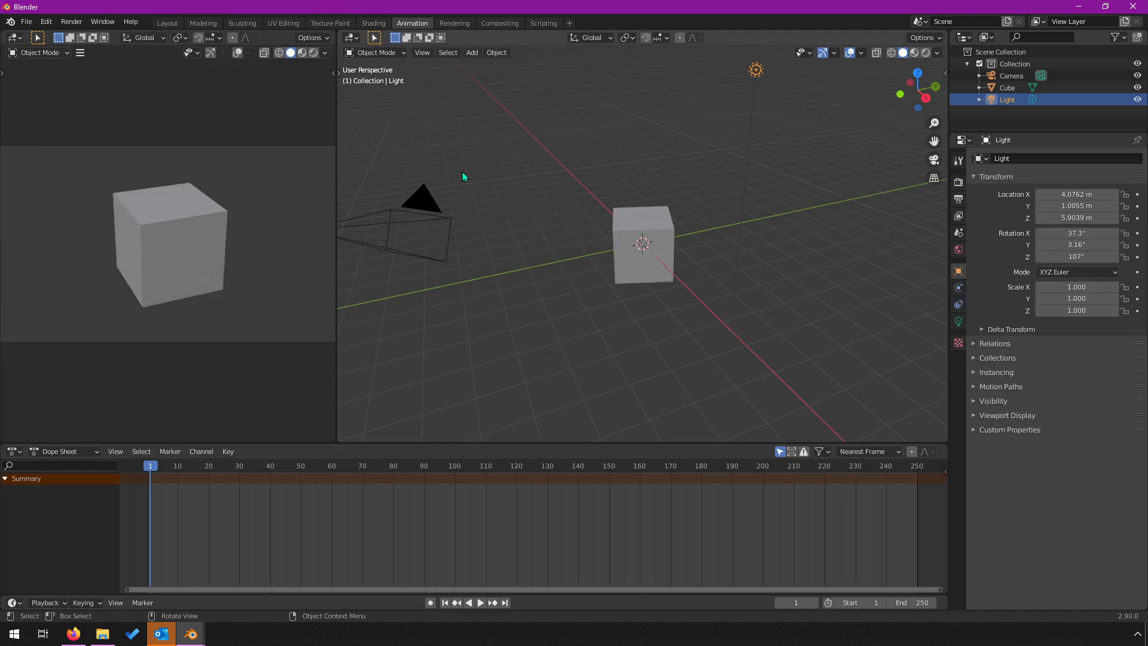
{"action": "mouse_move", "coordinate": [466, 187]}
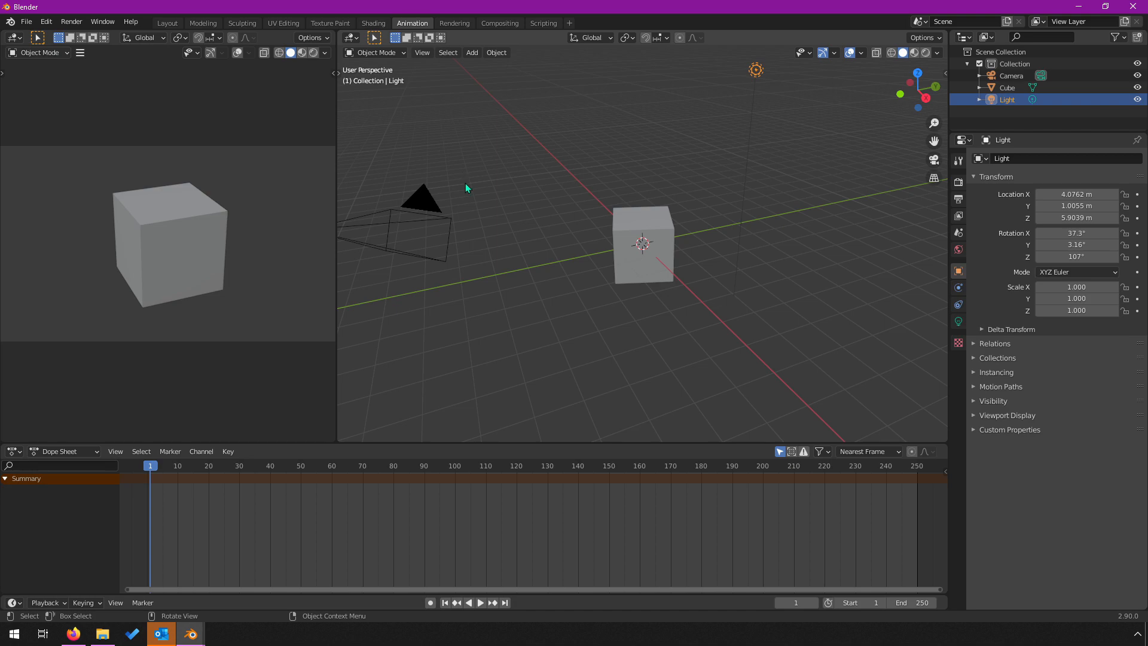
{"action": "mouse_move", "coordinate": [503, 157]}
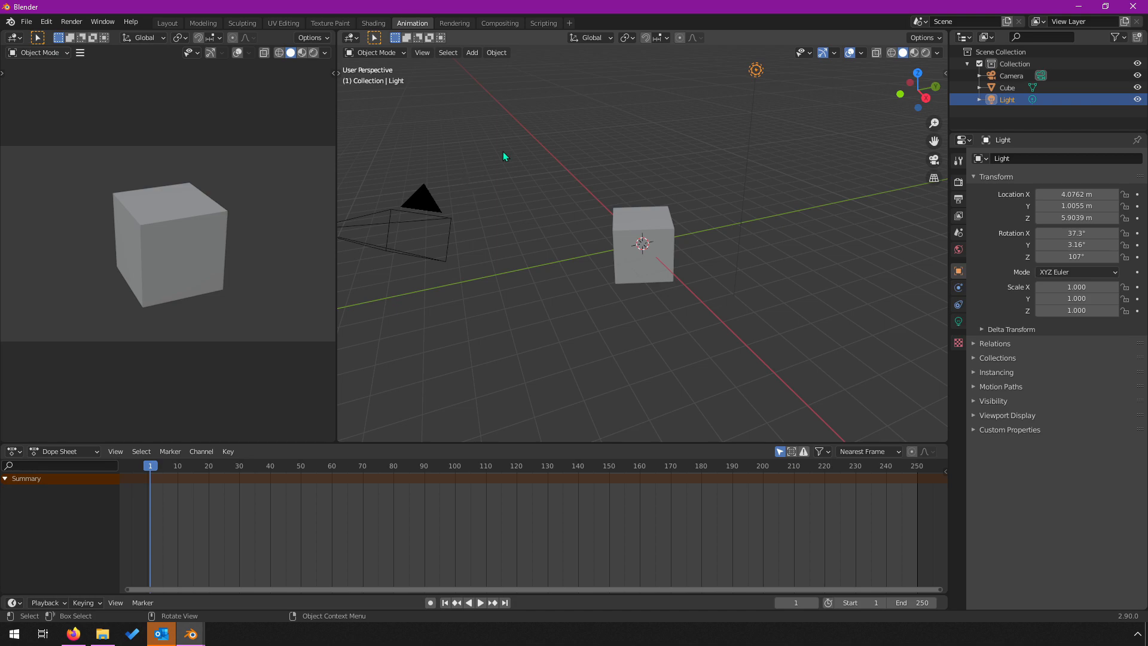
{"action": "left_click", "coordinate": [543, 23]}
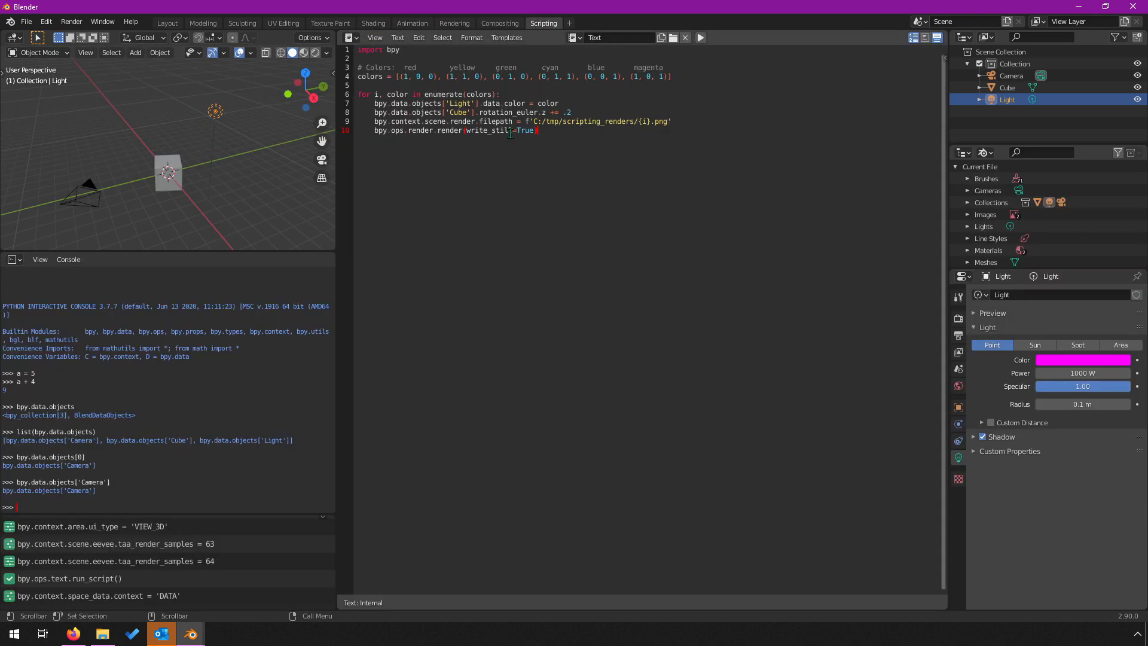
{"action": "mouse_move", "coordinate": [611, 185]}
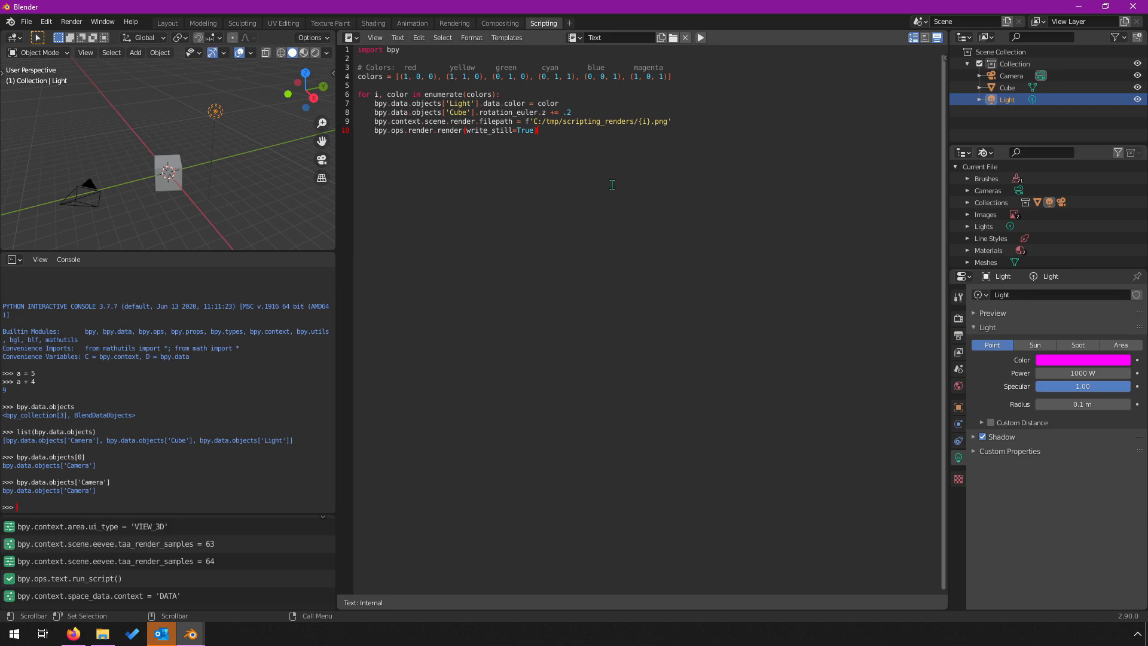
{"action": "mouse_move", "coordinate": [603, 176]}
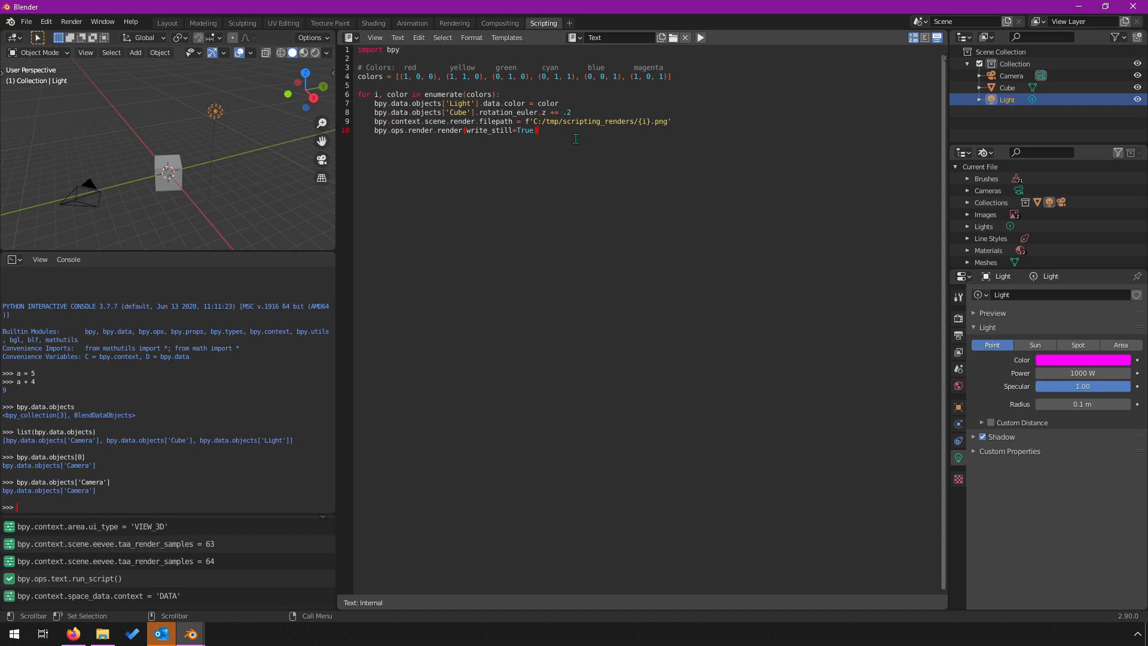
{"action": "mouse_move", "coordinate": [566, 136]}
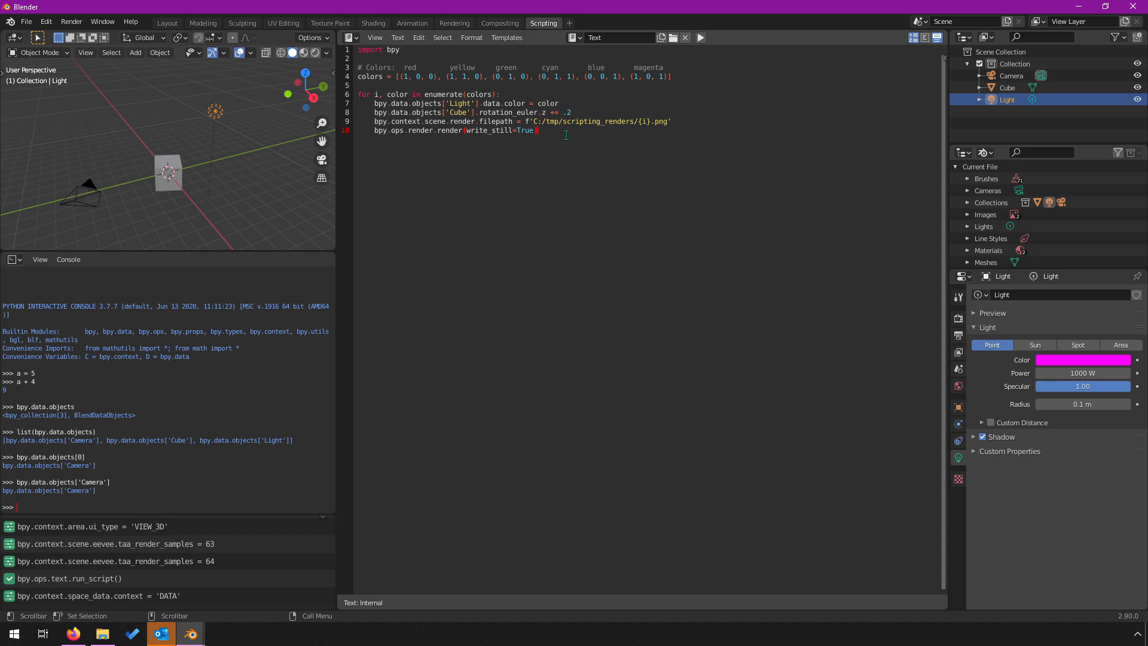
{"action": "mouse_move", "coordinate": [516, 136]}
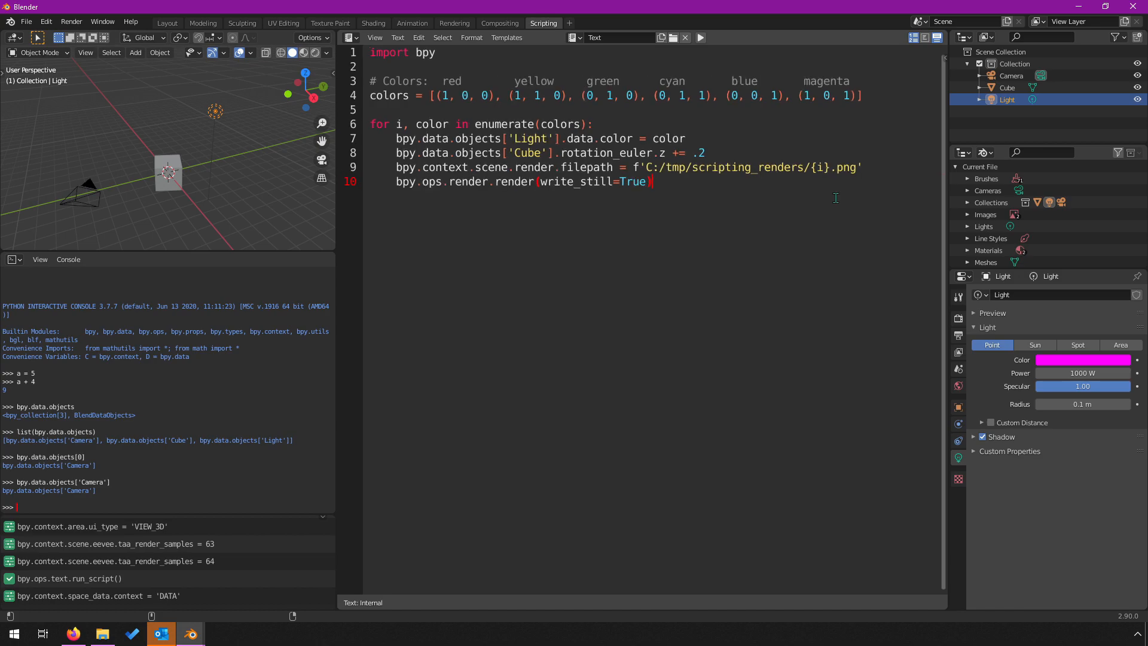
{"action": "mouse_move", "coordinate": [779, 300]}
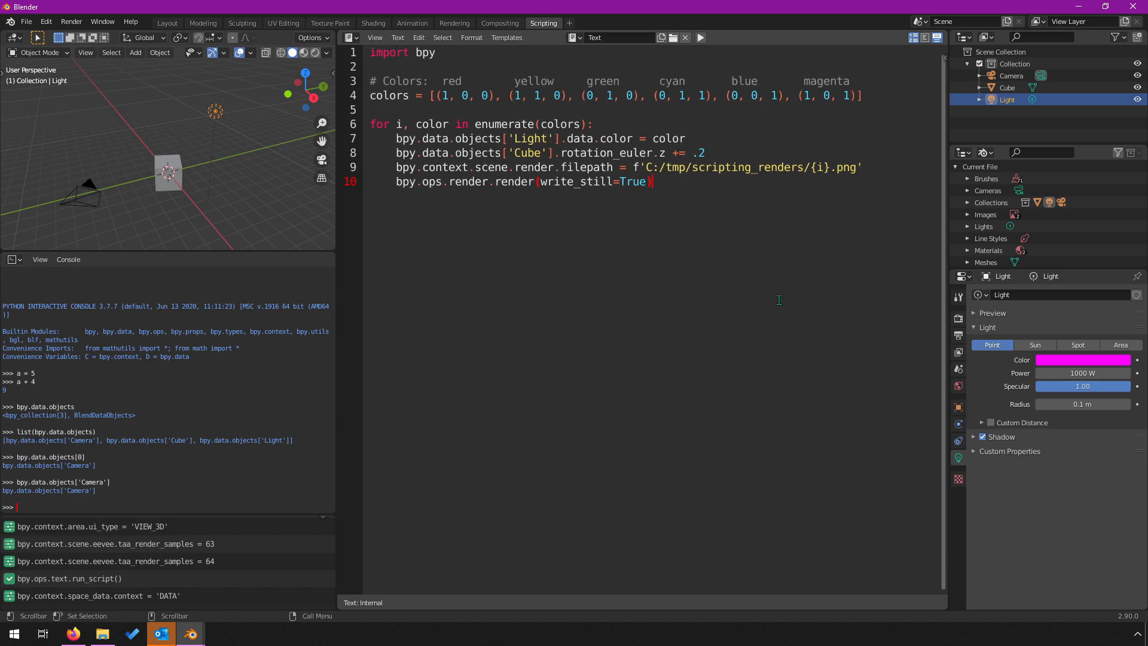